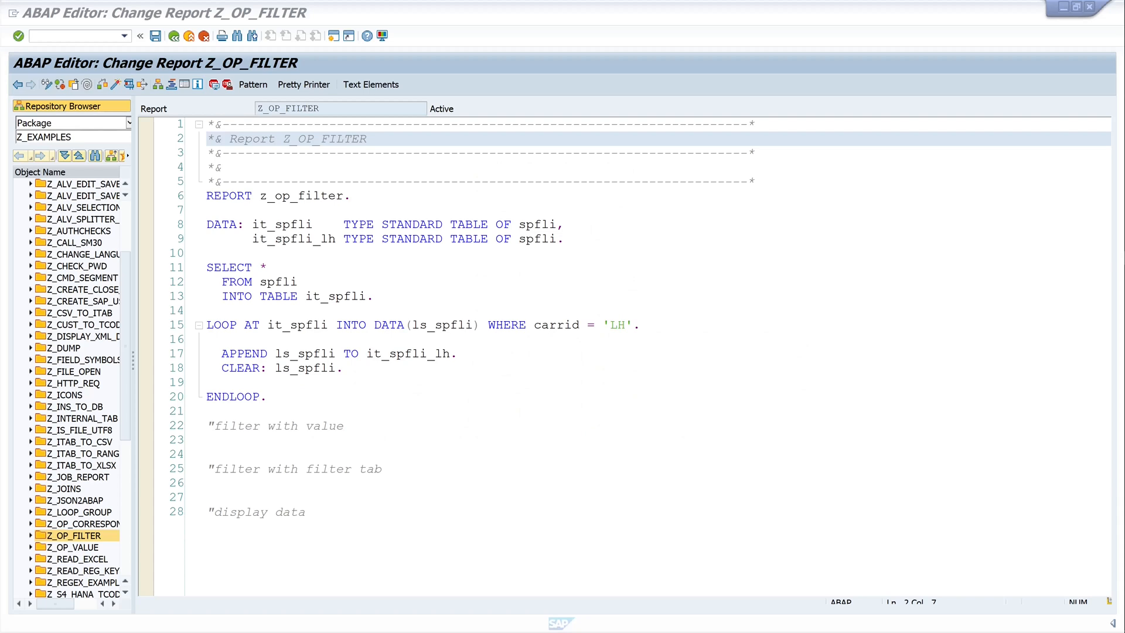
{"action": "mouse_move", "coordinate": [91, 398]}
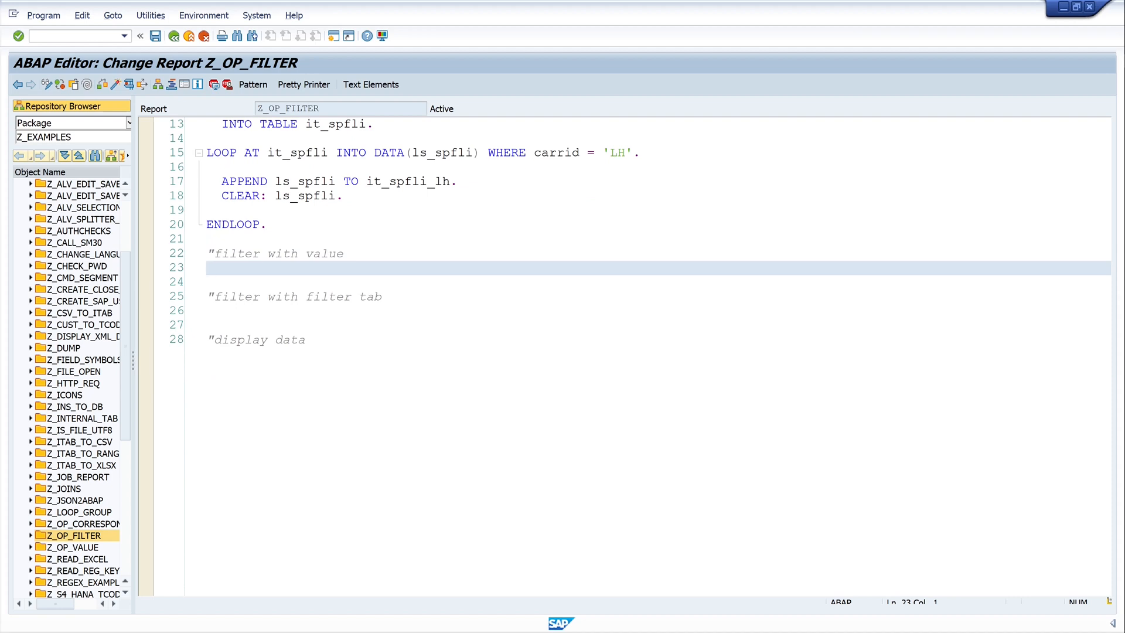
Begin the assignment it_spfli_lh = FILTER #( it_spfli, fixing the missing underscore in the target name
{"action": "type", "text": "it"}
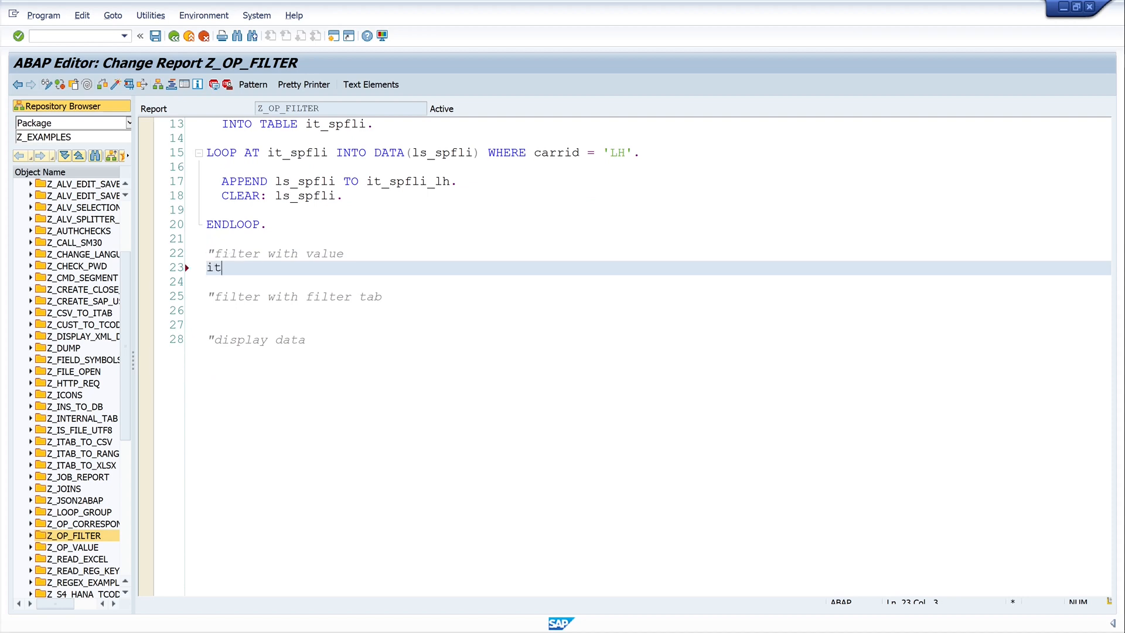
{"action": "type", "text": "s"}
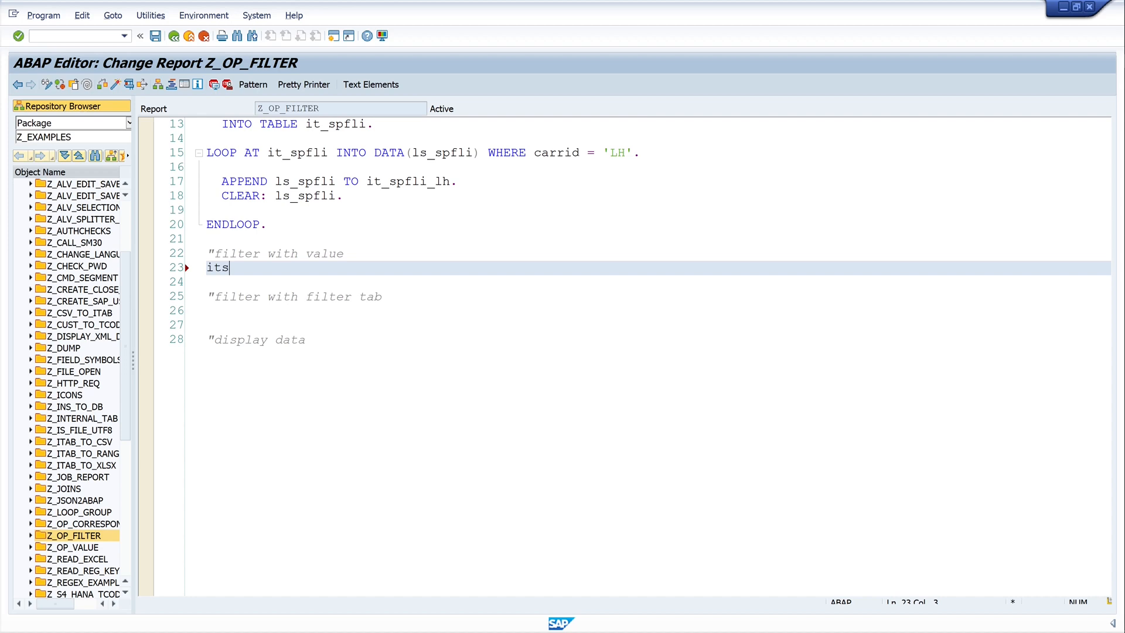
{"action": "type", "text": "pfli"}
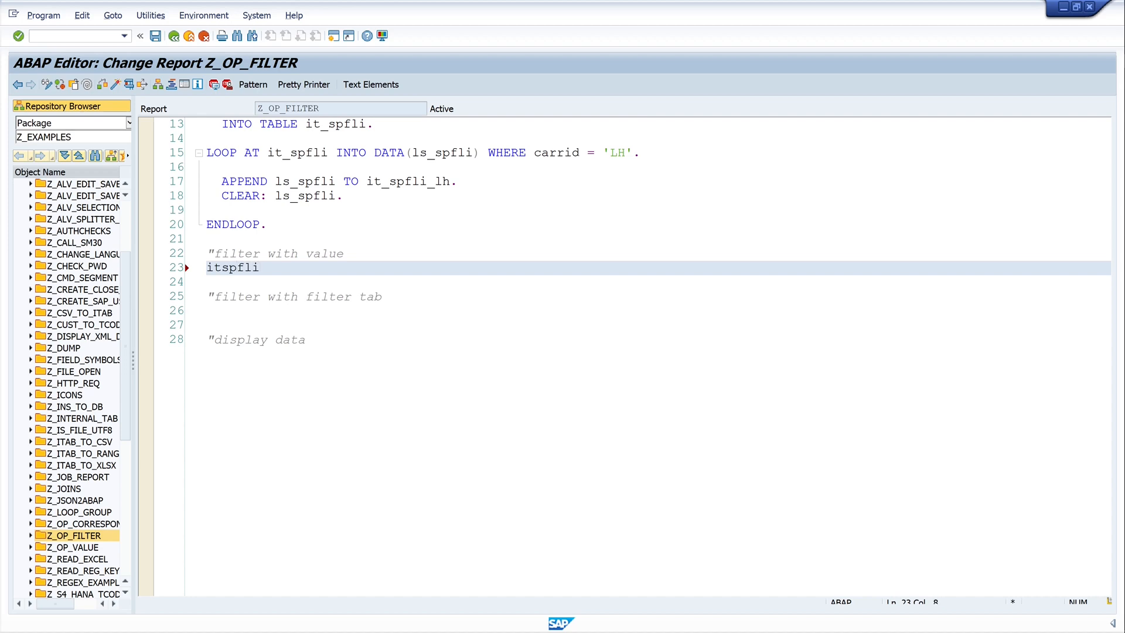
{"action": "type", "text": "_lh"}
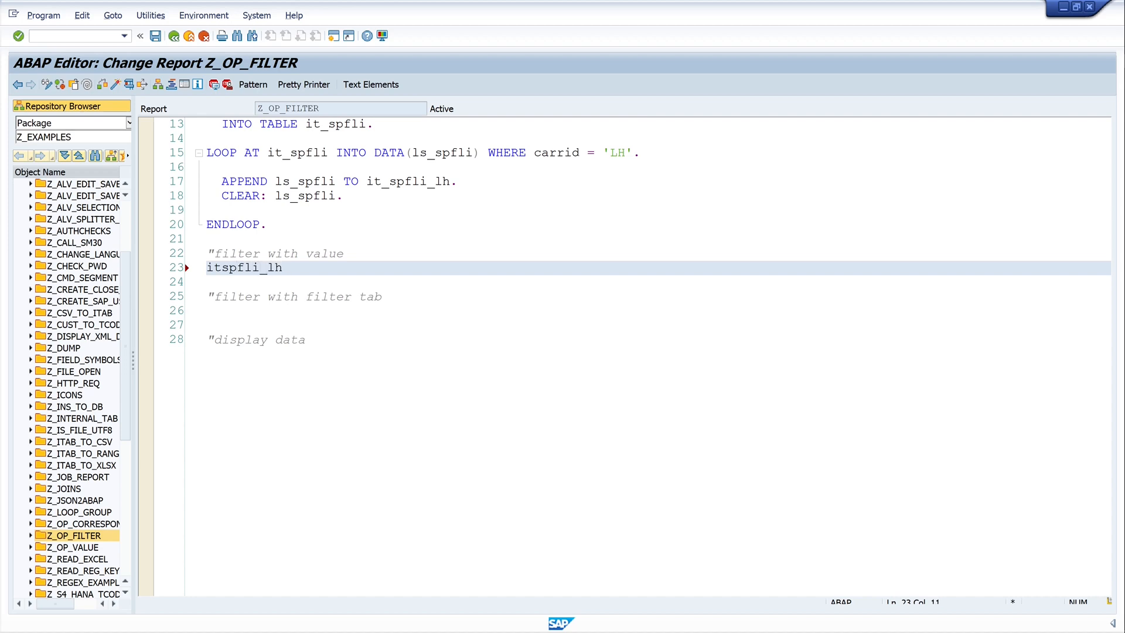
{"action": "left_click", "coordinate": [219, 267]}
{"action": "type", "text": "_"}
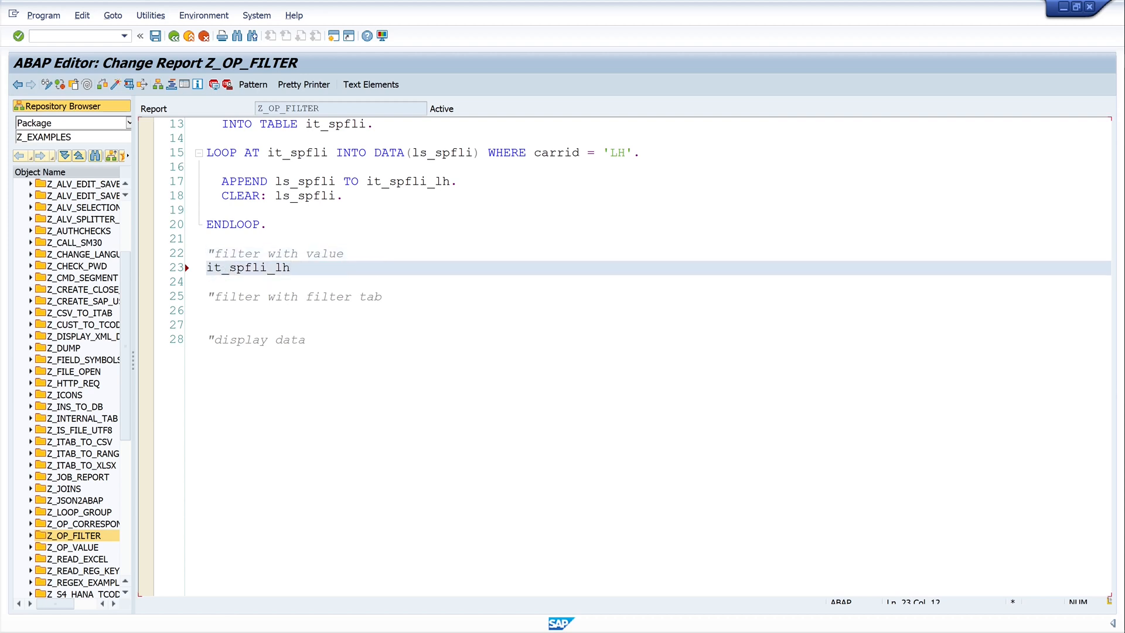
{"action": "type", "text": "="}
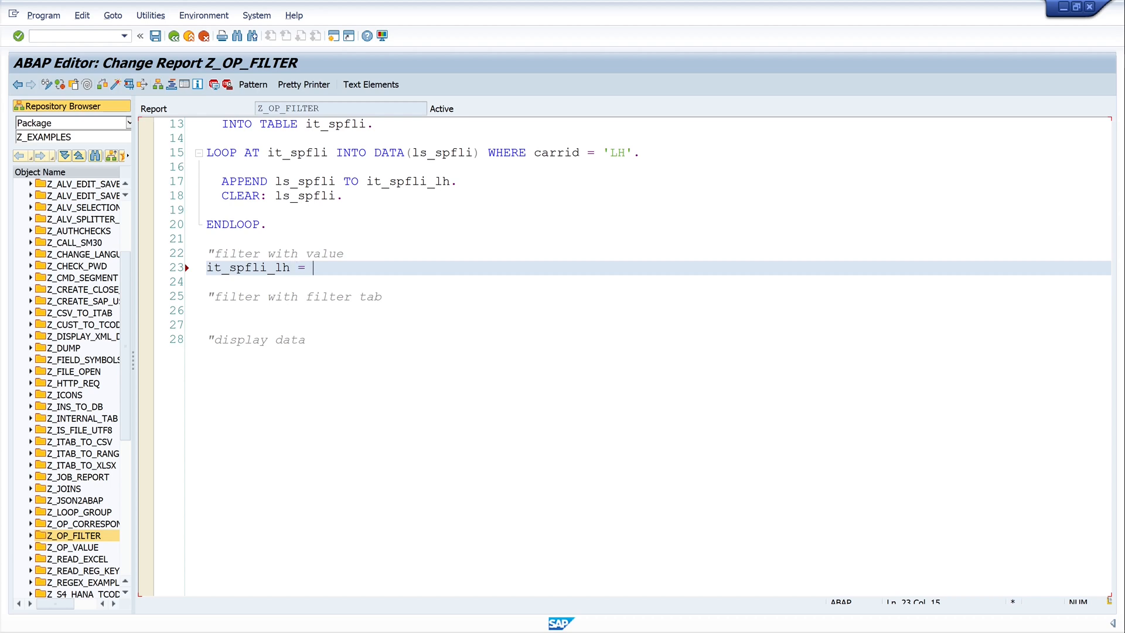
{"action": "type", "text": "FILTER"}
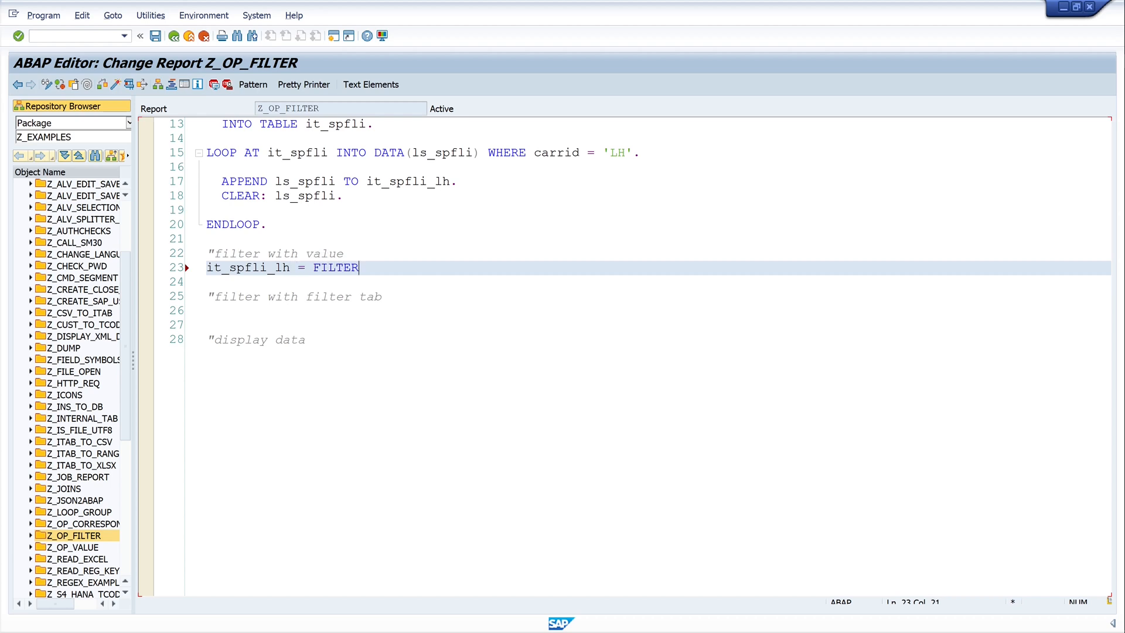
{"action": "type", "text": "\" #\""}
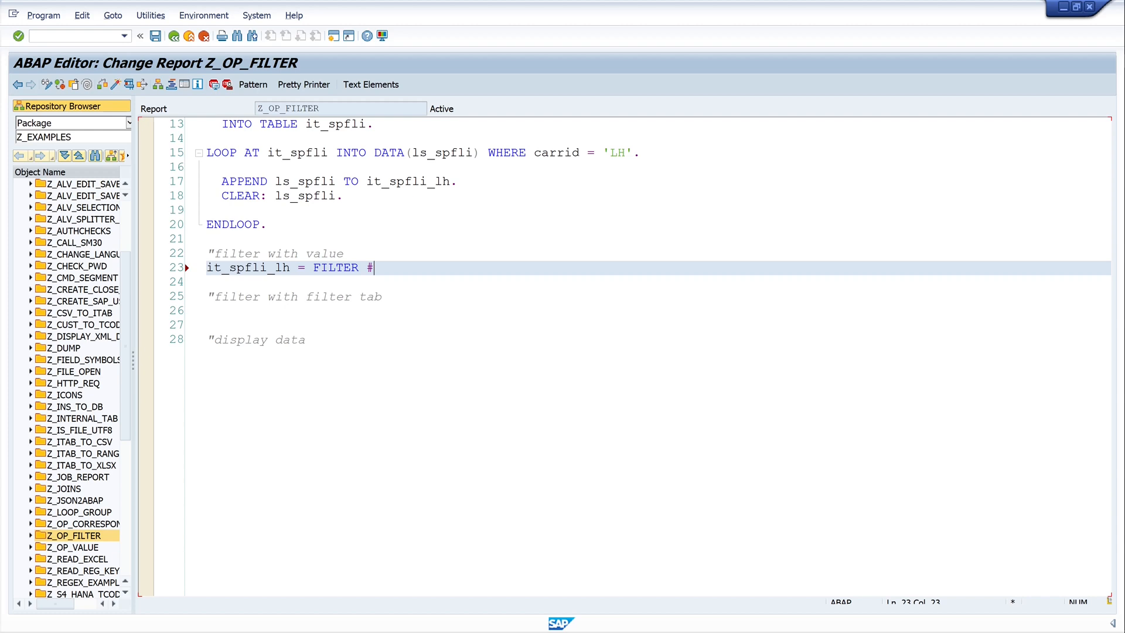
{"action": "type", "text": "("}
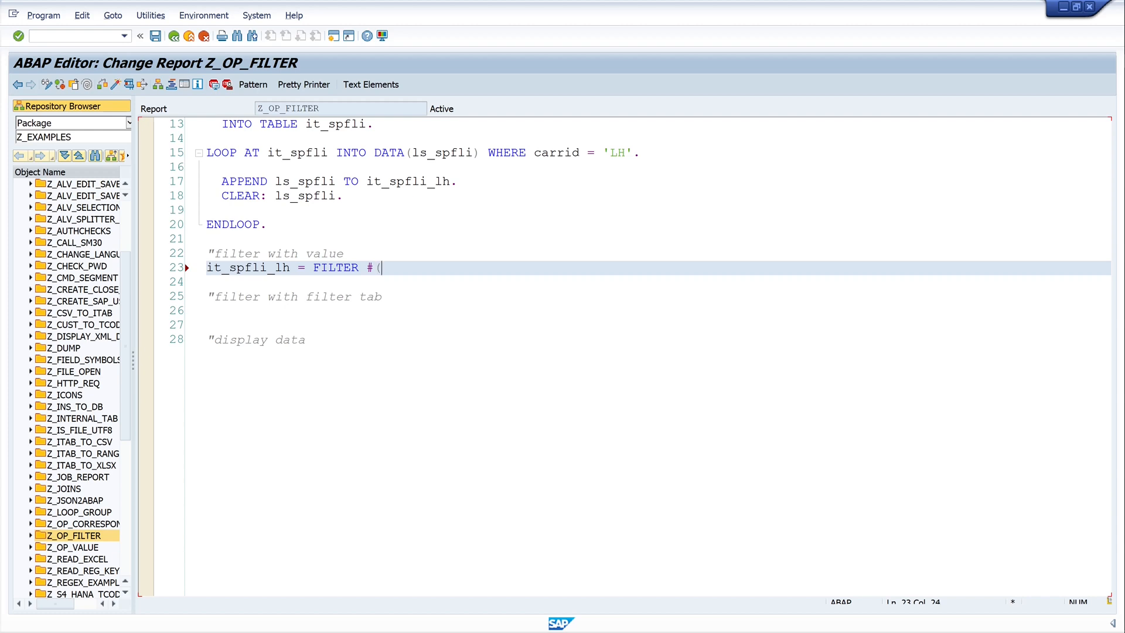
{"action": "type", "text": "it_spfli"}
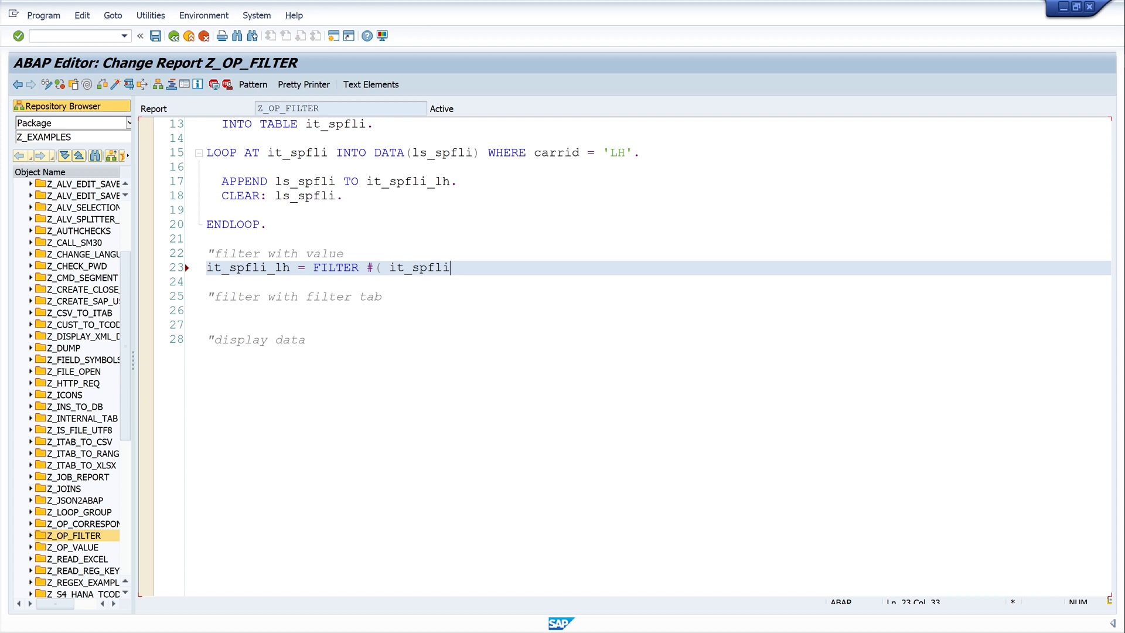
Complete the expression with using key carrid where carrid = 'LH' )
{"action": "type", "text": "using"}
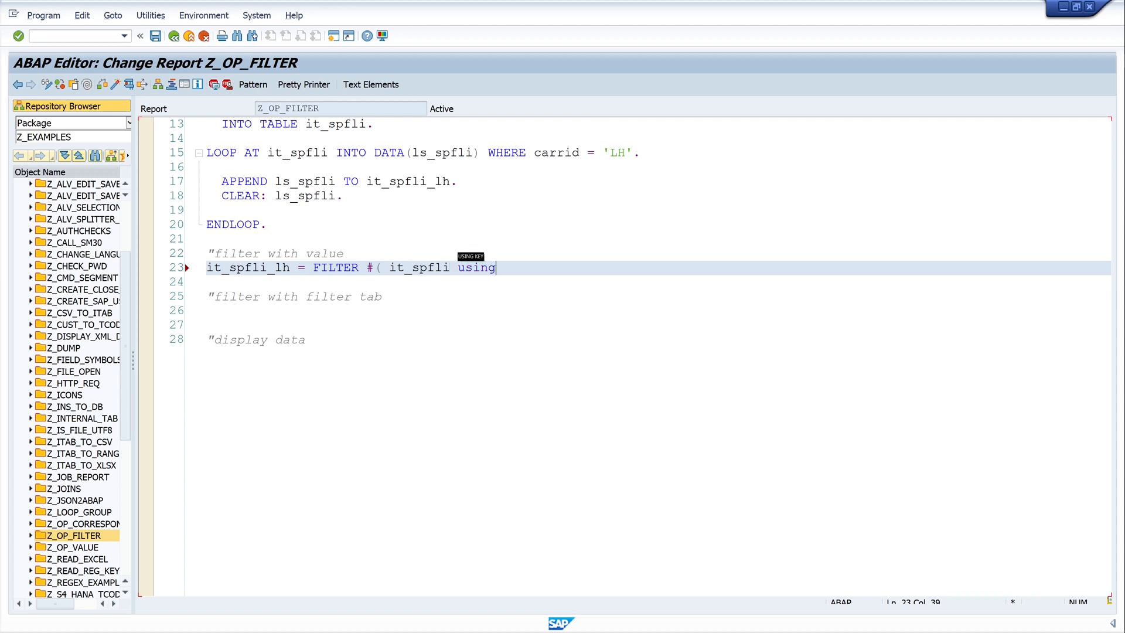
{"action": "type", "text": "key"}
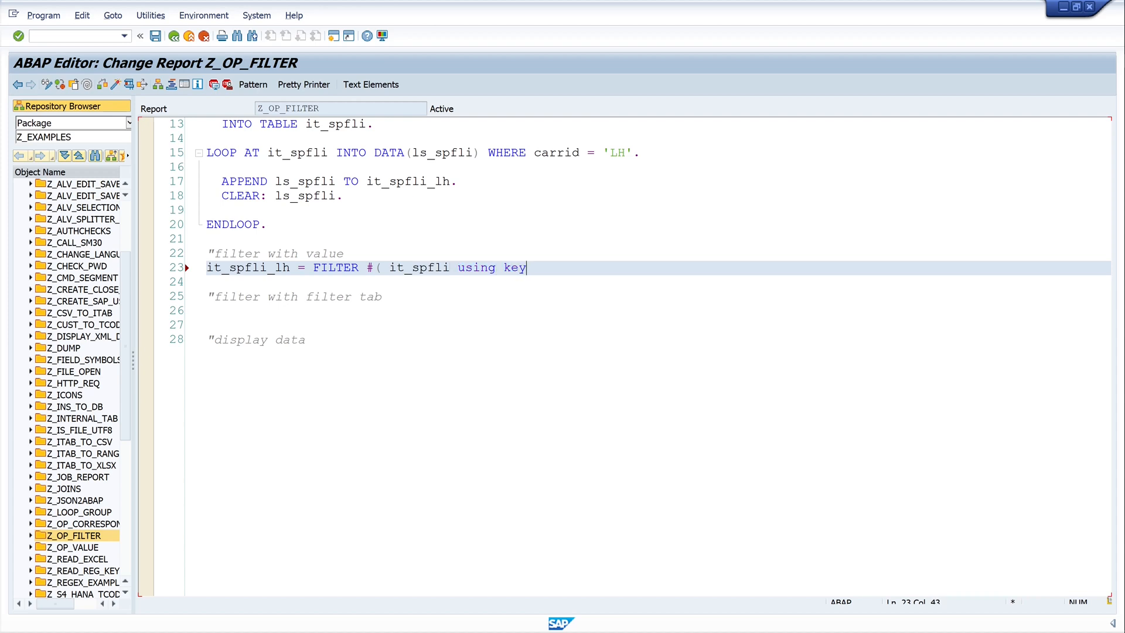
{"action": "type", "text": "carrid"}
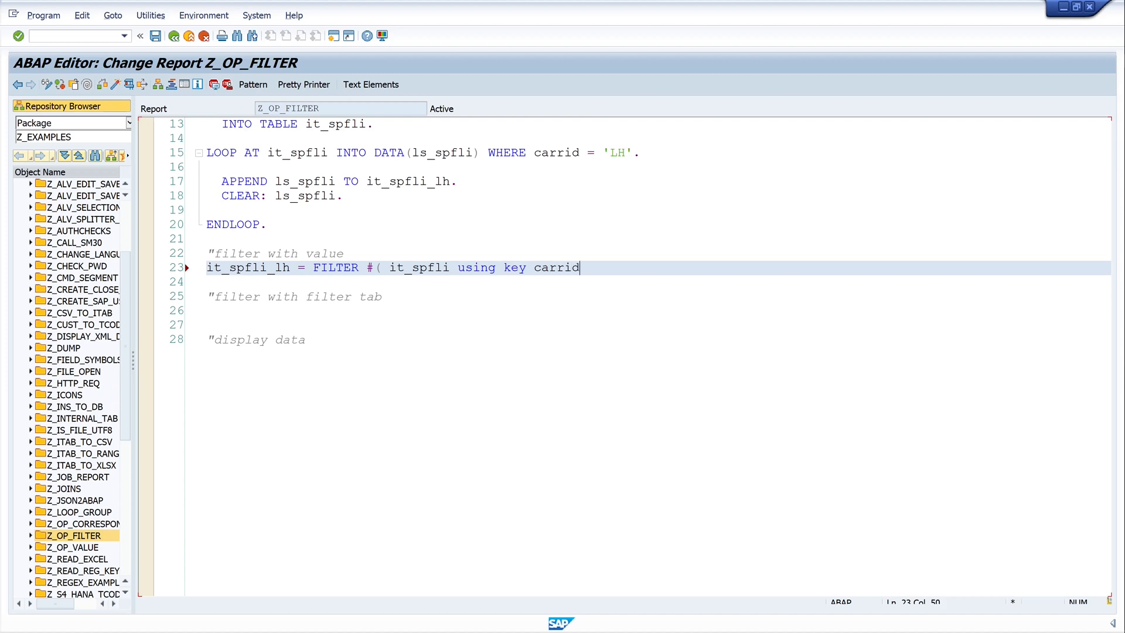
{"action": "type", "text": "wh"}
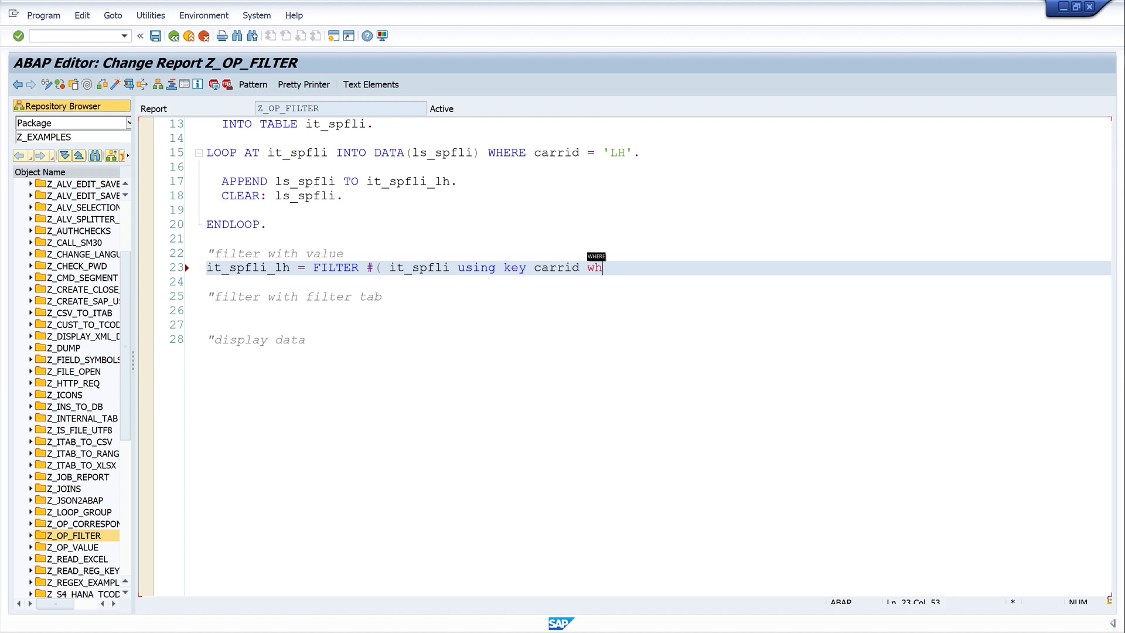
{"action": "type", "text": "ere carrid"}
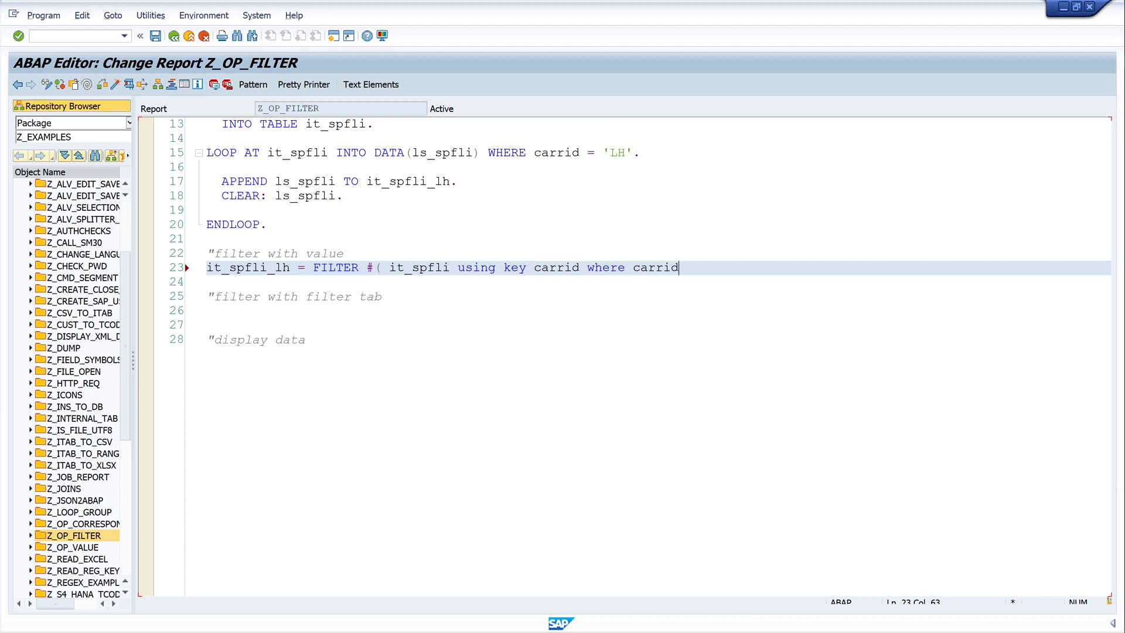
{"action": "type", "text": "="}
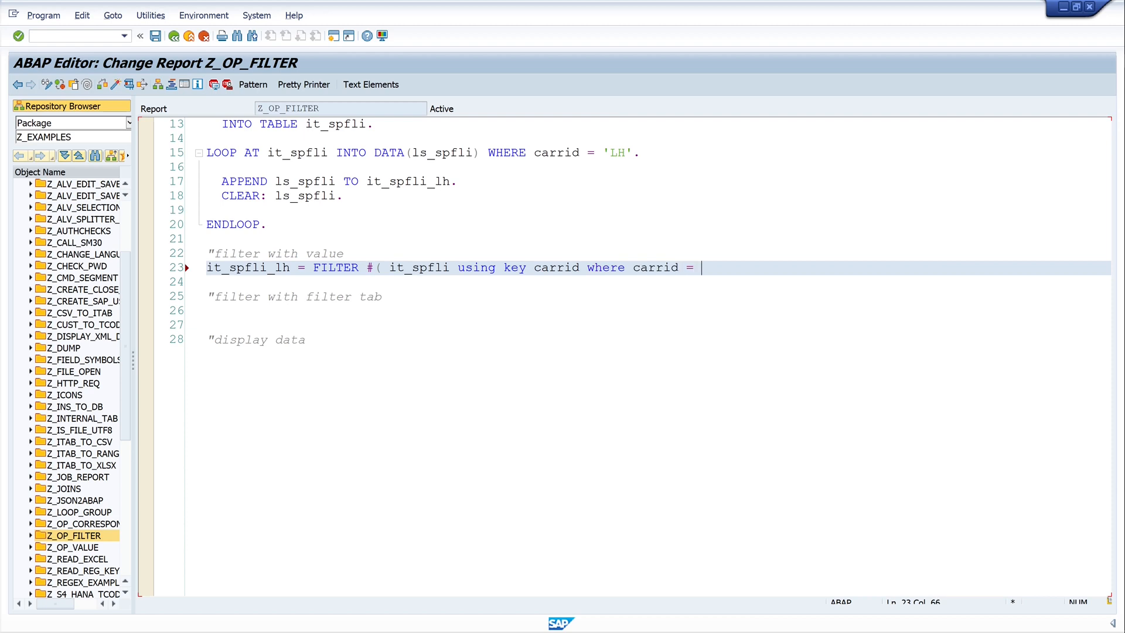
{"action": "type", "text": "'LH'"}
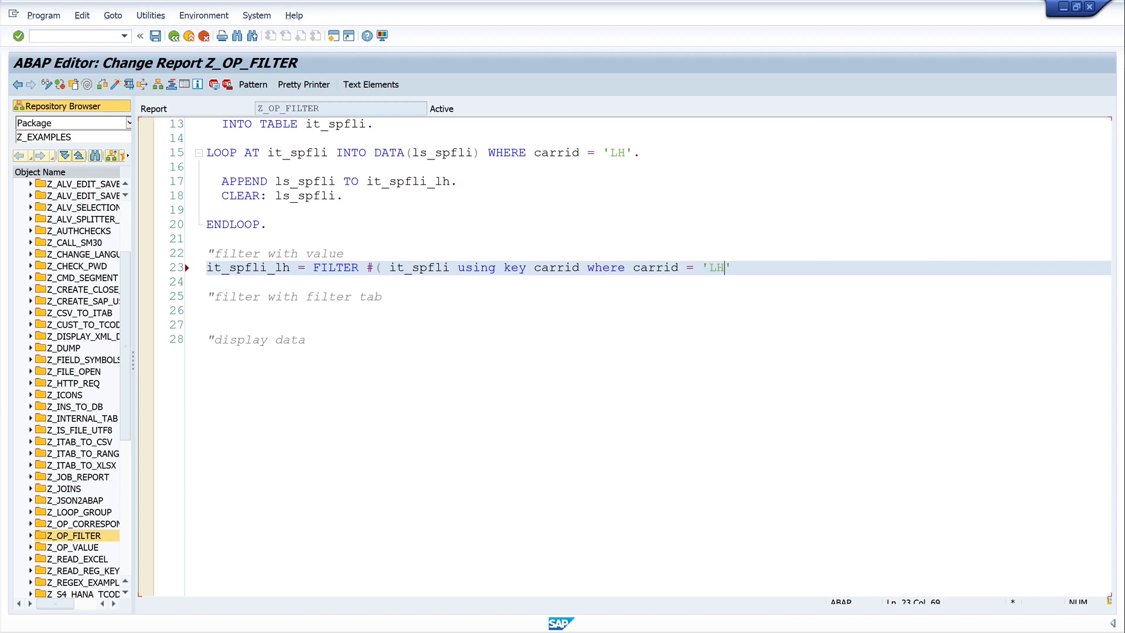
{"action": "type", "text": ")"}
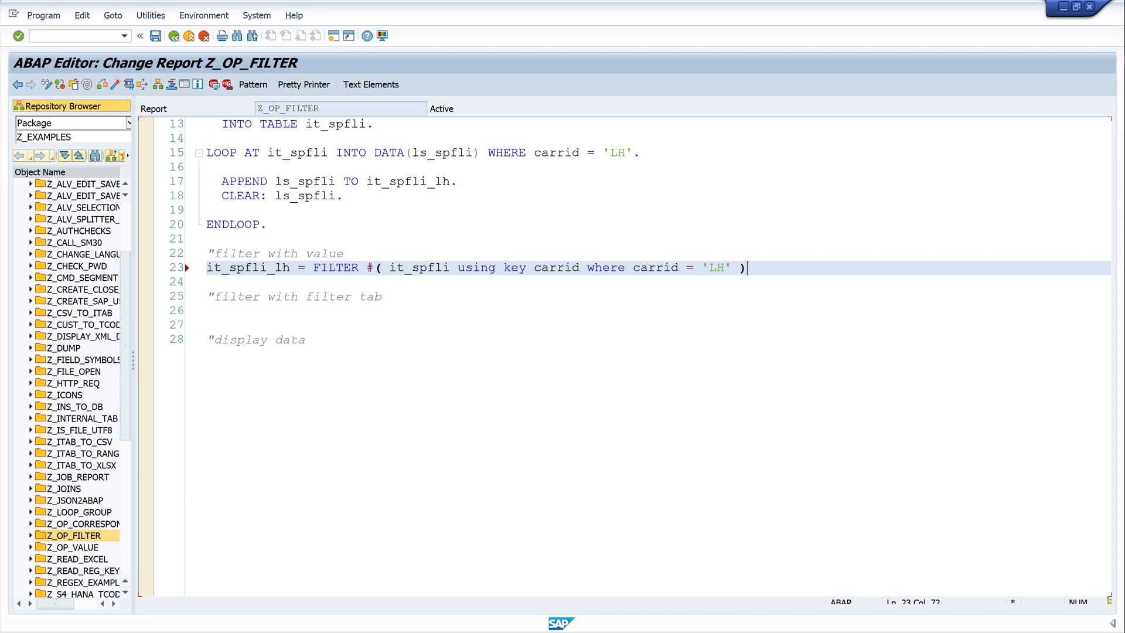
{"action": "type", "text": "."}
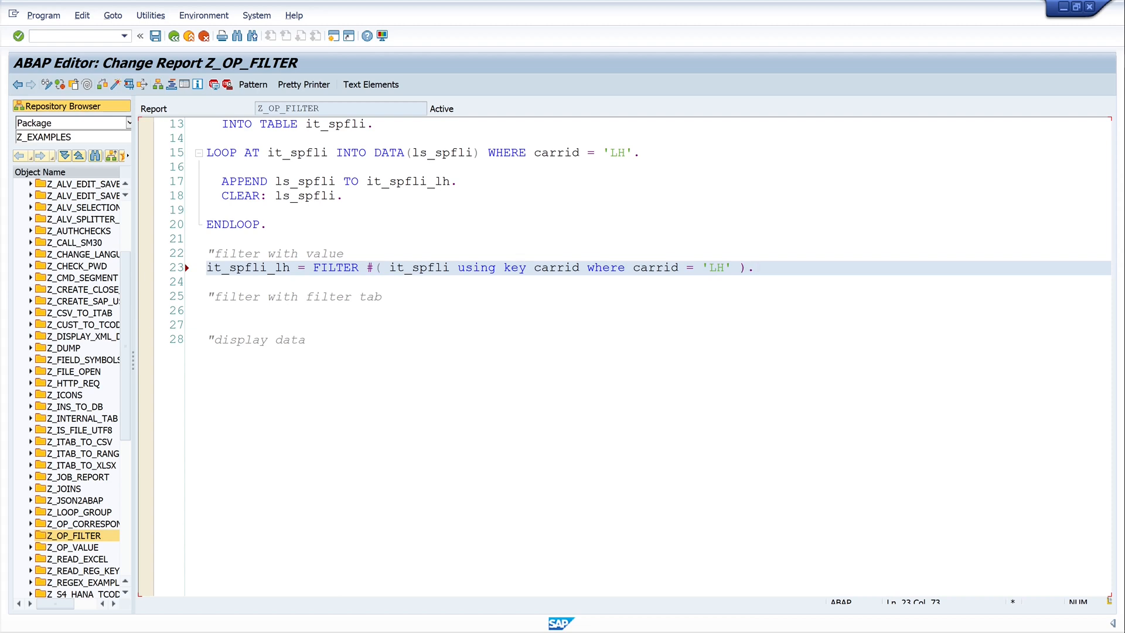
Extend the it_spfli declaration with WITH NON-UNIQUE SORTED KEY carrid COMPONENTS carrid
{"action": "scroll", "scroll_direction": "up", "scroll_amount": 3}
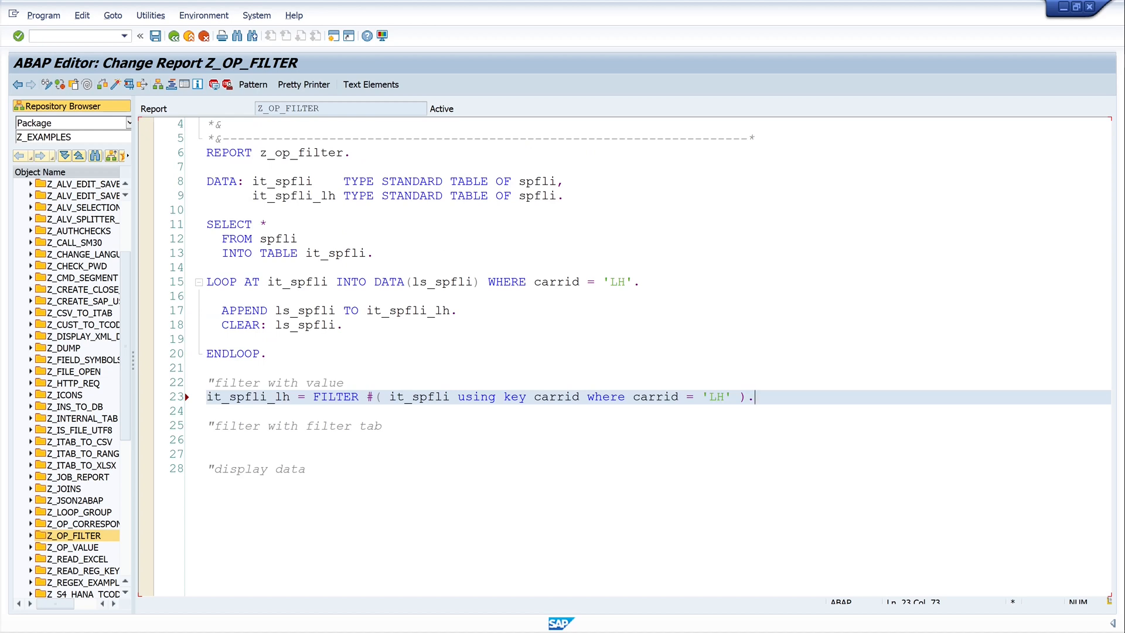
{"action": "double_click", "coordinate": [418, 396]}
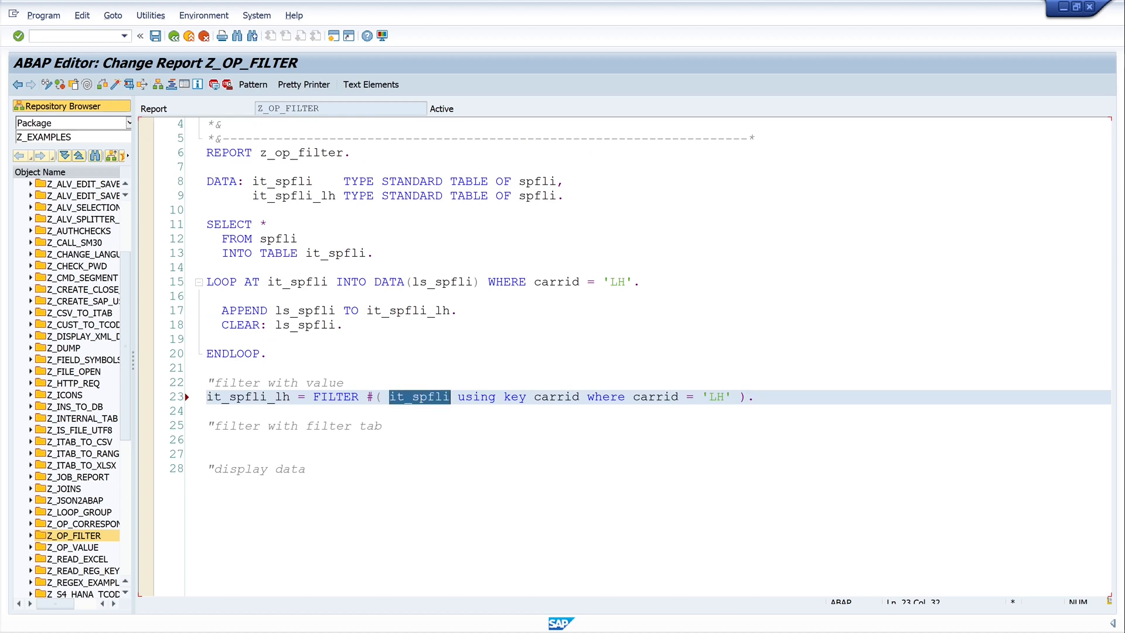
{"action": "left_click", "coordinate": [559, 180]}
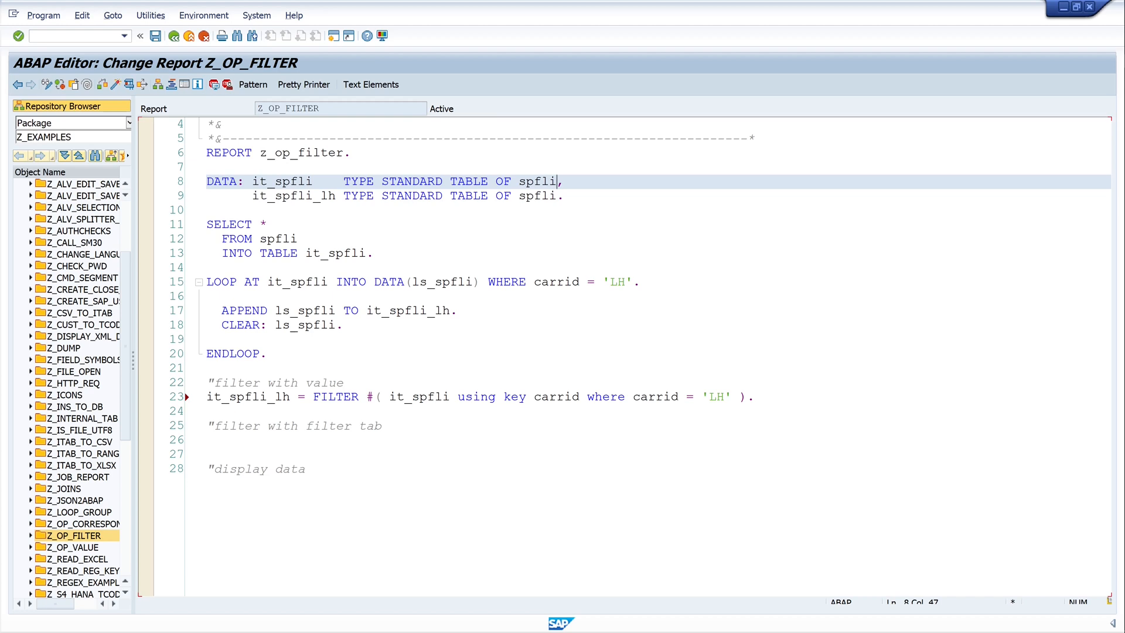
{"action": "type", "text": "with"}
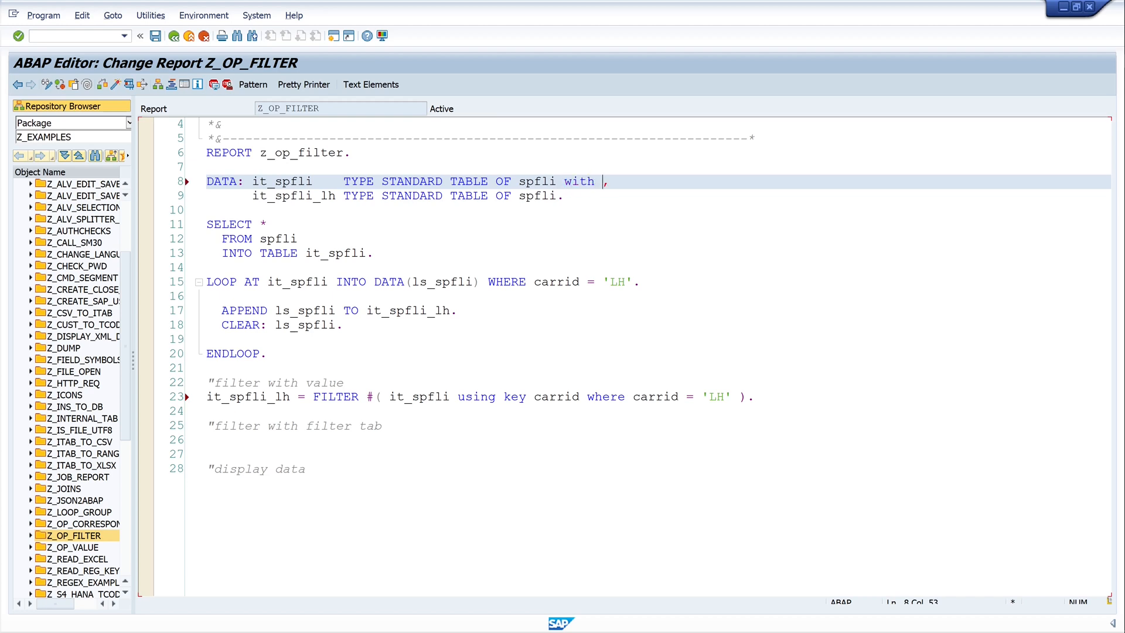
{"action": "type", "text": "NON-UNIQUE SORTED KEY"}
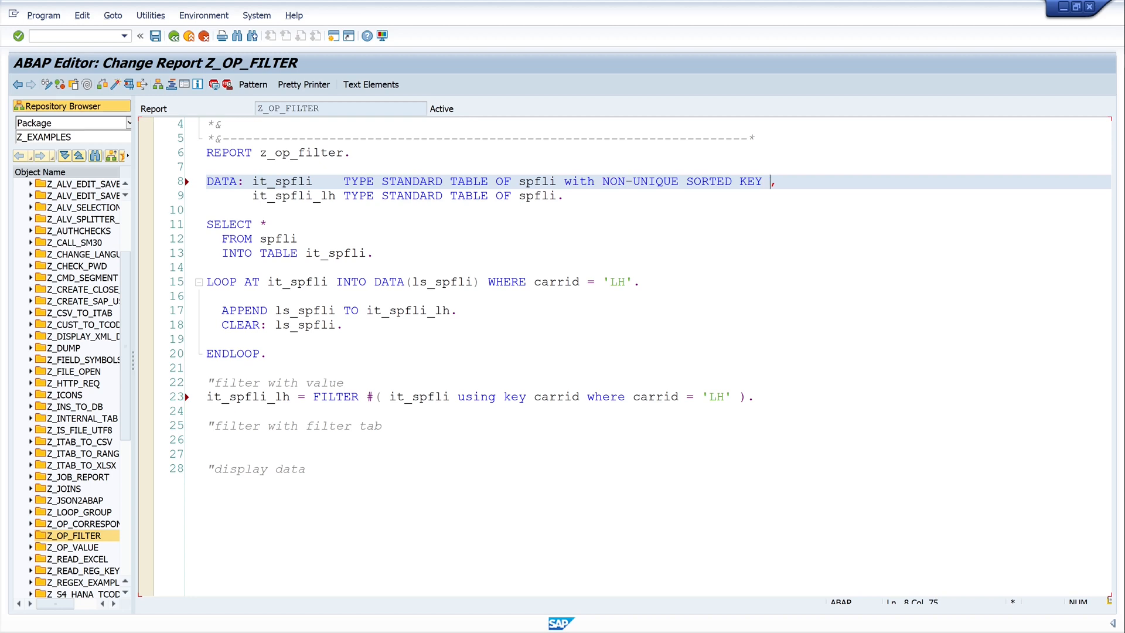
{"action": "type", "text": "carrid,"}
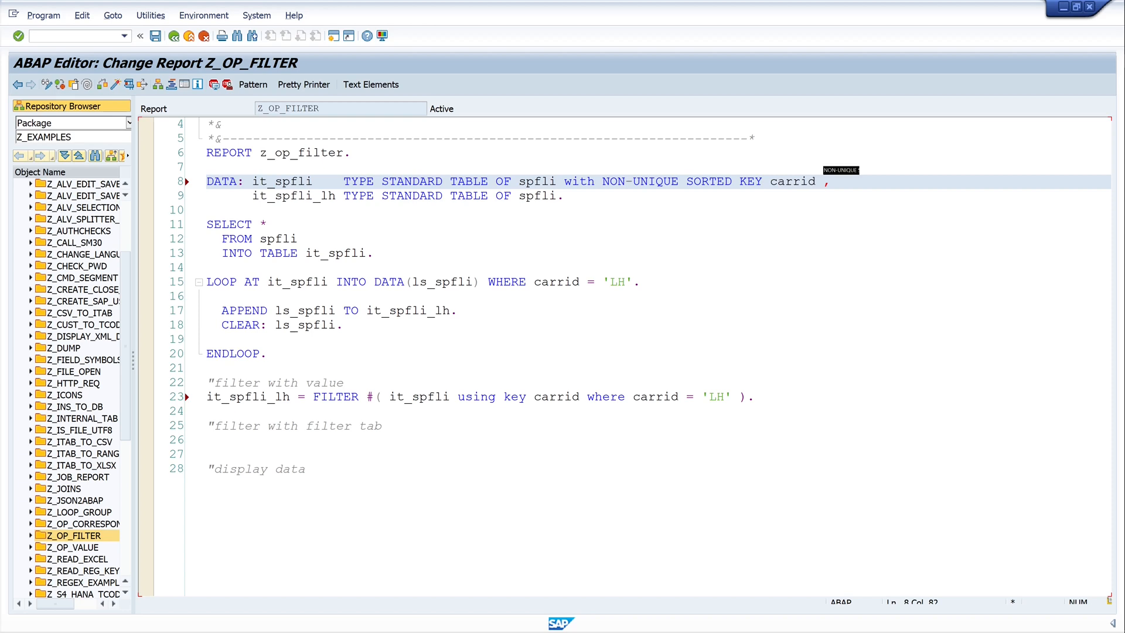
{"action": "type", "text": "COMPONENTS"}
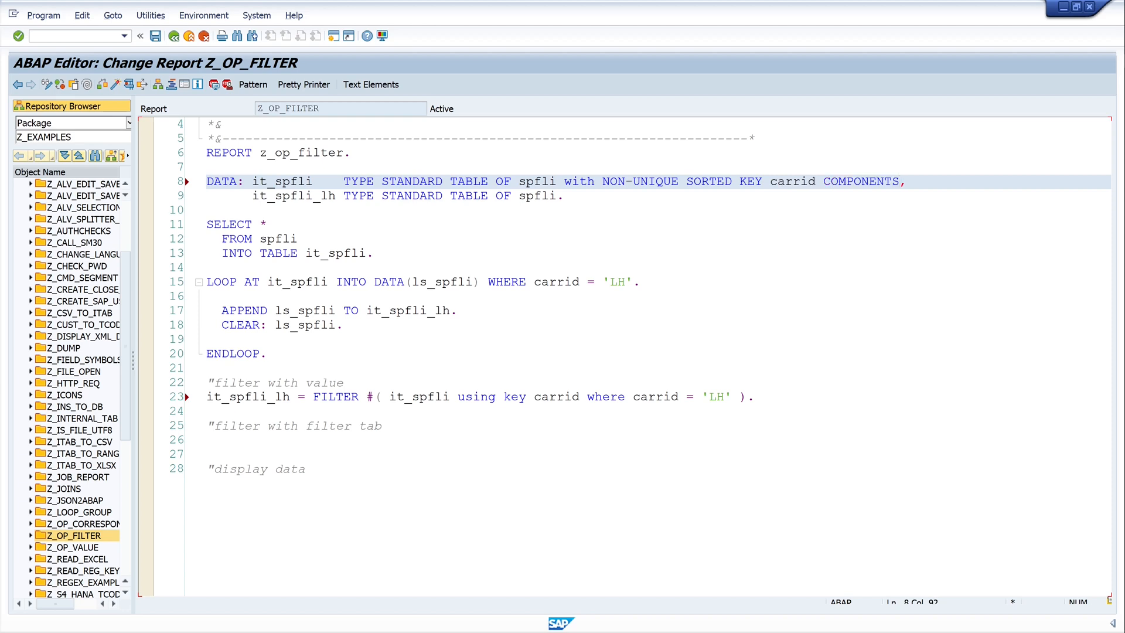
{"action": "type", "text": "carrid,"}
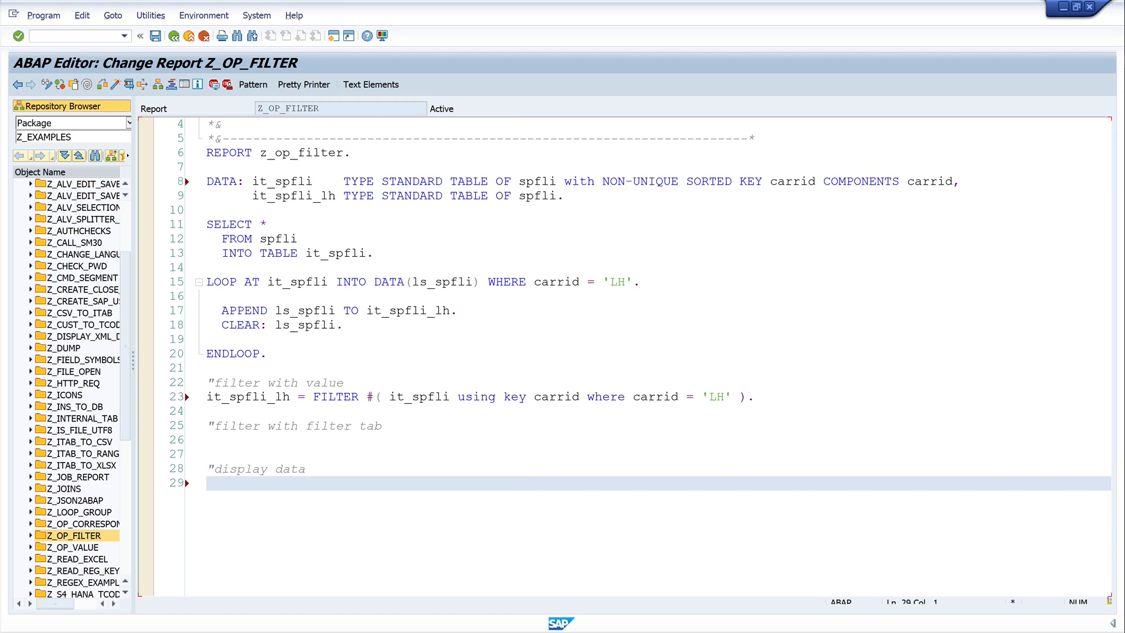
Write the statement cl_demo_output=>display( it_spfli_lh ). under the display-data comment
{"action": "type", "text": "cl"}
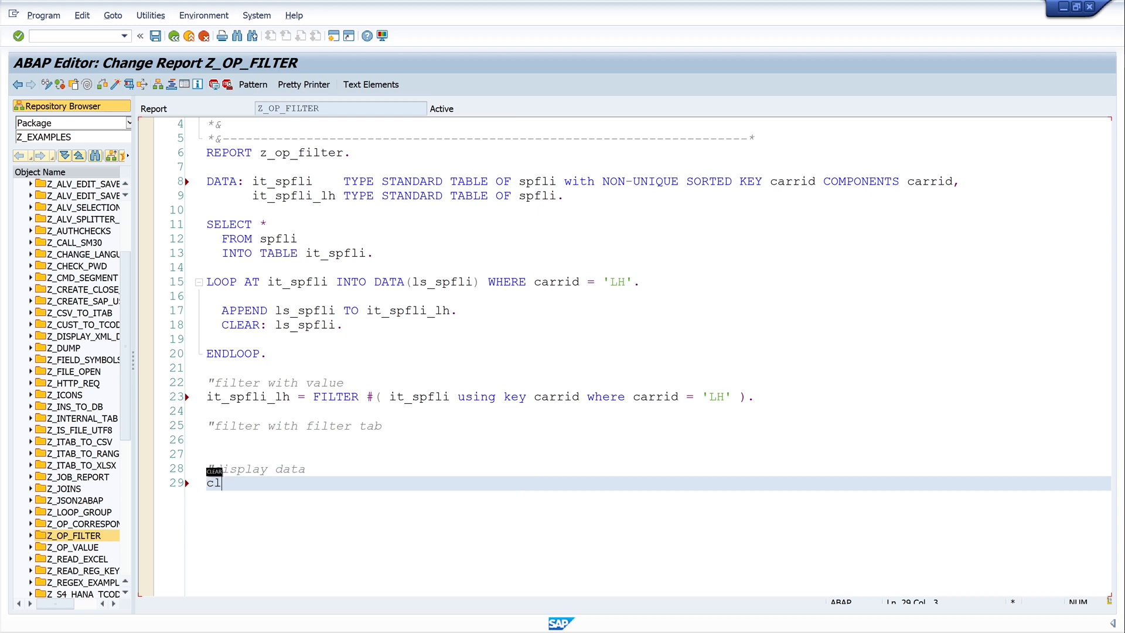
{"action": "type", "text": "_dem"}
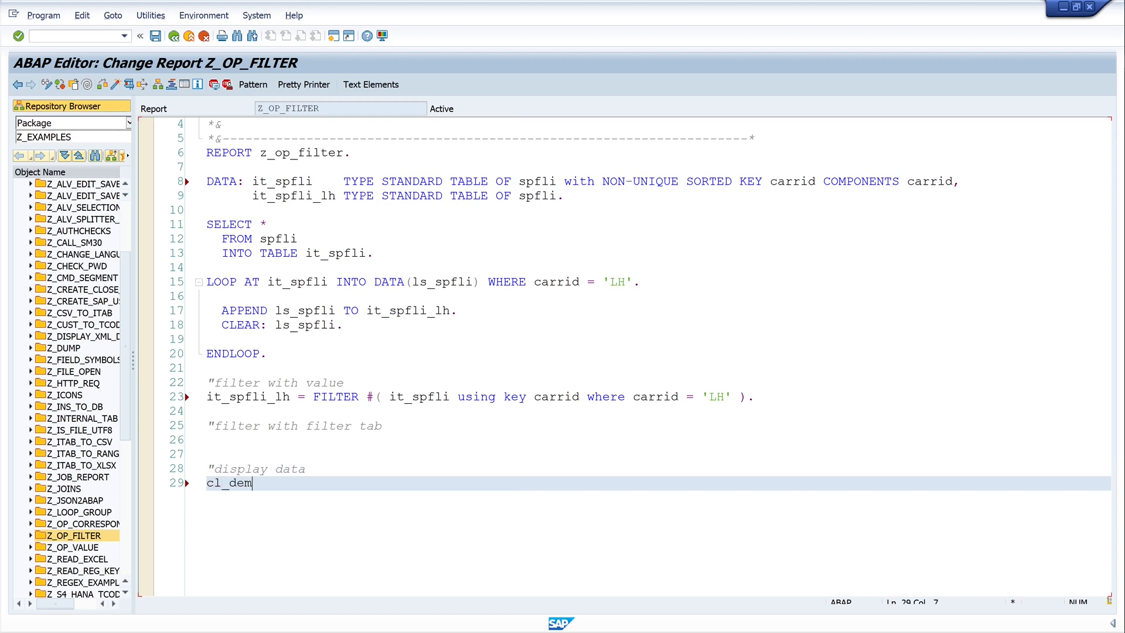
{"action": "type", "text": "o_o"}
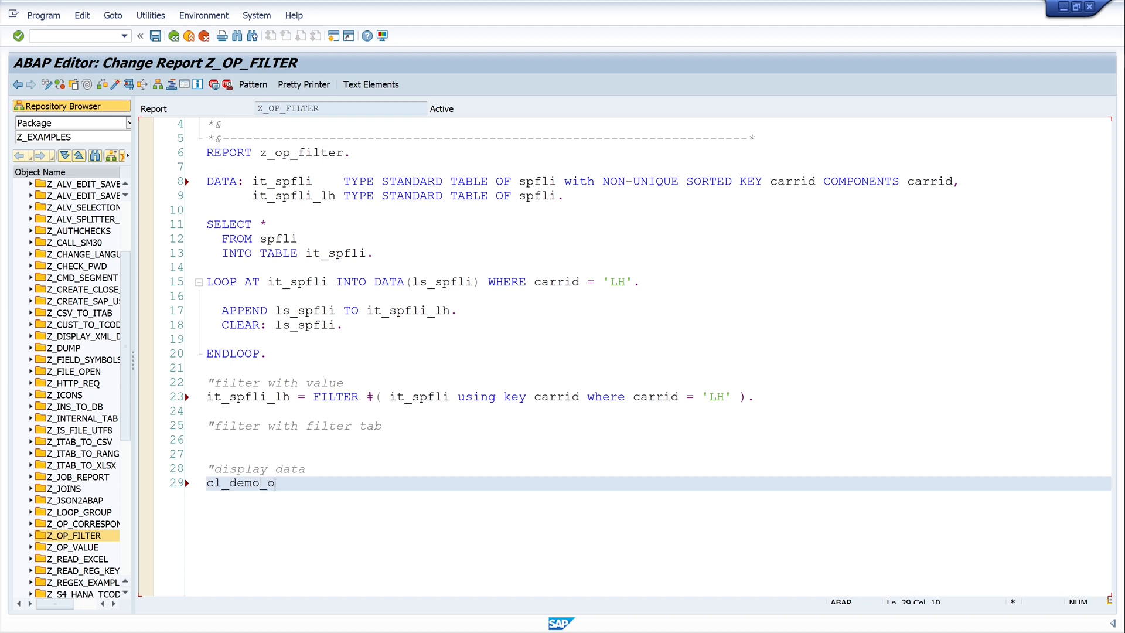
{"action": "type", "text": "utput"}
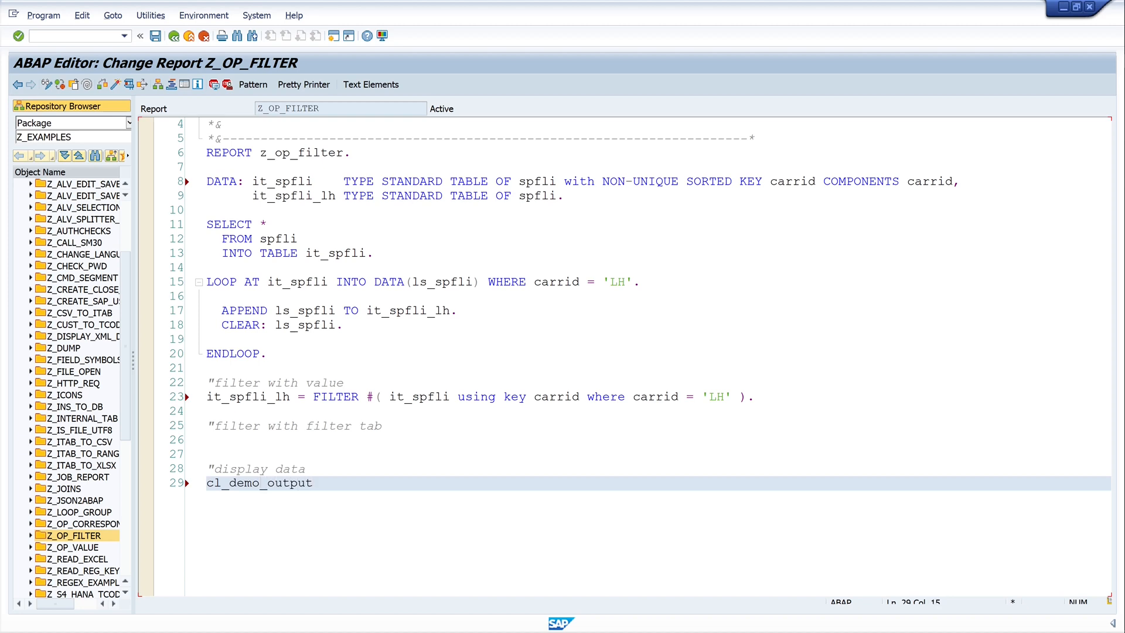
{"action": "type", "text": "=>"}
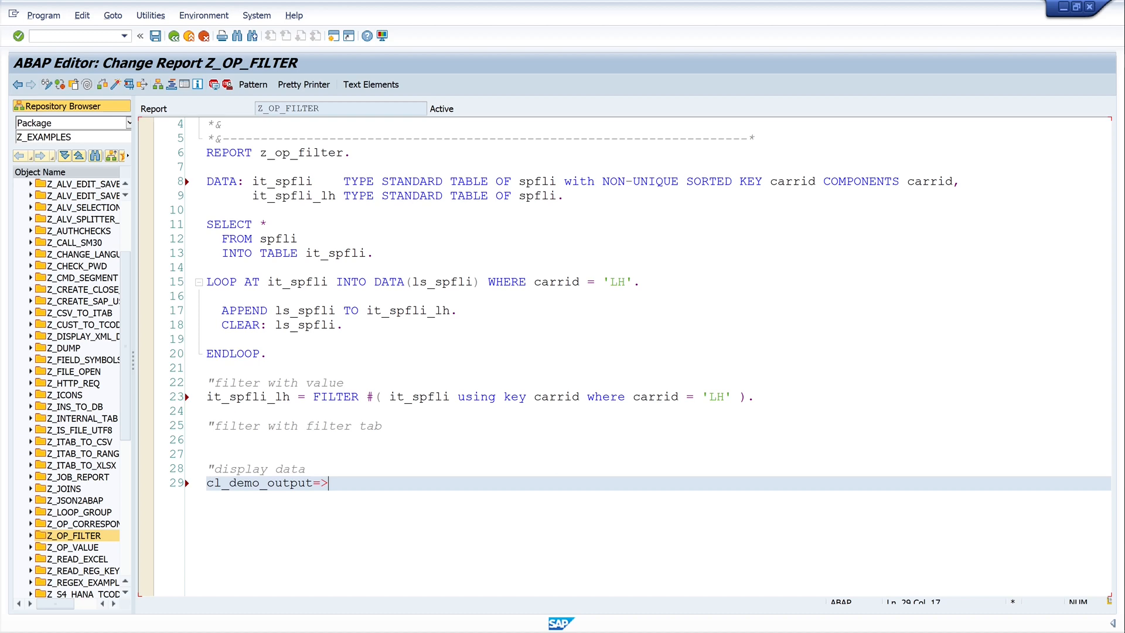
{"action": "type", "text": "display"}
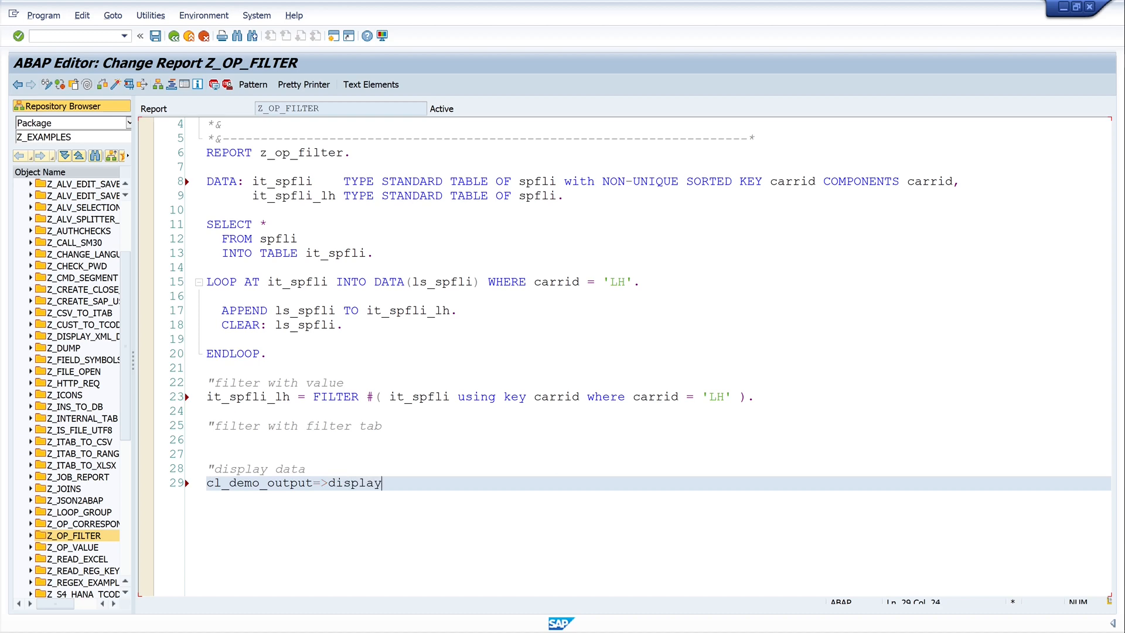
{"action": "type", "text": "( it"}
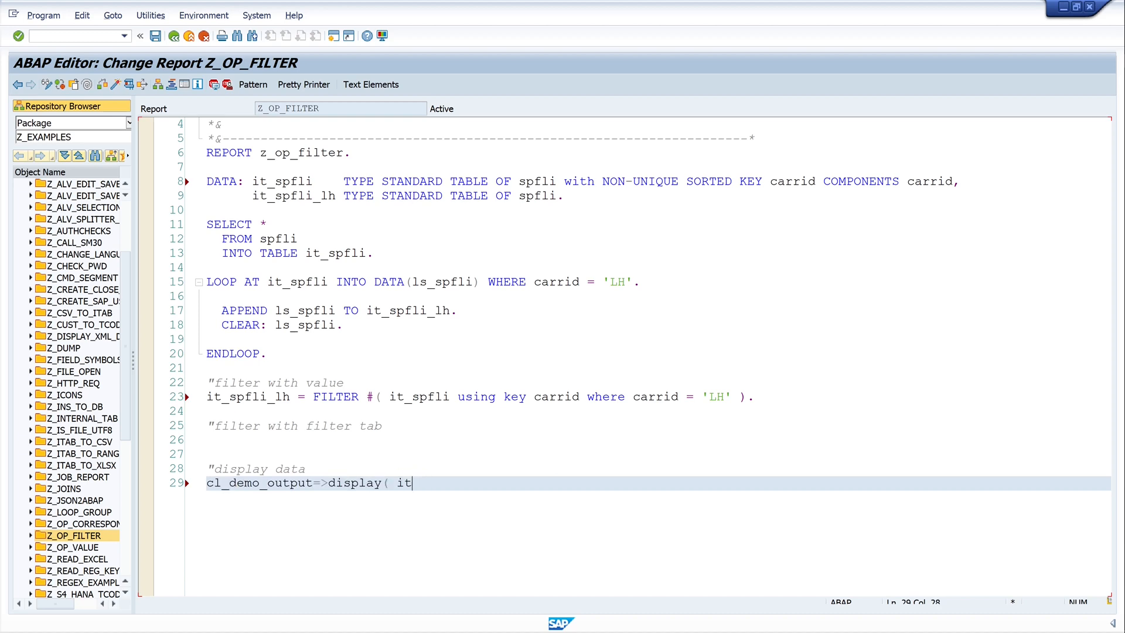
{"action": "type", "text": "_sp"}
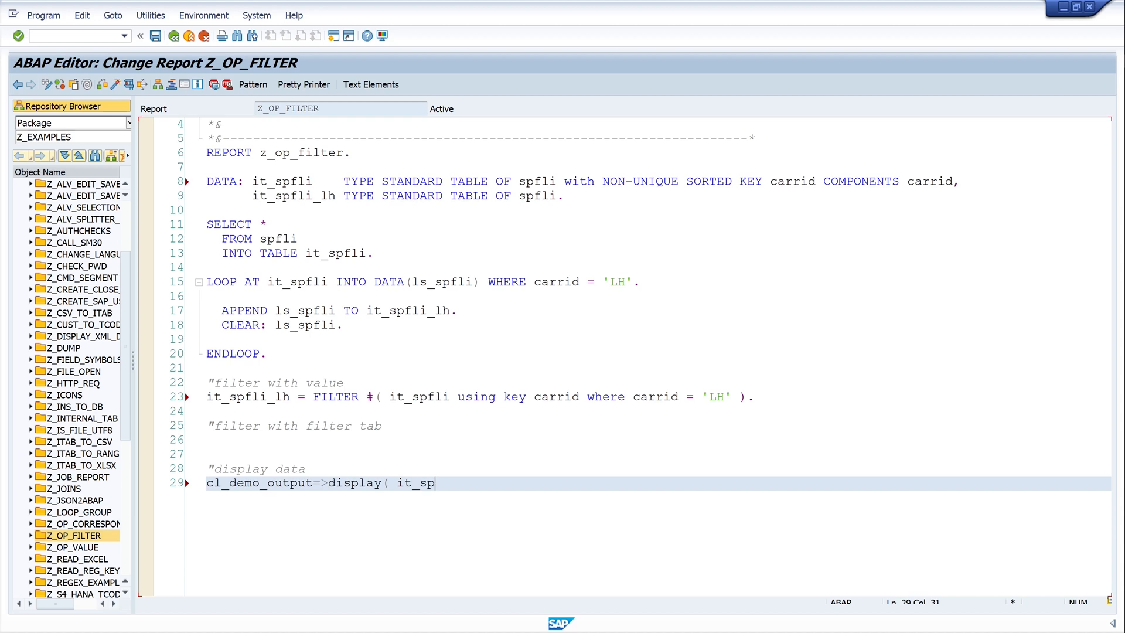
{"action": "type", "text": "fli_"}
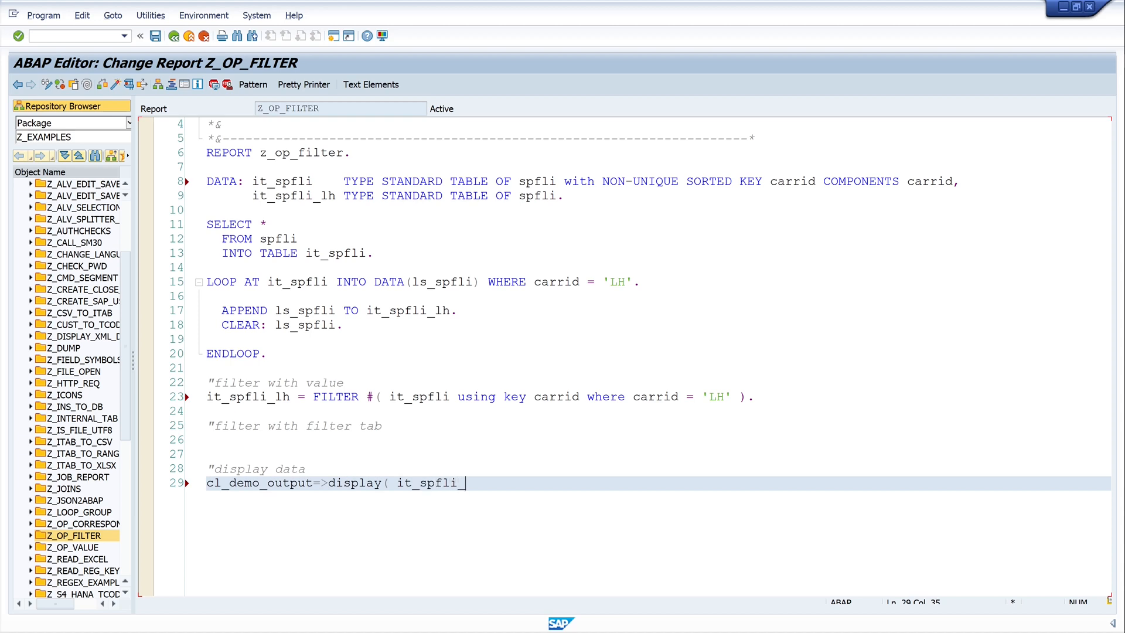
{"action": "type", "text": "lh )"}
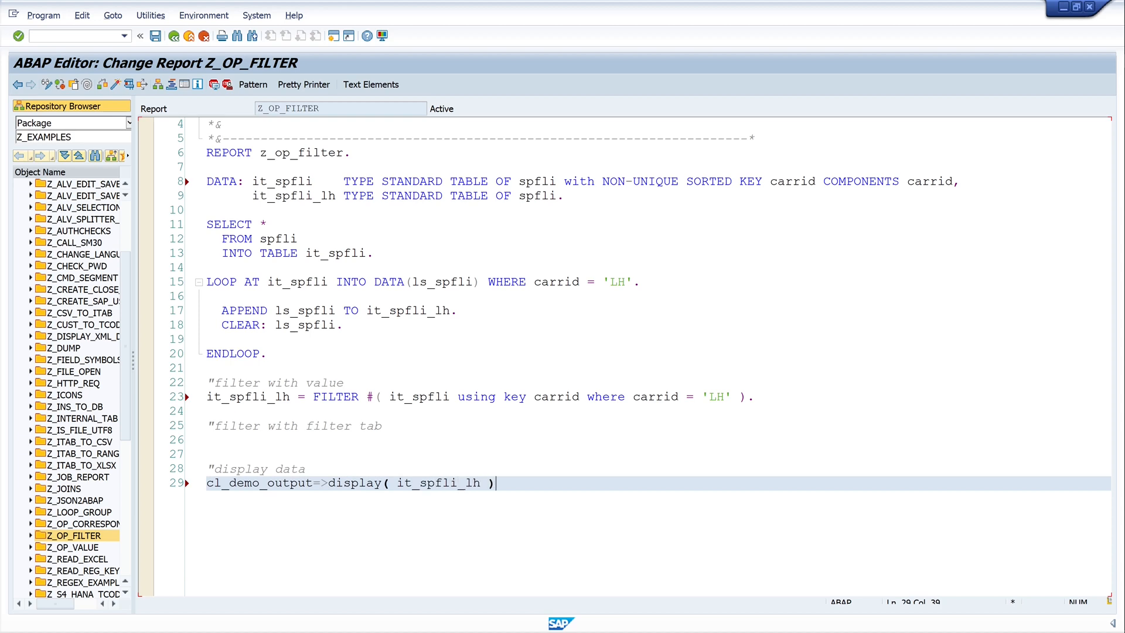
{"action": "type", "text": "."}
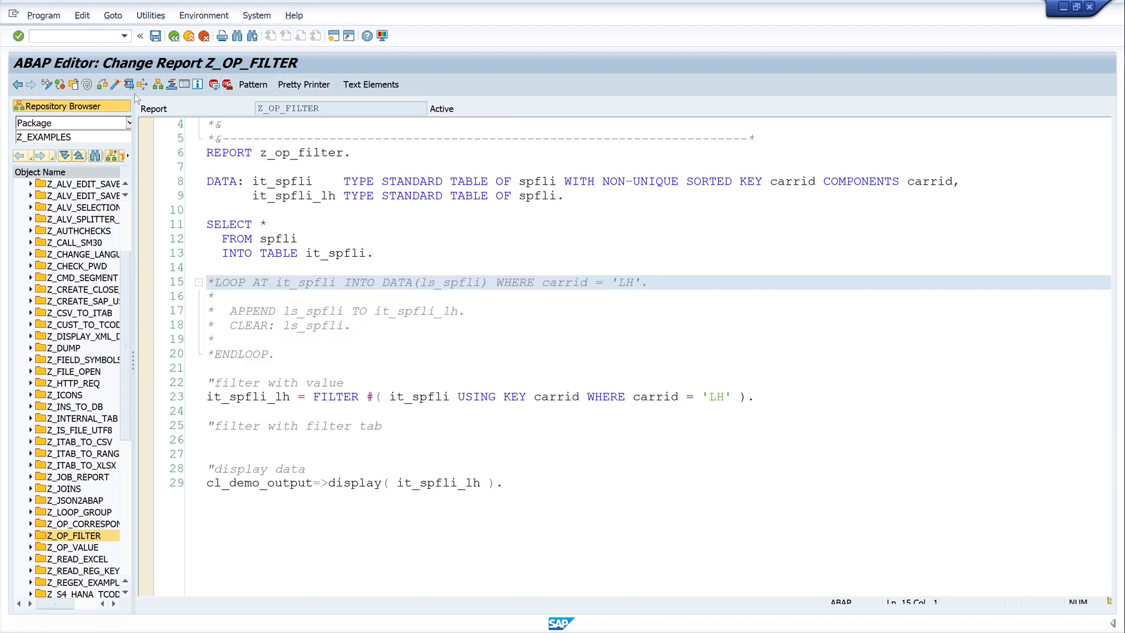
Attempt activation and review the incompatible-types error between CARRID and 'LH'
{"action": "left_click", "coordinate": [114, 85]}
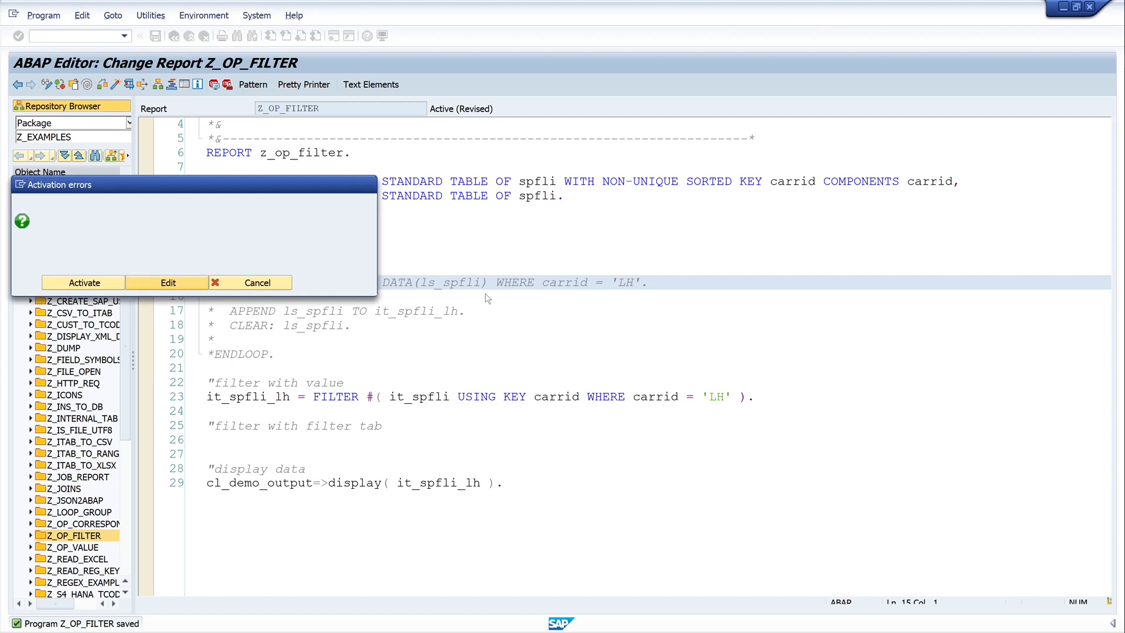
{"action": "left_click", "coordinate": [82, 282]}
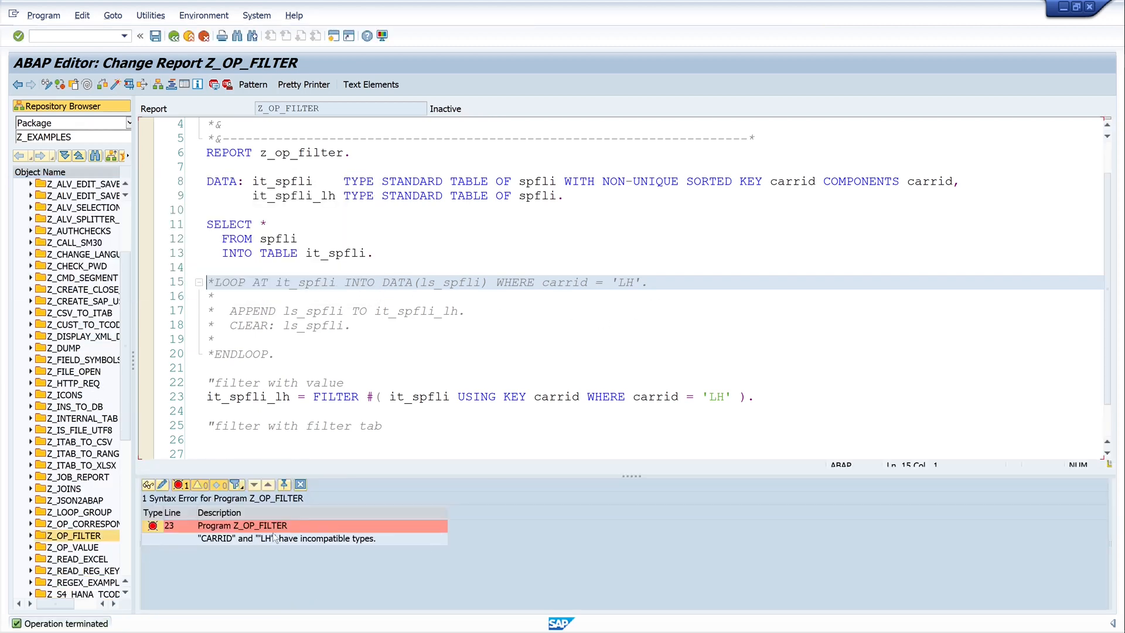
{"action": "left_click", "coordinate": [300, 484]}
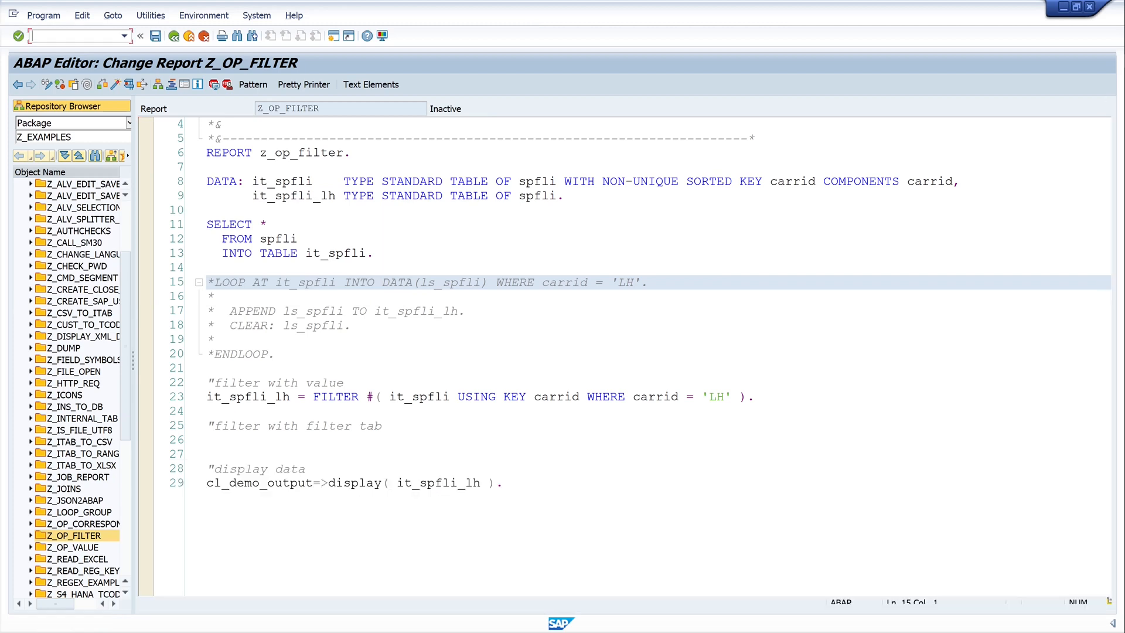
Pad the literal to 'LH ' on line 23, then check syntax and activate successfully
{"action": "left_click", "coordinate": [473, 396]}
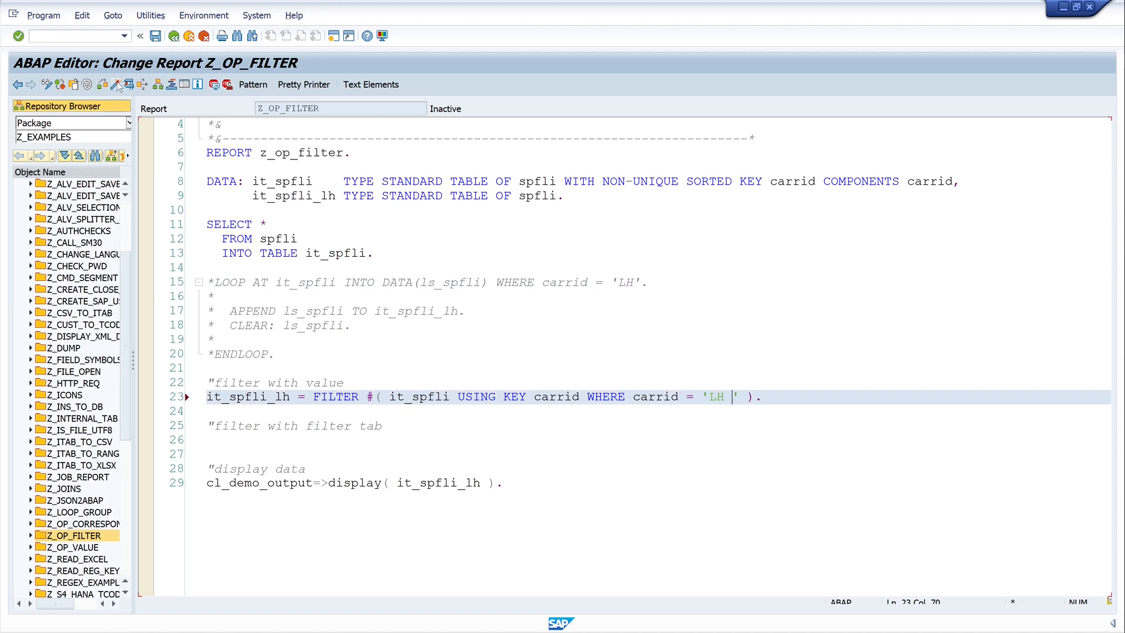
{"action": "left_click", "coordinate": [127, 84]}
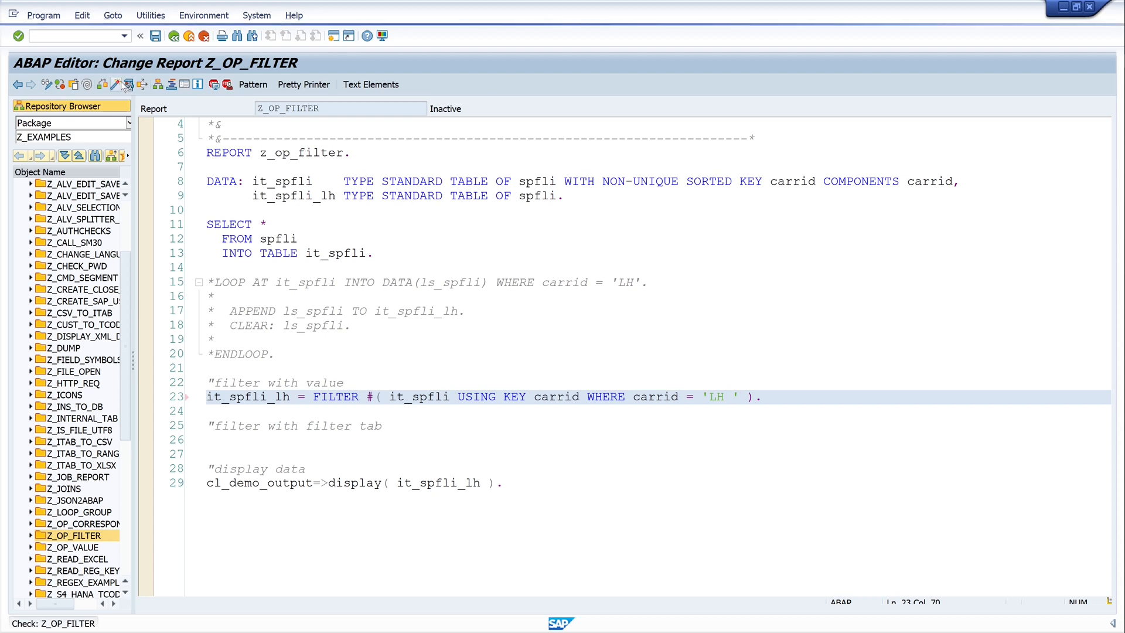
{"action": "left_click", "coordinate": [127, 84]}
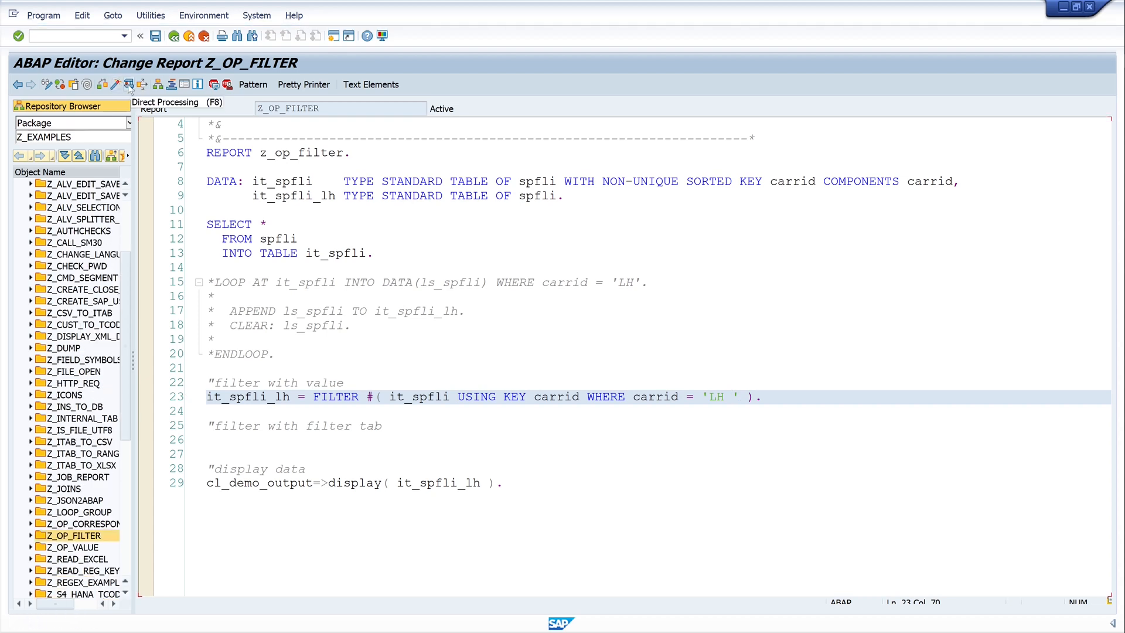
{"action": "left_click", "coordinate": [128, 84]}
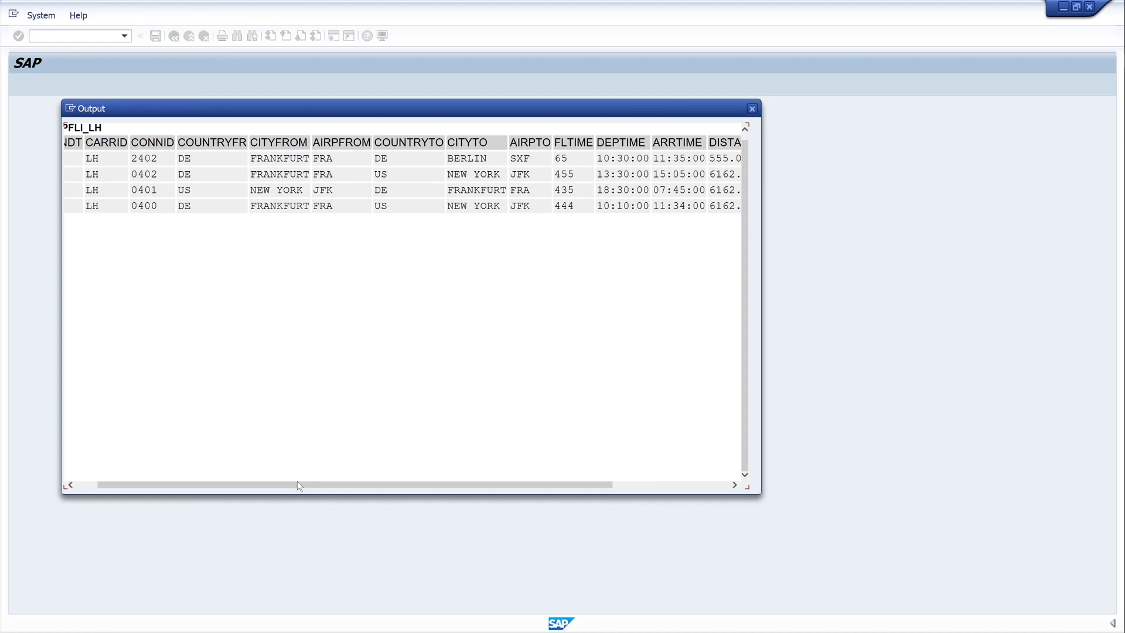
{"action": "scroll", "scroll_direction": "left", "scroll_amount": 3}
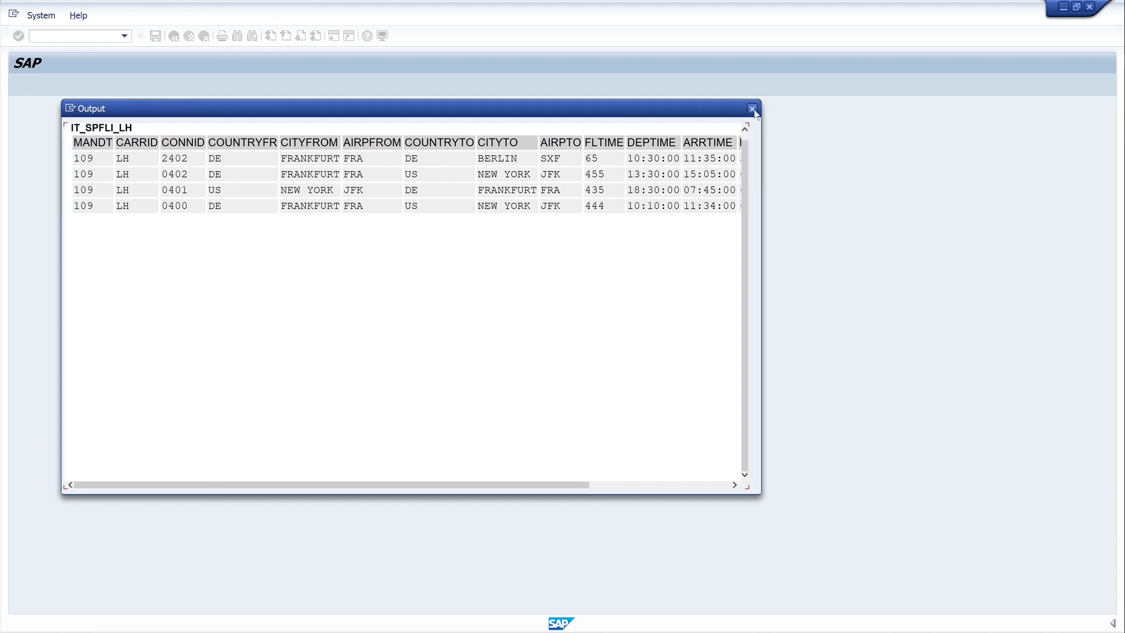
{"action": "left_click", "coordinate": [752, 108]}
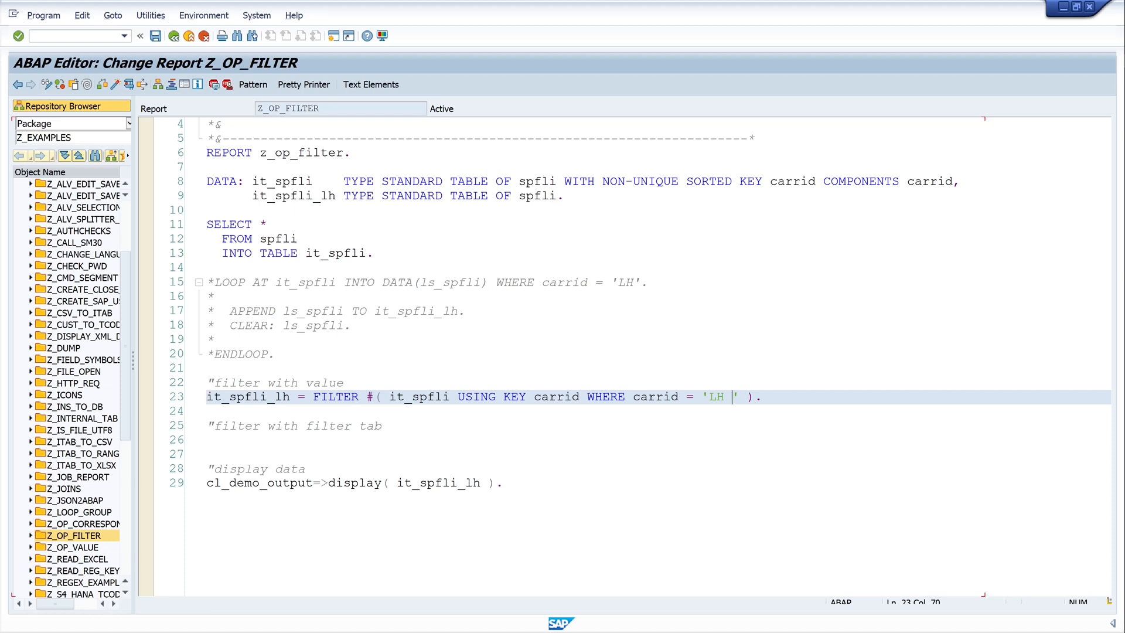
Start a new line declaring Data: filter_tab TYPE SORTED TABLE OF spfli-carrid
{"action": "left_click", "coordinate": [208, 367]}
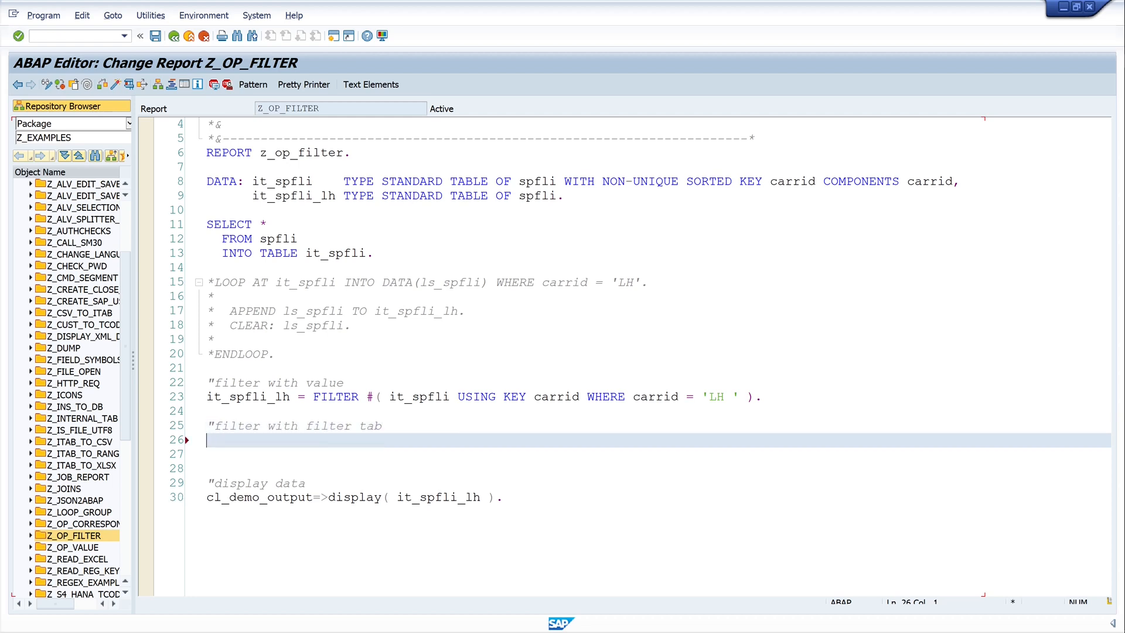
{"action": "type", "text": "D"}
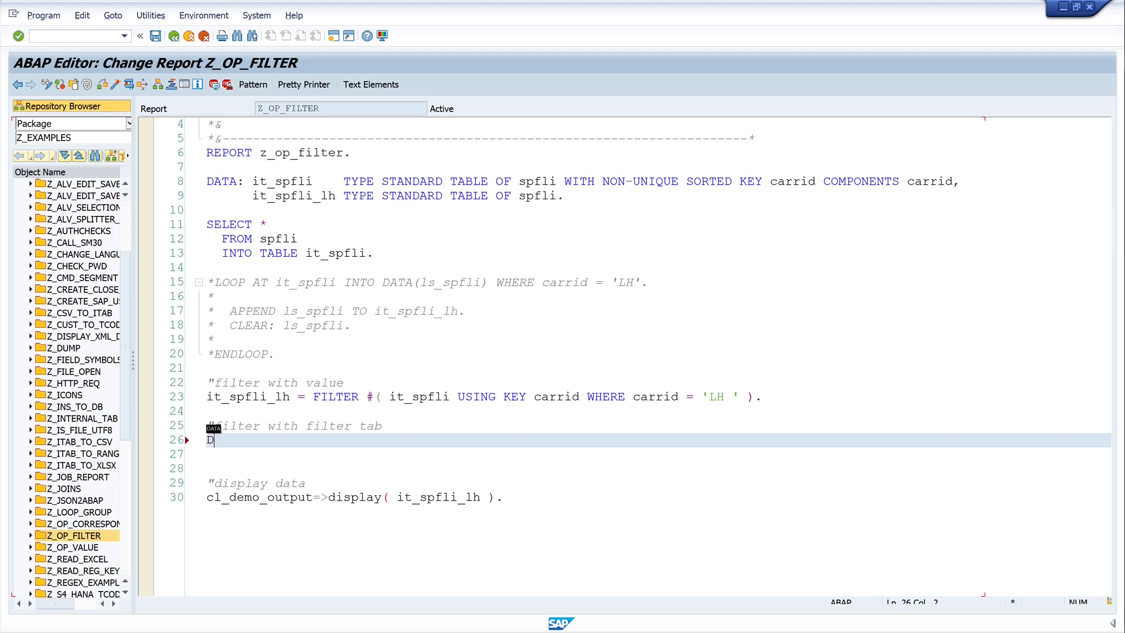
{"action": "type", "text": "ata"}
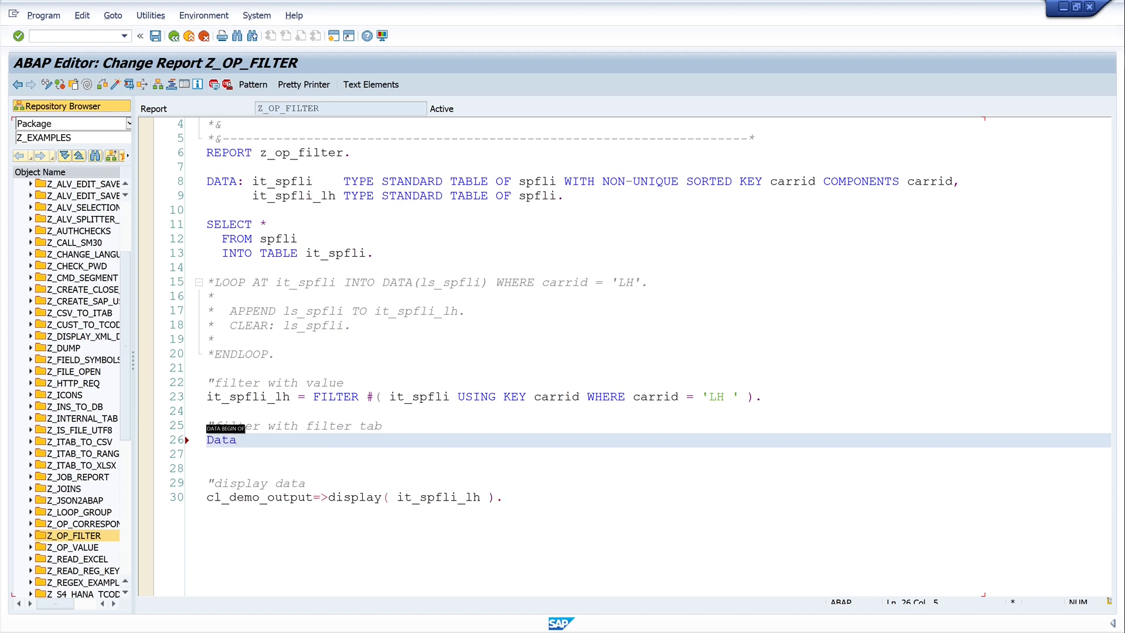
{"action": "type", "text": ": filter_tab ty"}
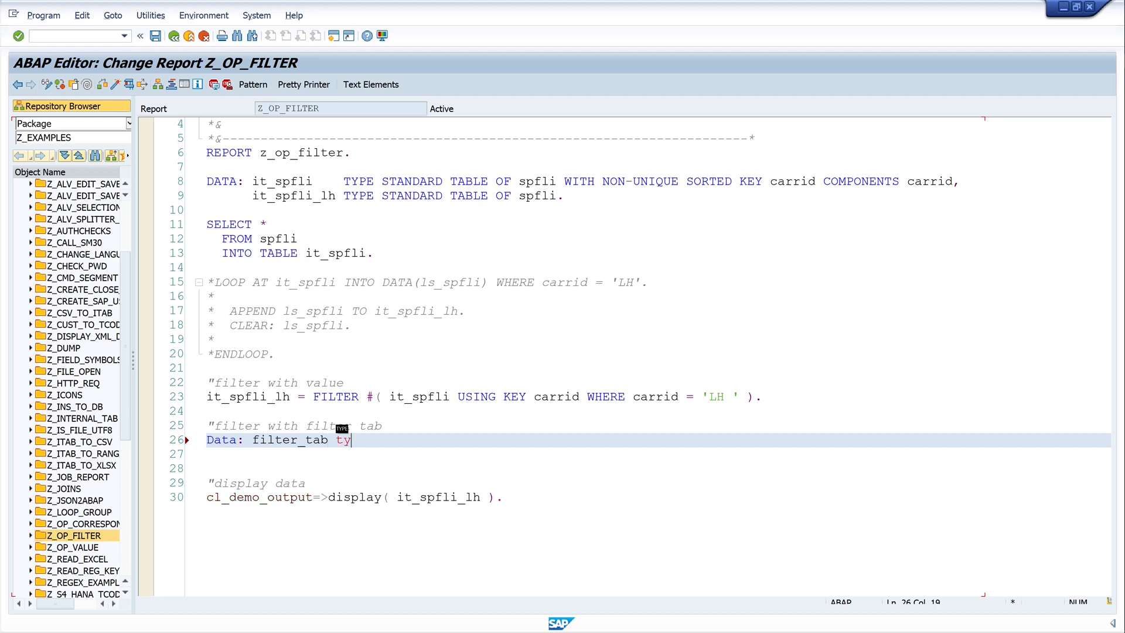
{"action": "type", "text": "pe"}
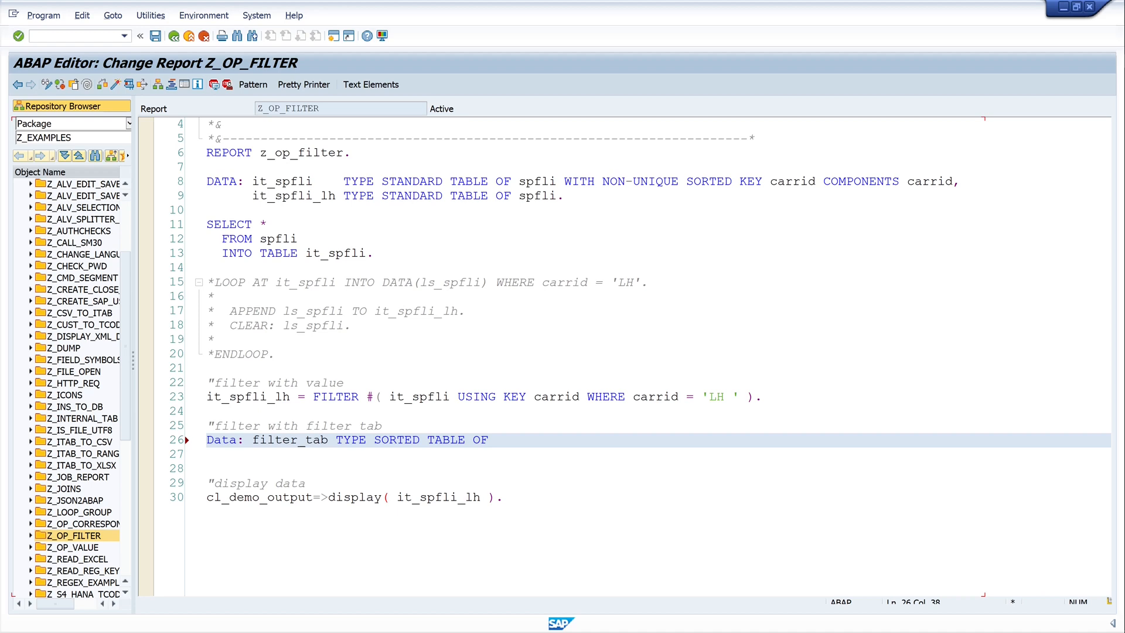
{"action": "type", "text": "spfl"}
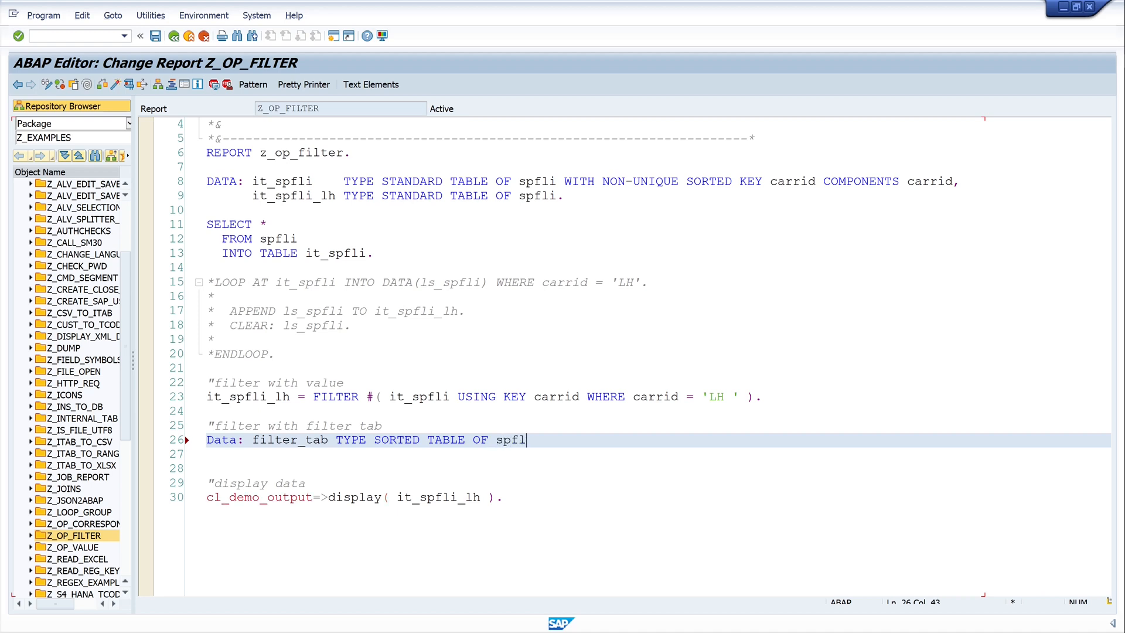
{"action": "type", "text": "i-carrid"}
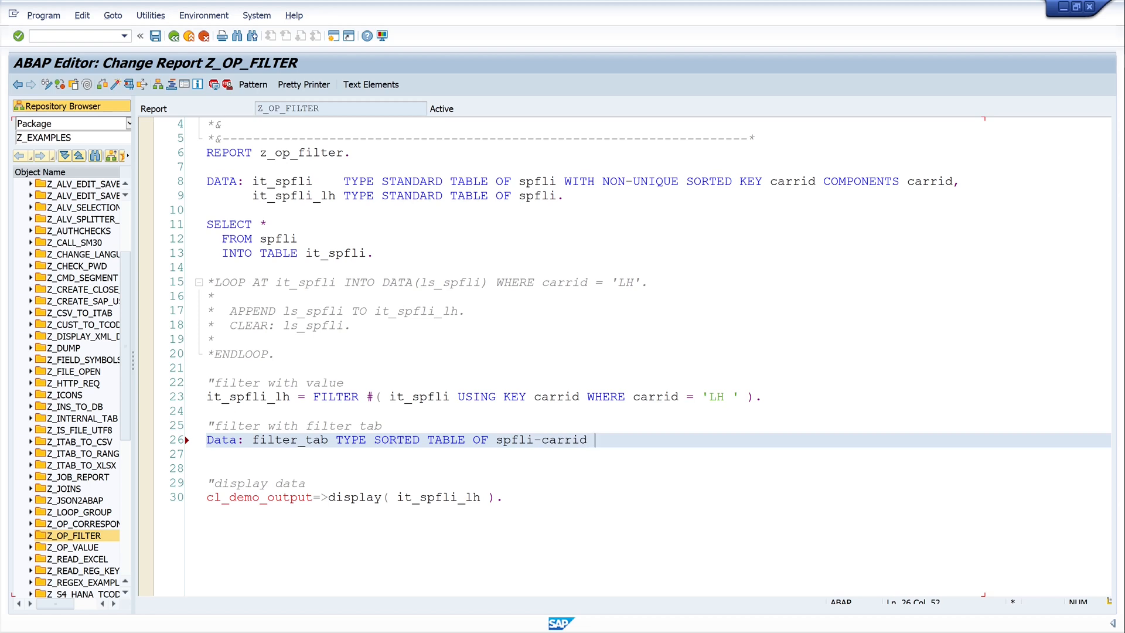
Finish the declaration with with UNIQUE KEY table_line
{"action": "type", "text": "with u"}
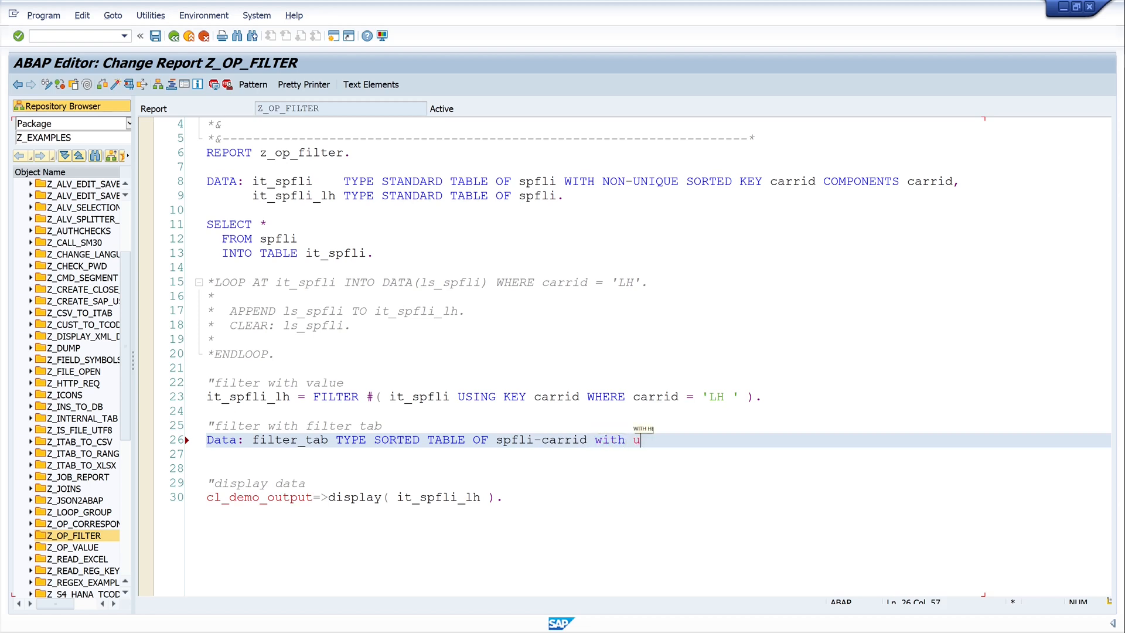
{"action": "type", "text": "NIQUE k"}
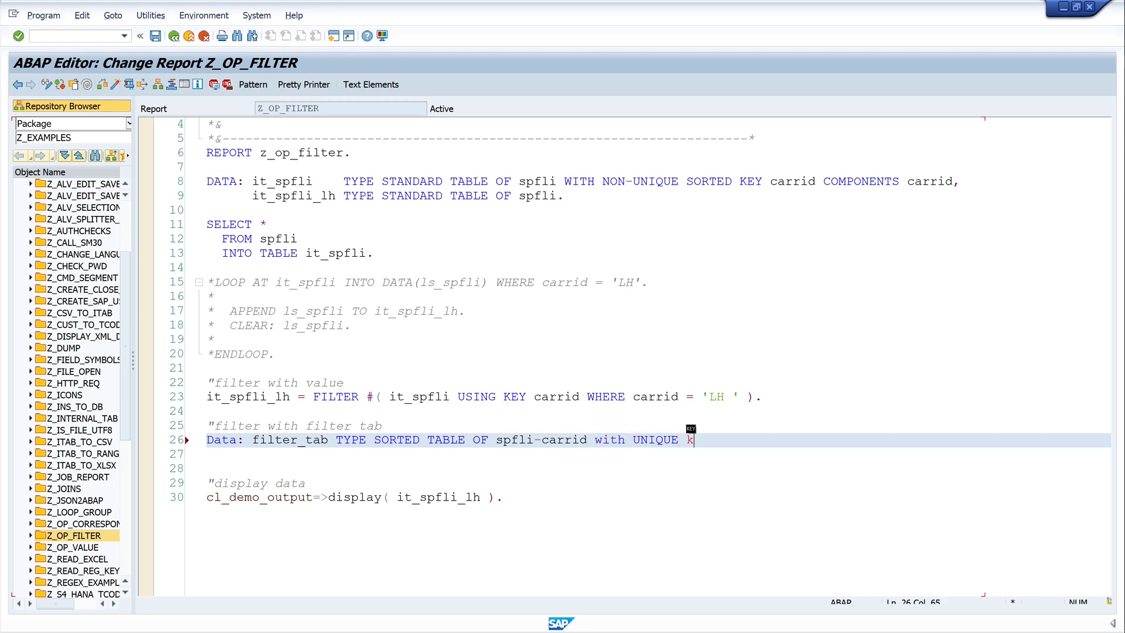
{"action": "type", "text": "EY"}
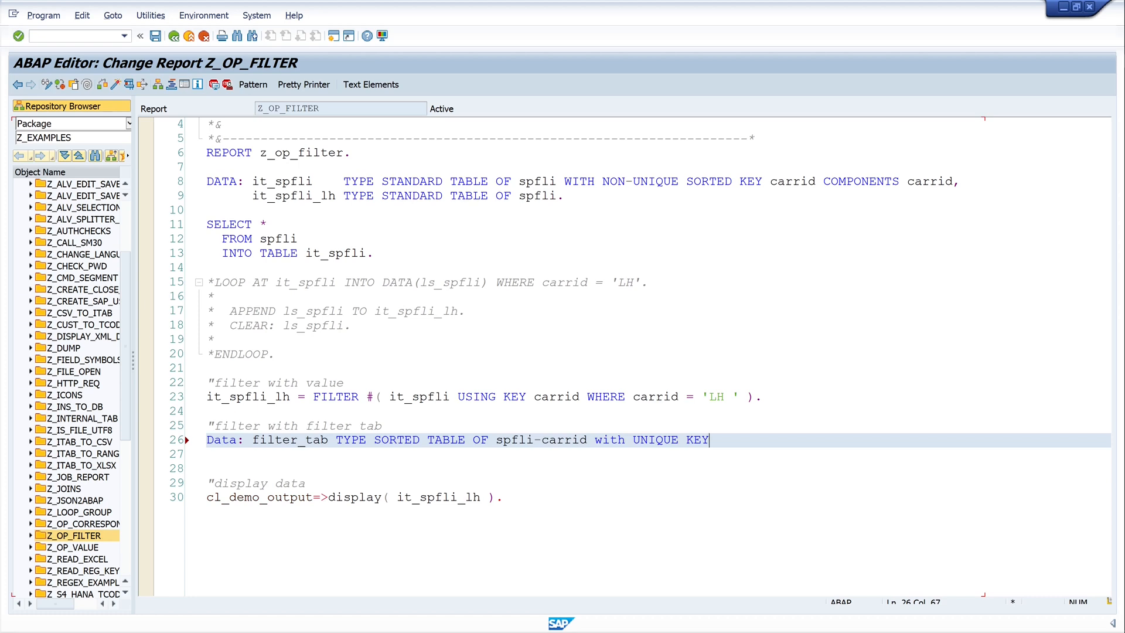
{"action": "type", "text": "ta"}
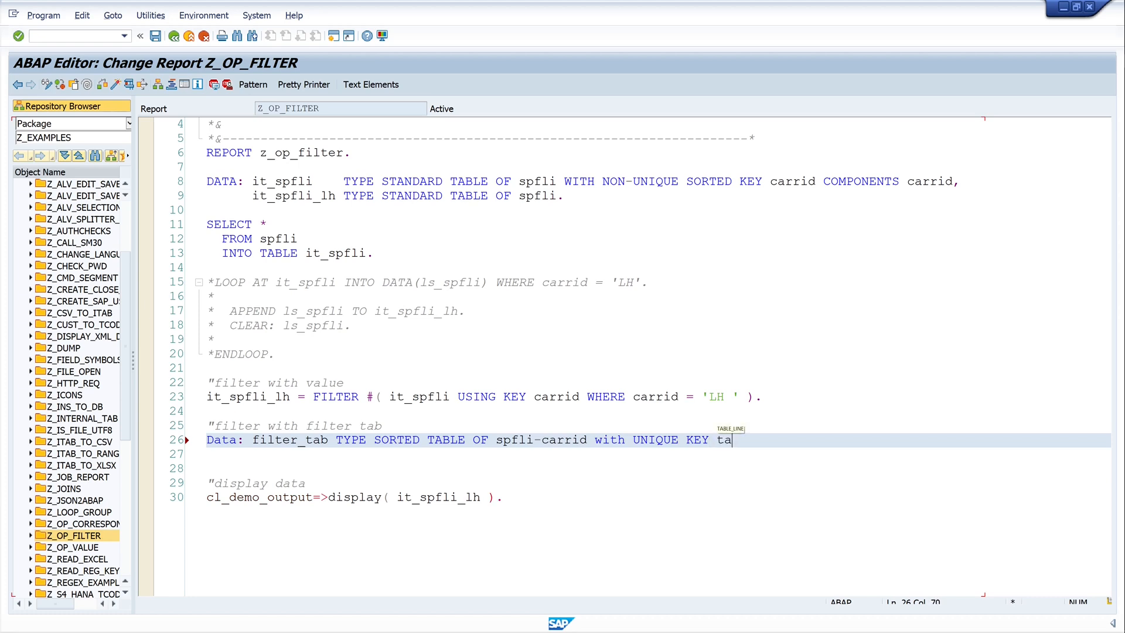
{"action": "type", "text": "ble"}
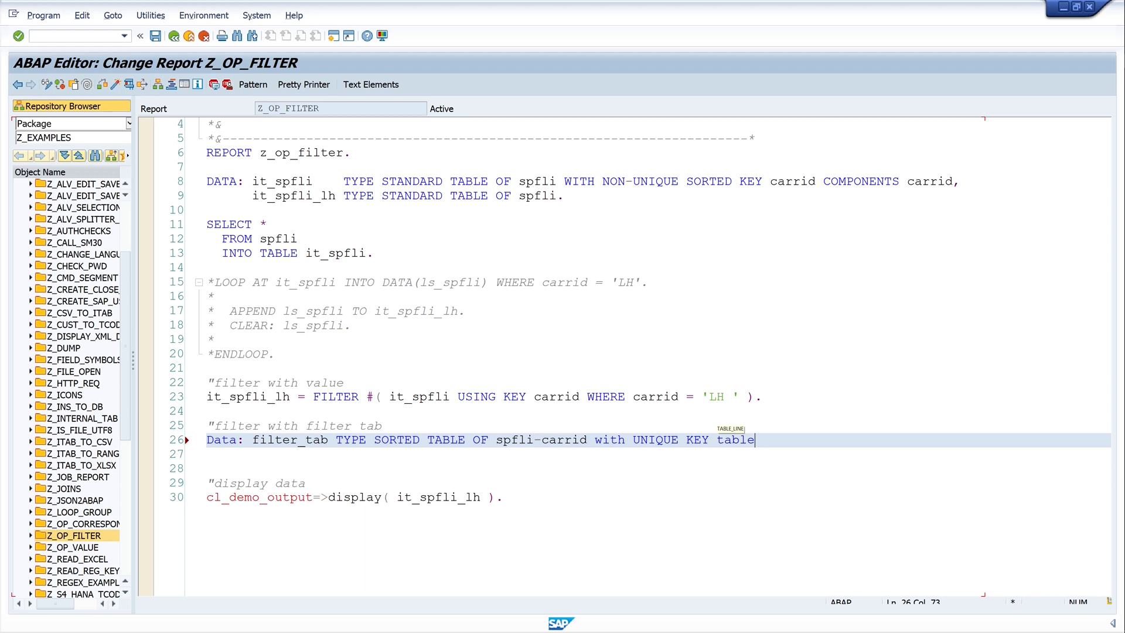
{"action": "type", "text": "_line"}
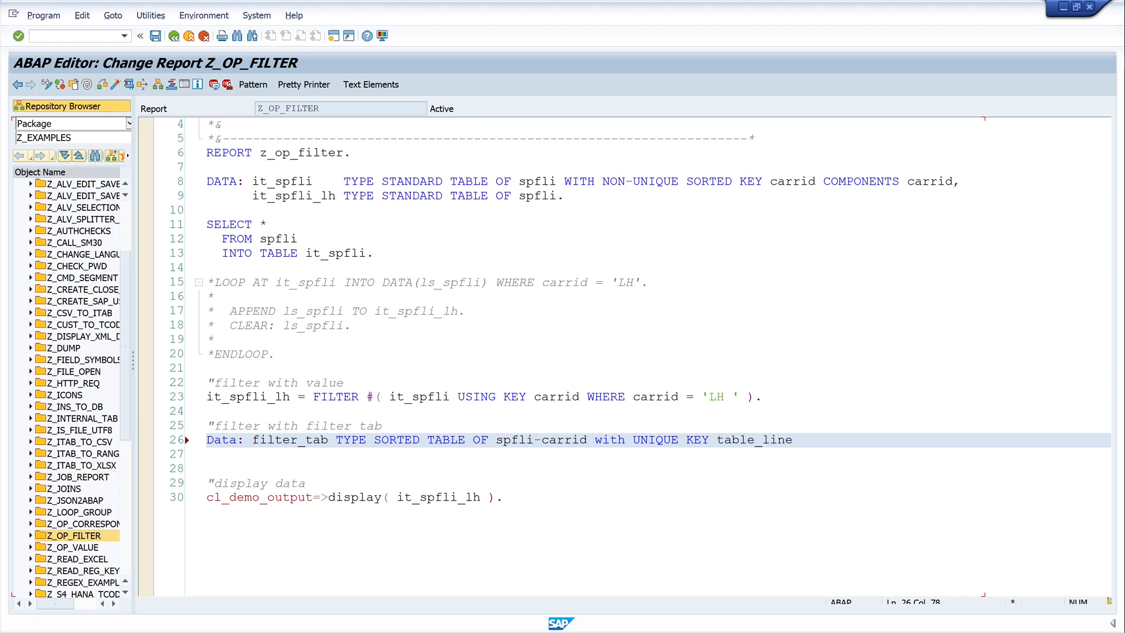
{"action": "type", "text": ")."}
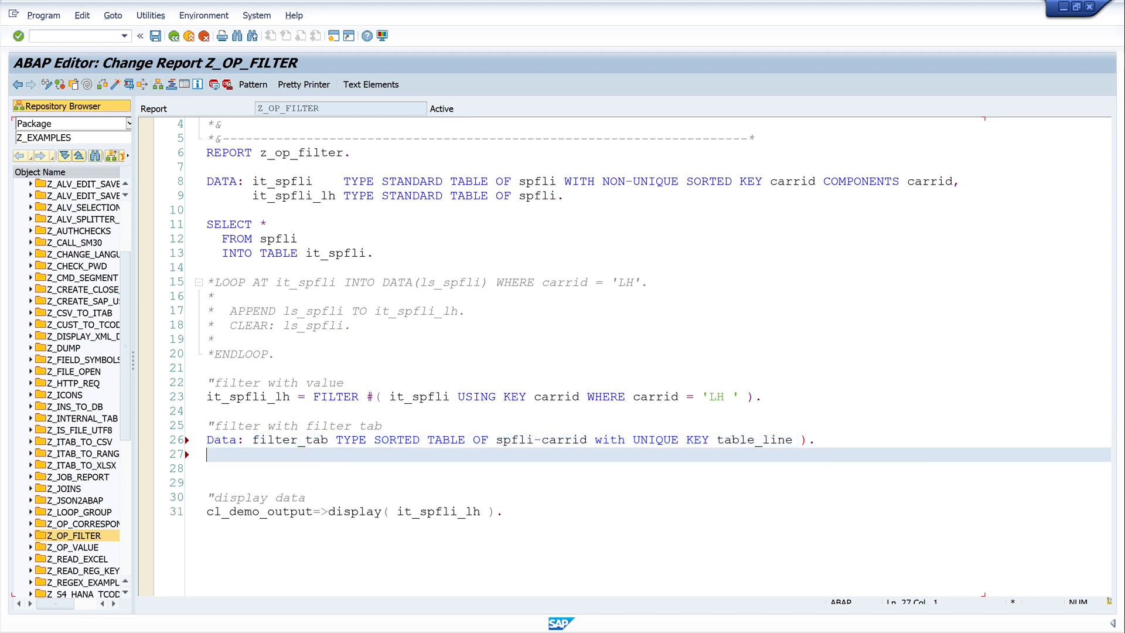
Write filter_tab = VALUE #( ( 'LH' ) ( 'UA' ) ). , correcting a mistyped it along the way
{"action": "type", "text": "filter"}
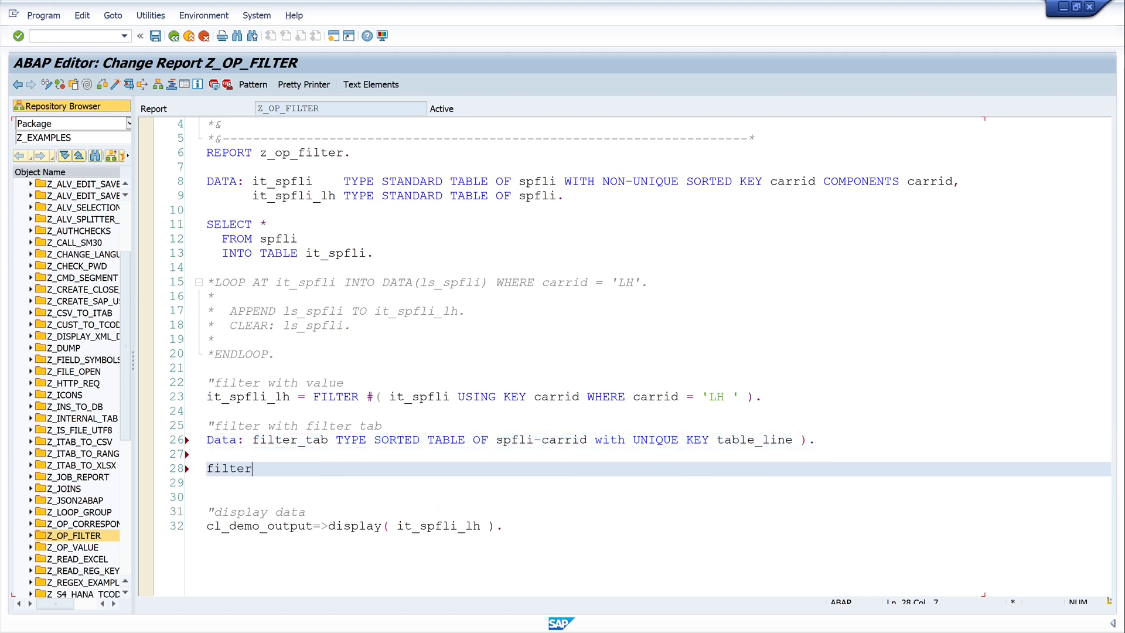
{"action": "type", "text": "_tab ="}
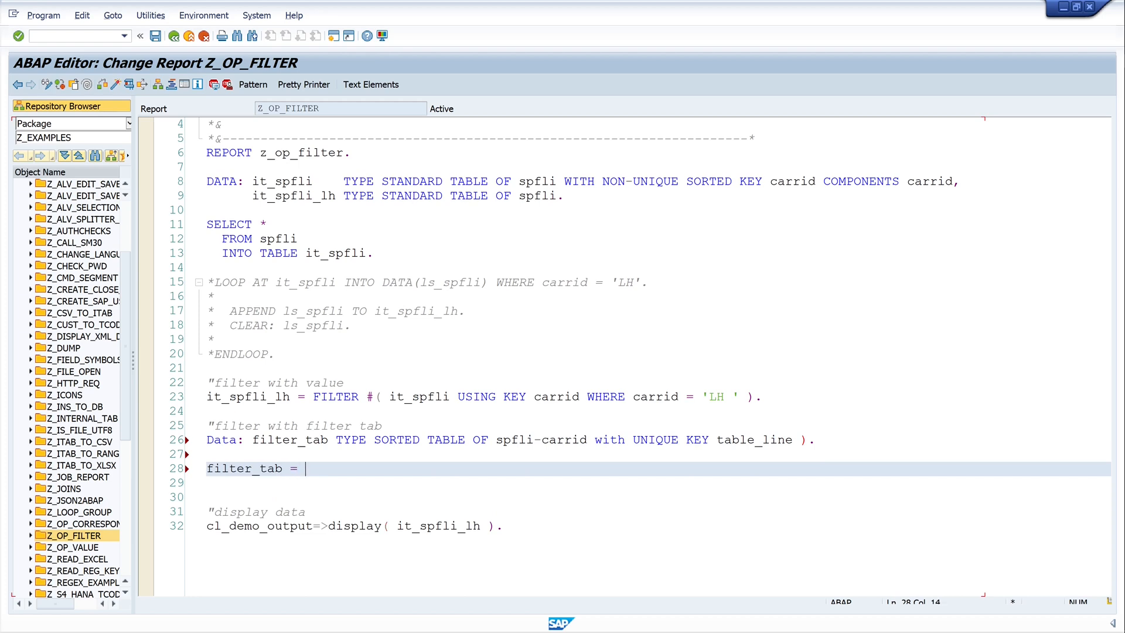
{"action": "type", "text": "val"}
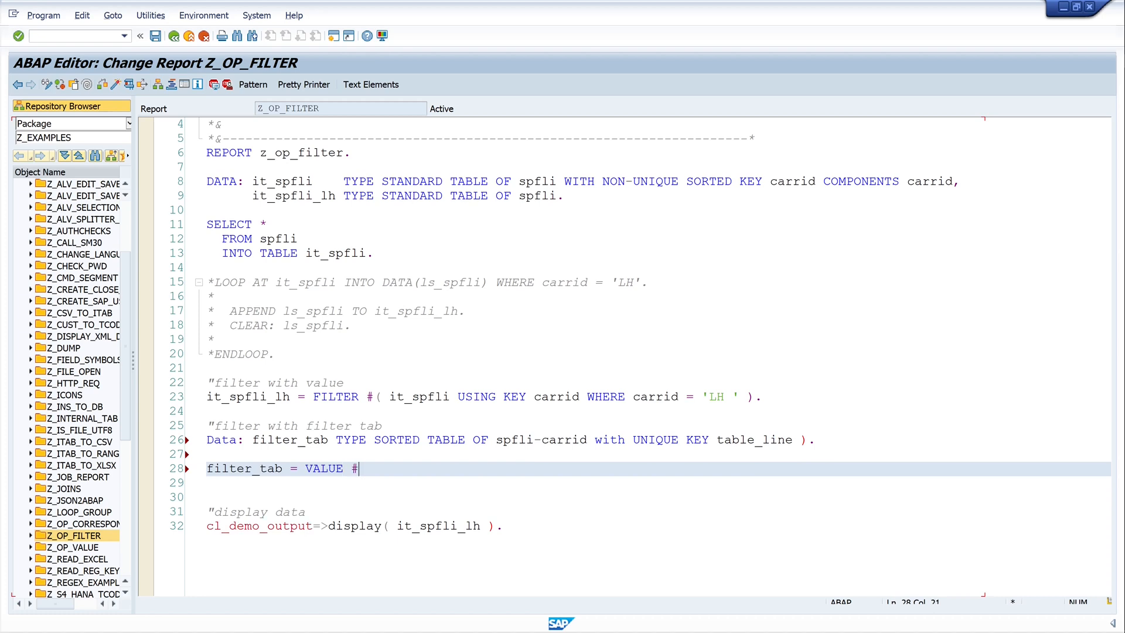
{"action": "type", "text": "("}
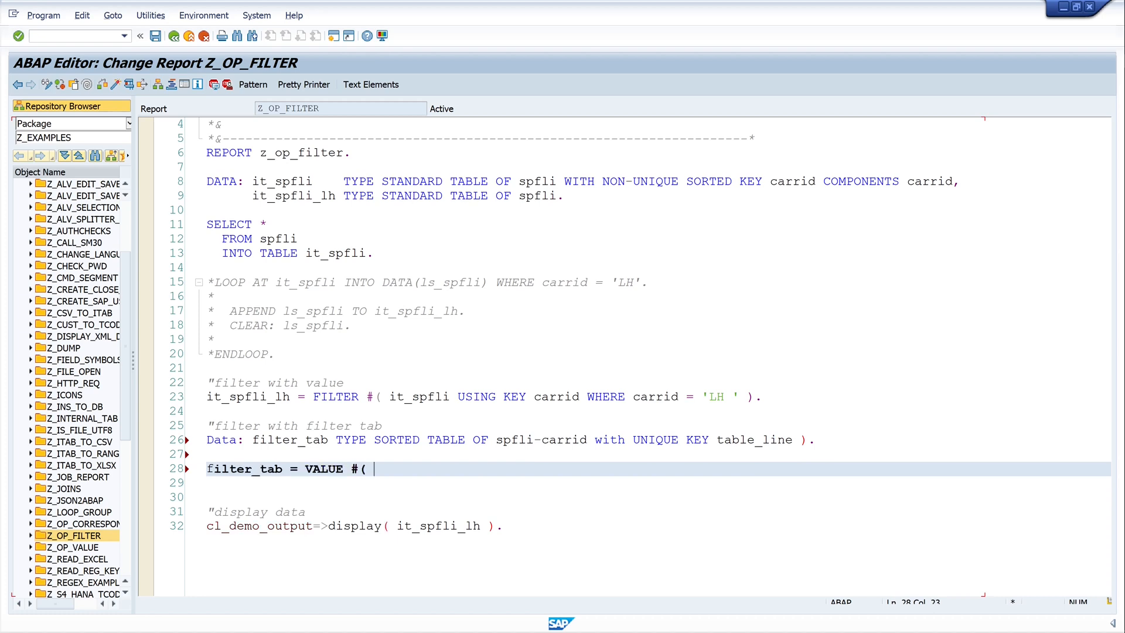
{"action": "type", "text": "it"}
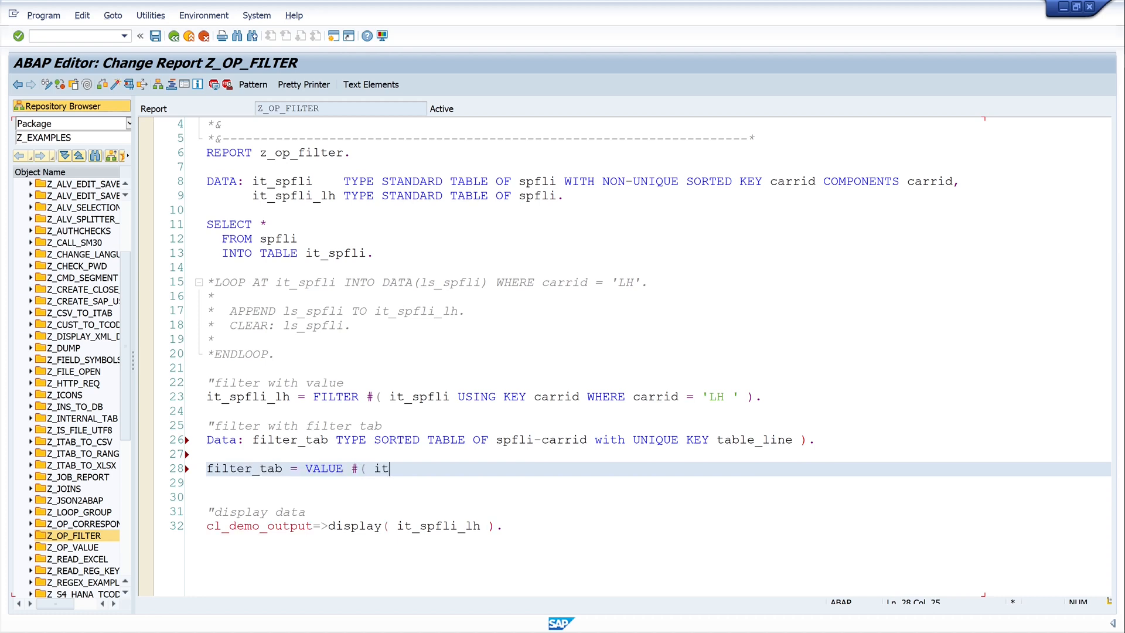
{"action": "key", "text": "Backspace"}
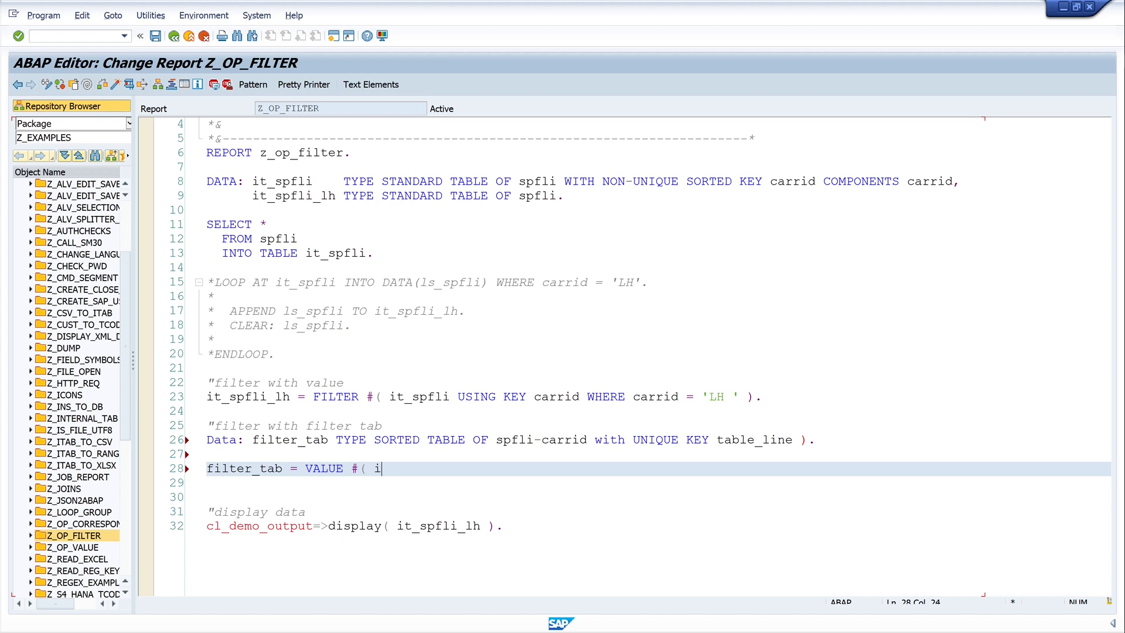
{"action": "type", "text": "("}
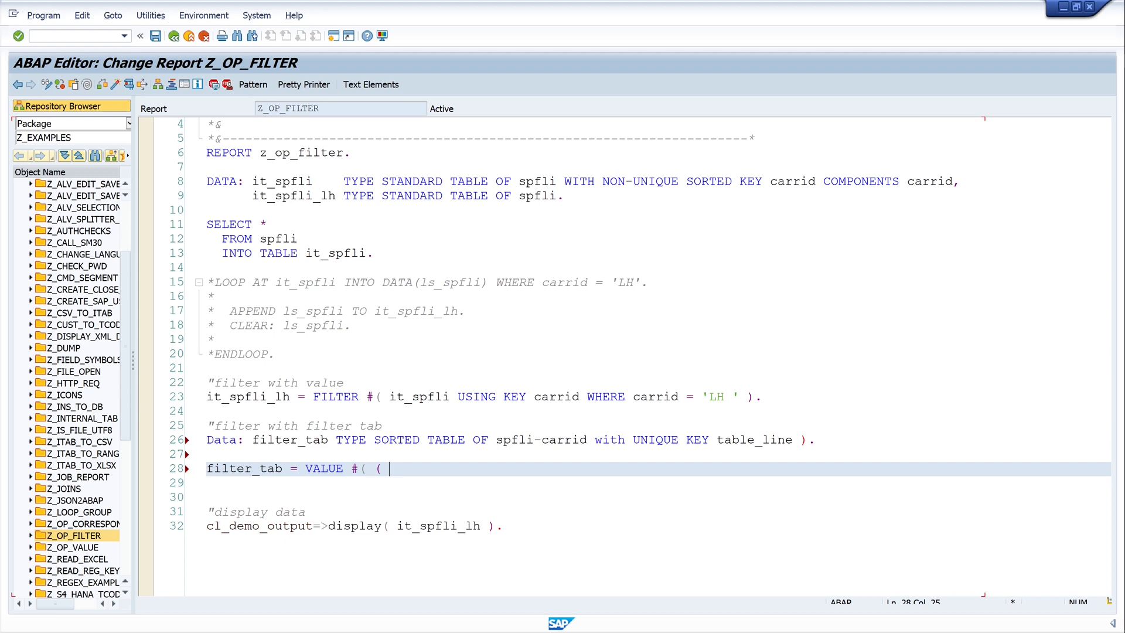
{"action": "type", "text": "'LH'"}
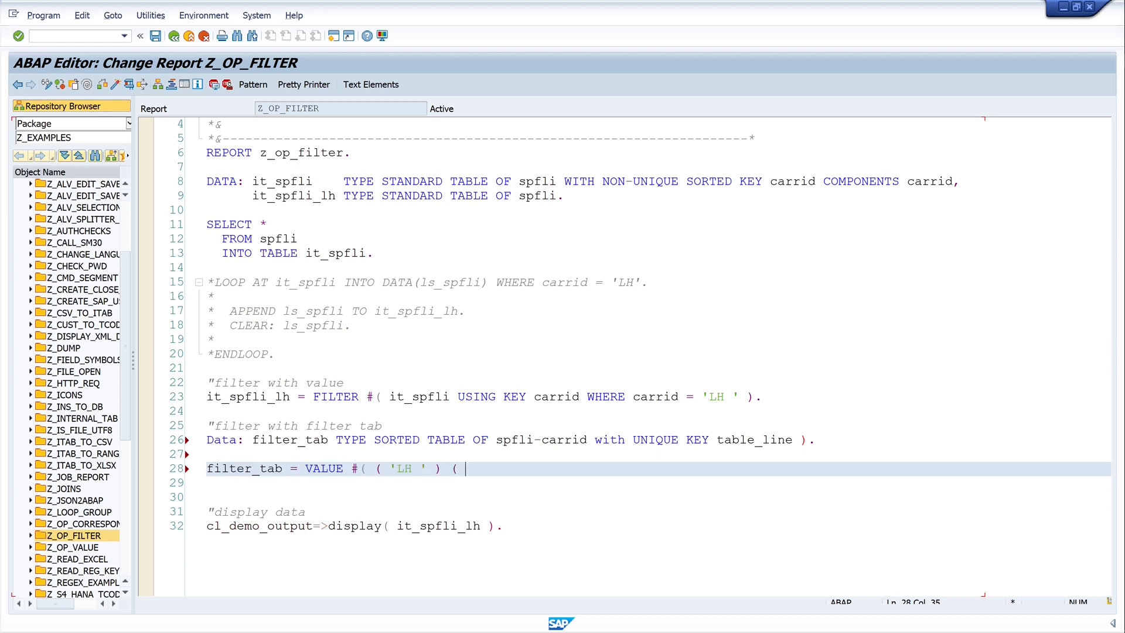
{"action": "type", "text": "'"}
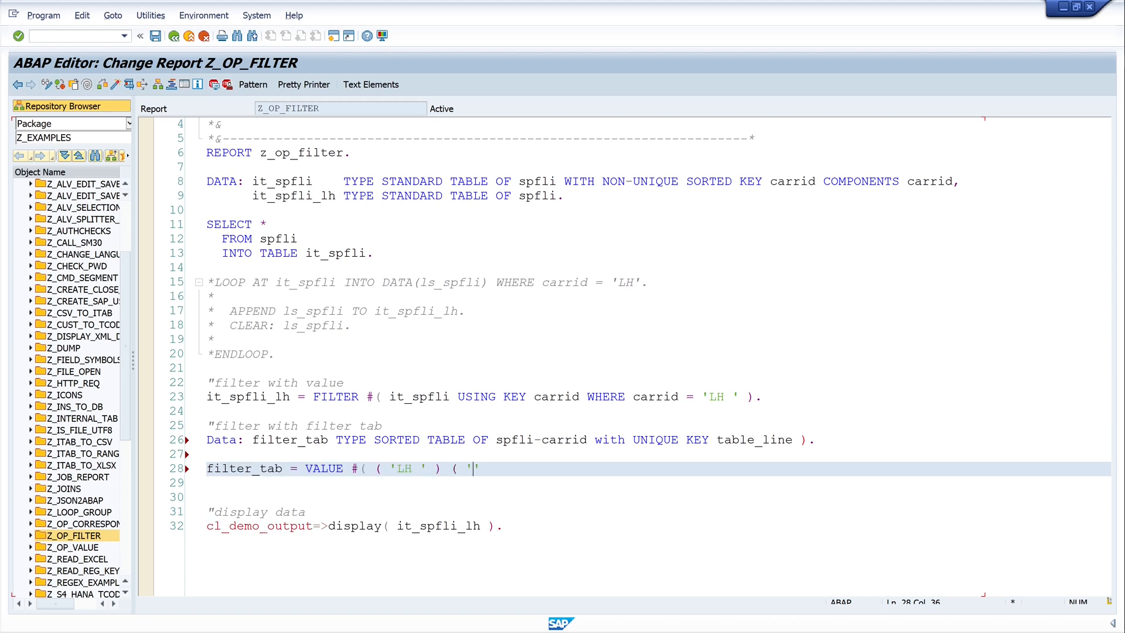
{"action": "type", "text": "UA ' ) )"}
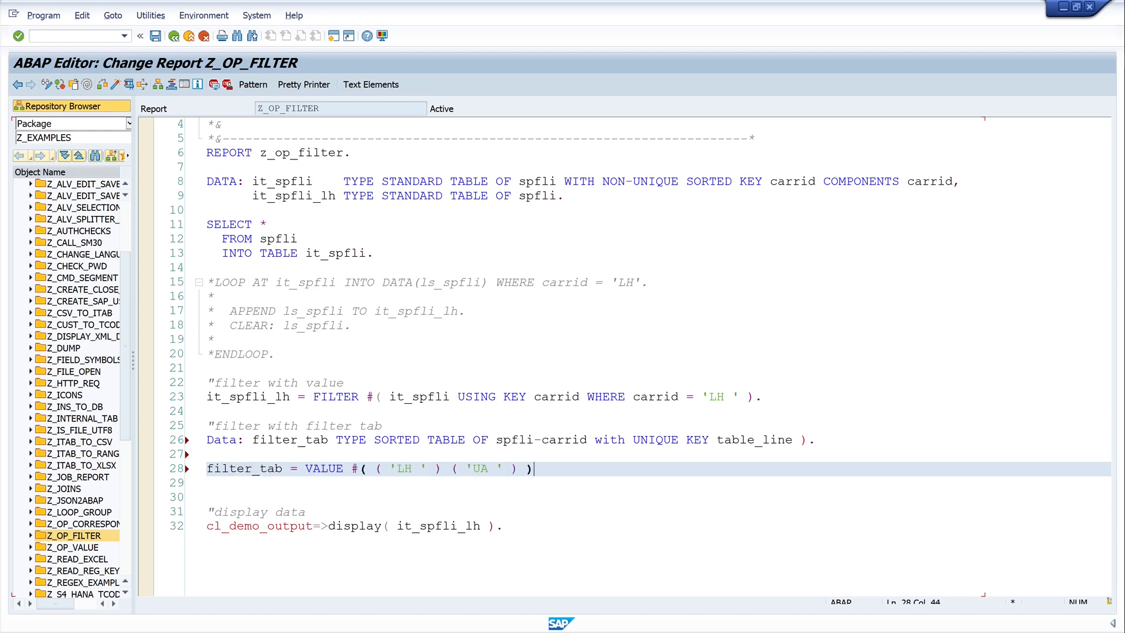
{"action": "type", "text": "."}
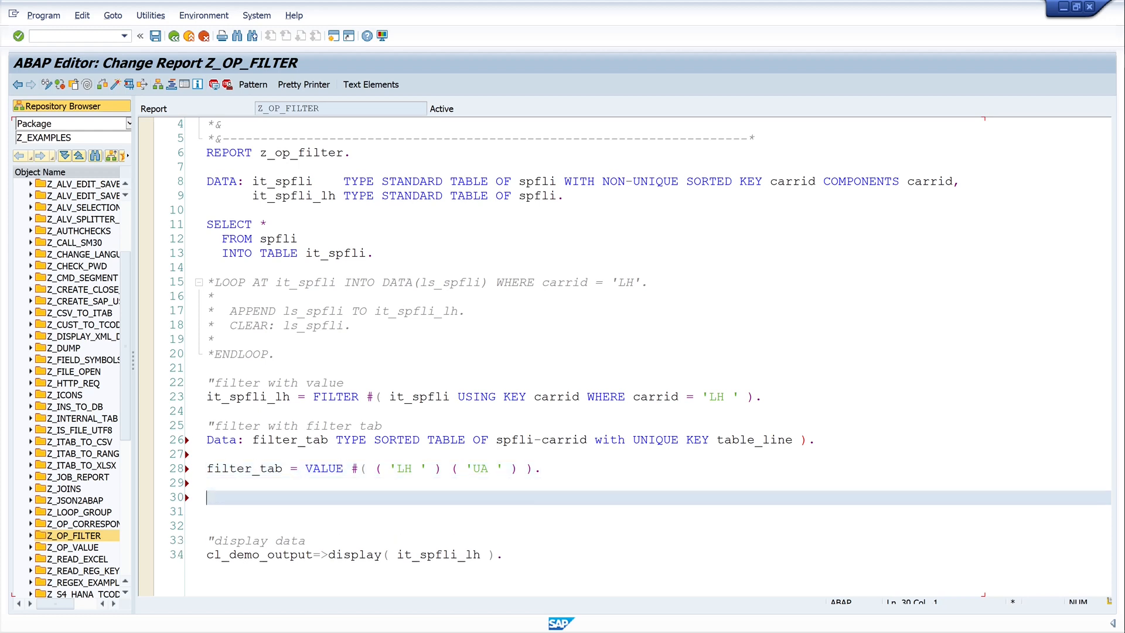
Begin the second assignment it_spfli_lh = FILTER #( it_spfli
{"action": "type", "text": "i"}
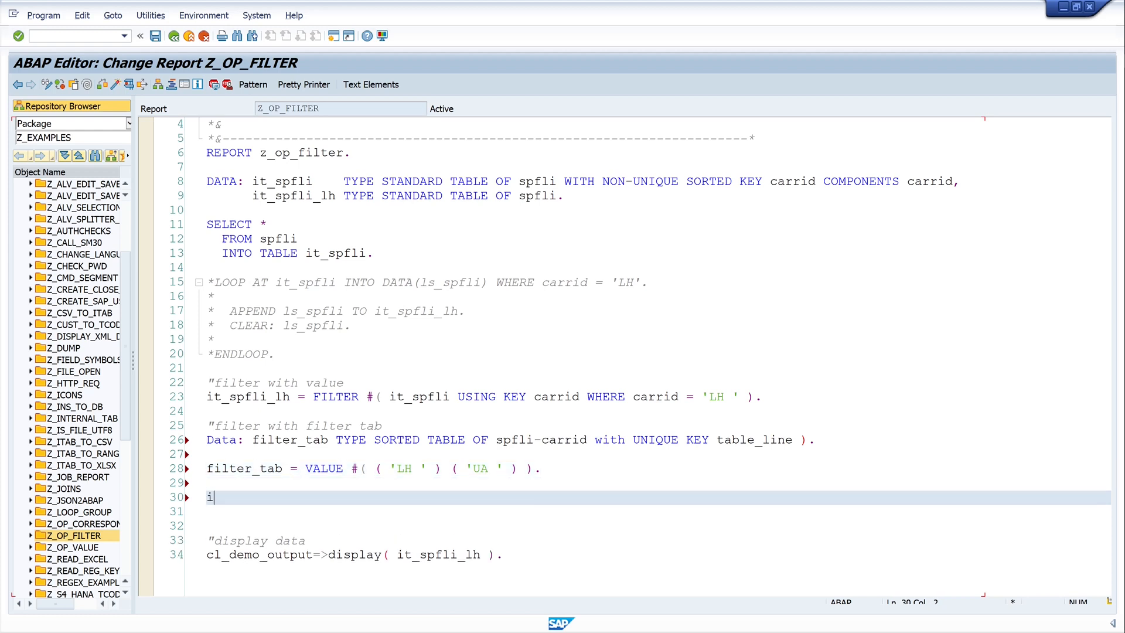
{"action": "type", "text": "t"}
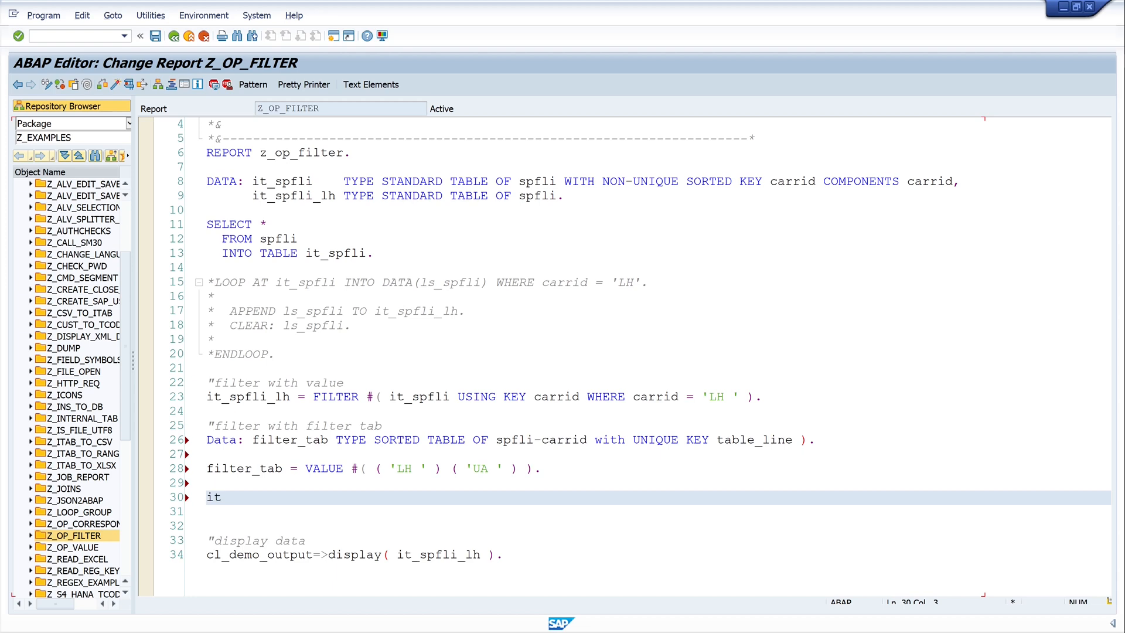
{"action": "type", "text": "_"}
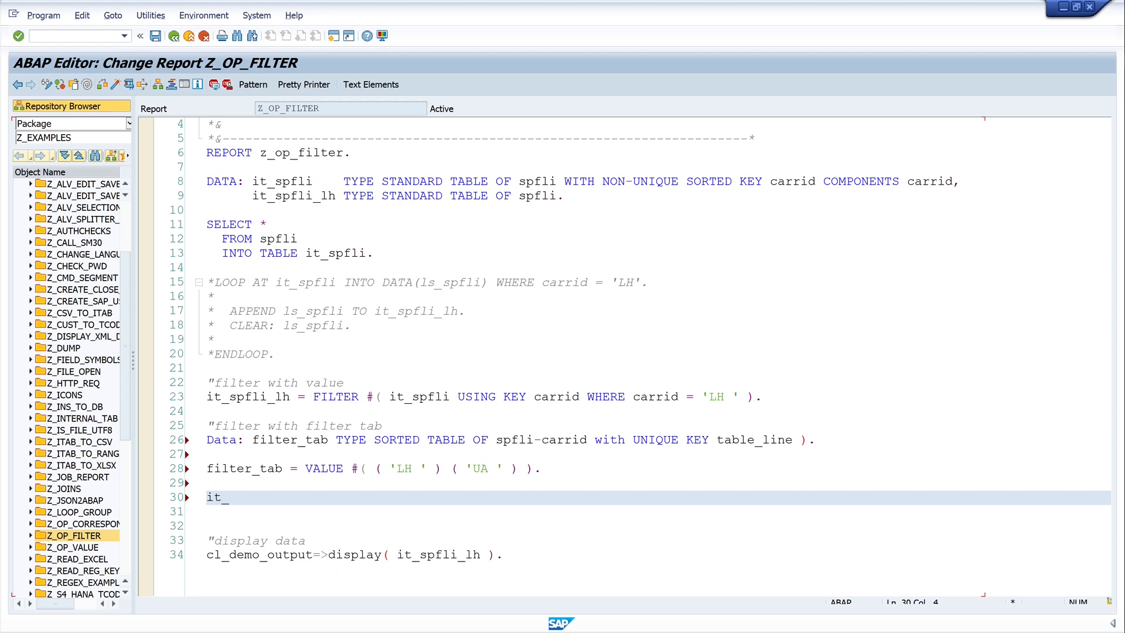
{"action": "type", "text": "spfli"}
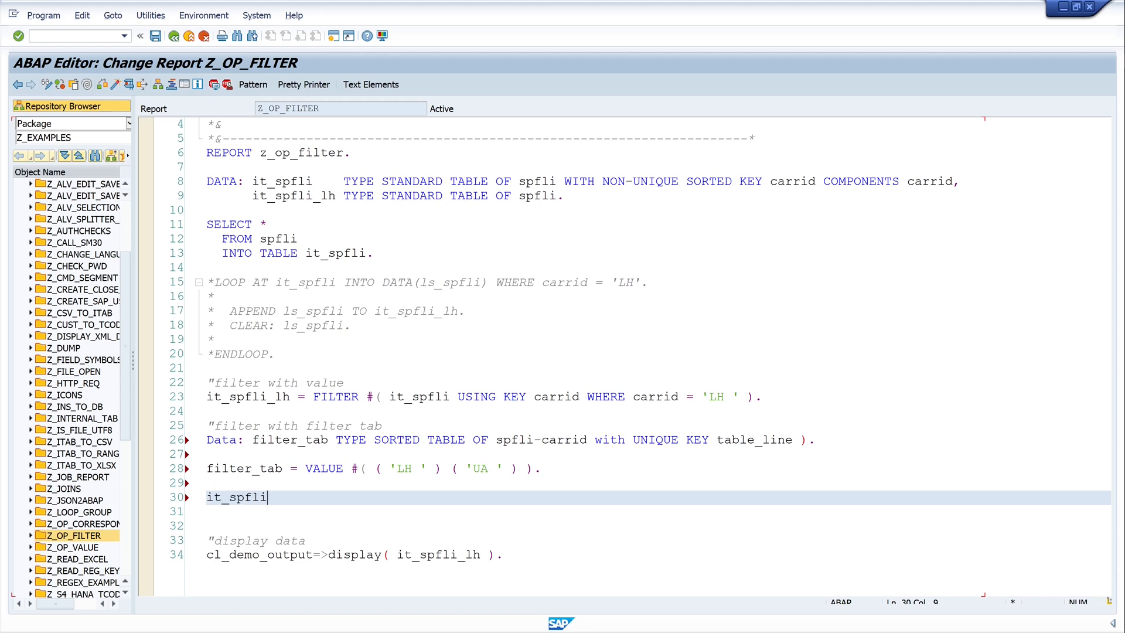
{"action": "type", "text": "_lh ="}
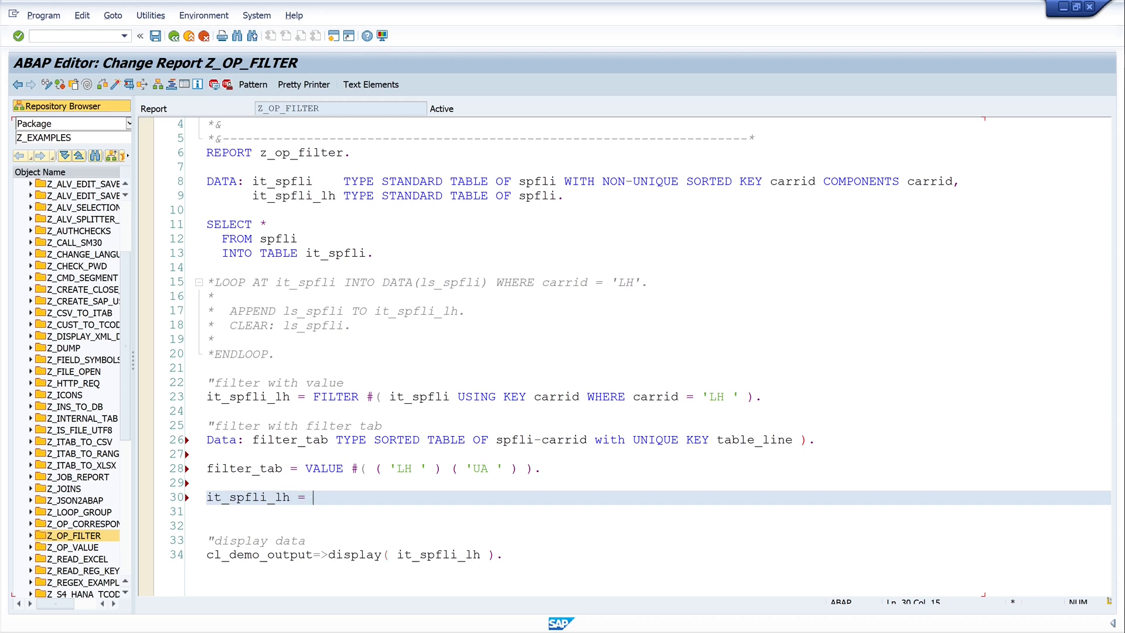
{"action": "type", "text": "FILTER"}
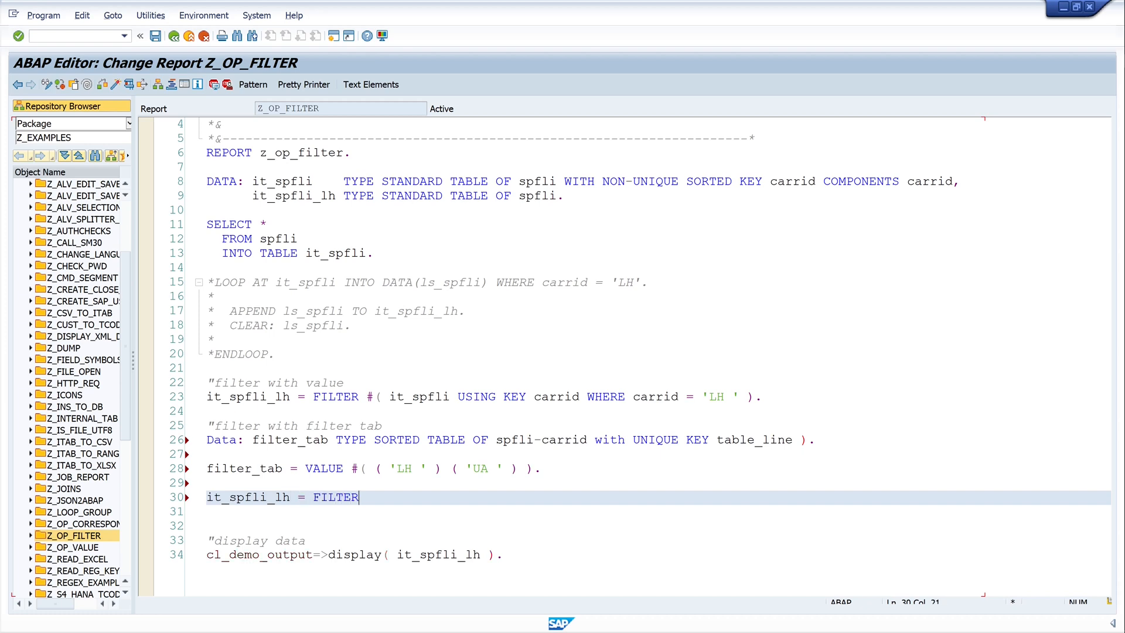
{"action": "type", "text": "#"}
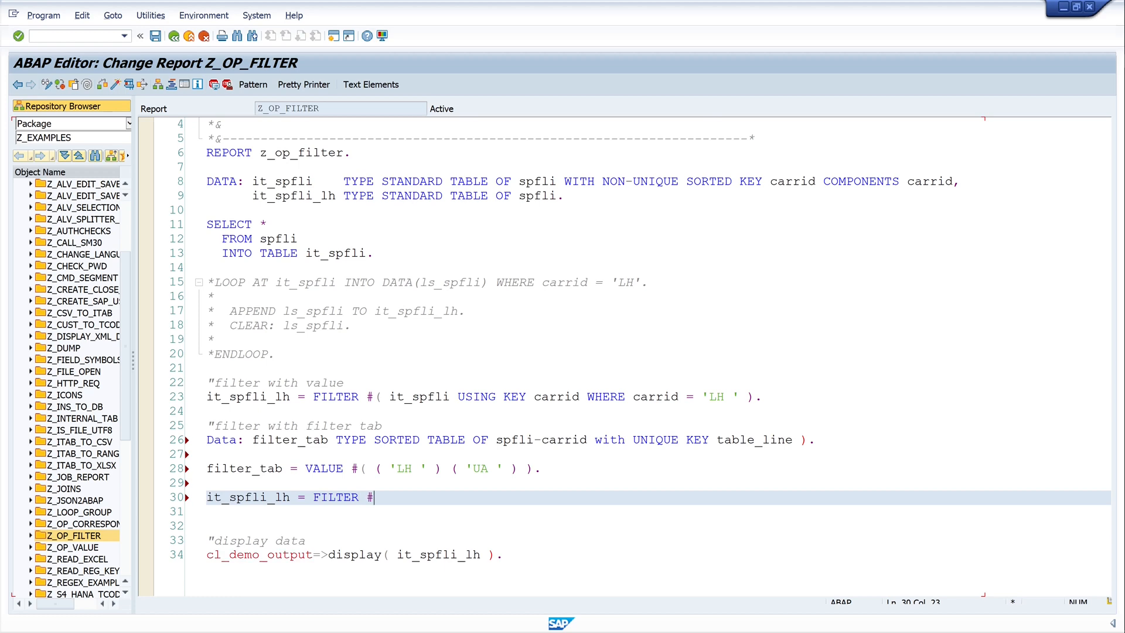
{"action": "type", "text": "("}
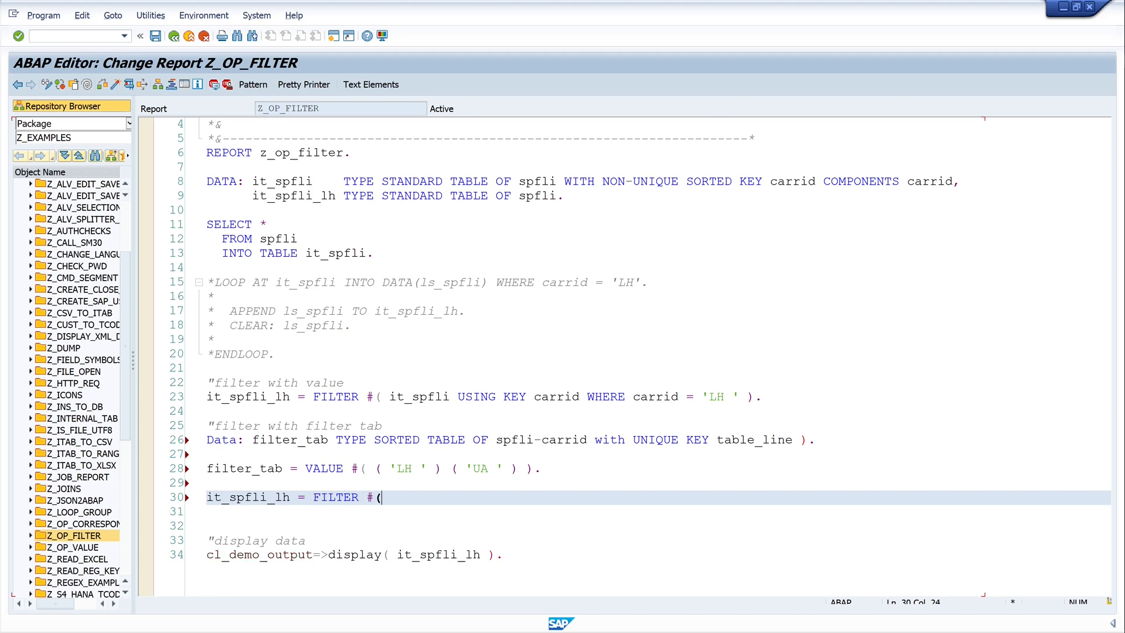
{"action": "type", "text": "it_spfl"}
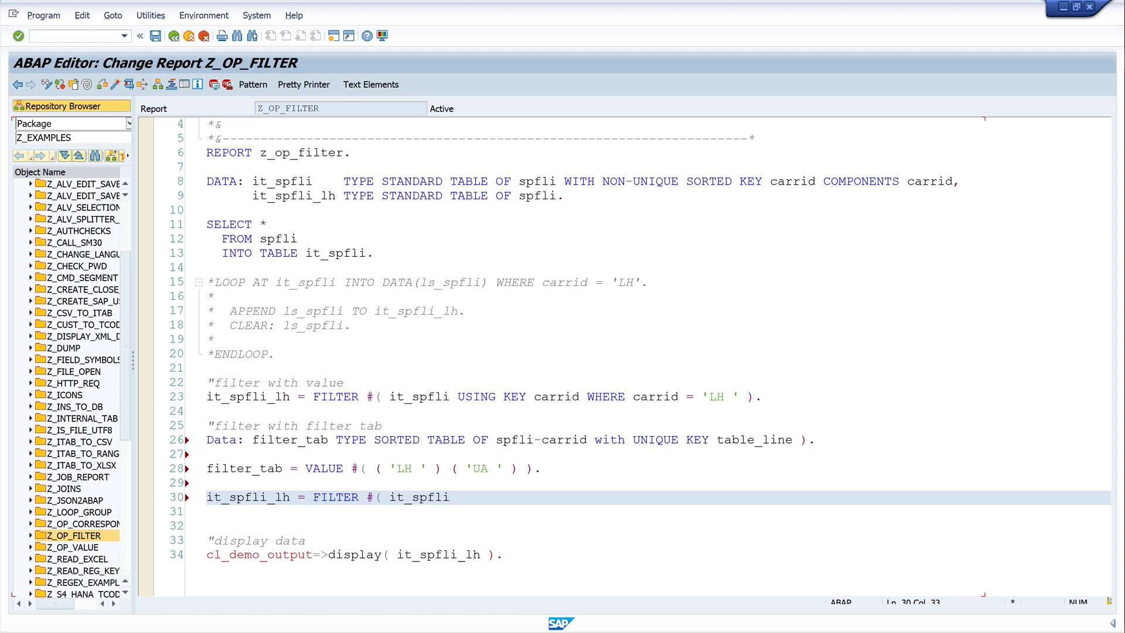
Complete it with IN filter_tab WHERE carrid = table_line )
{"action": "type", "text": "in"}
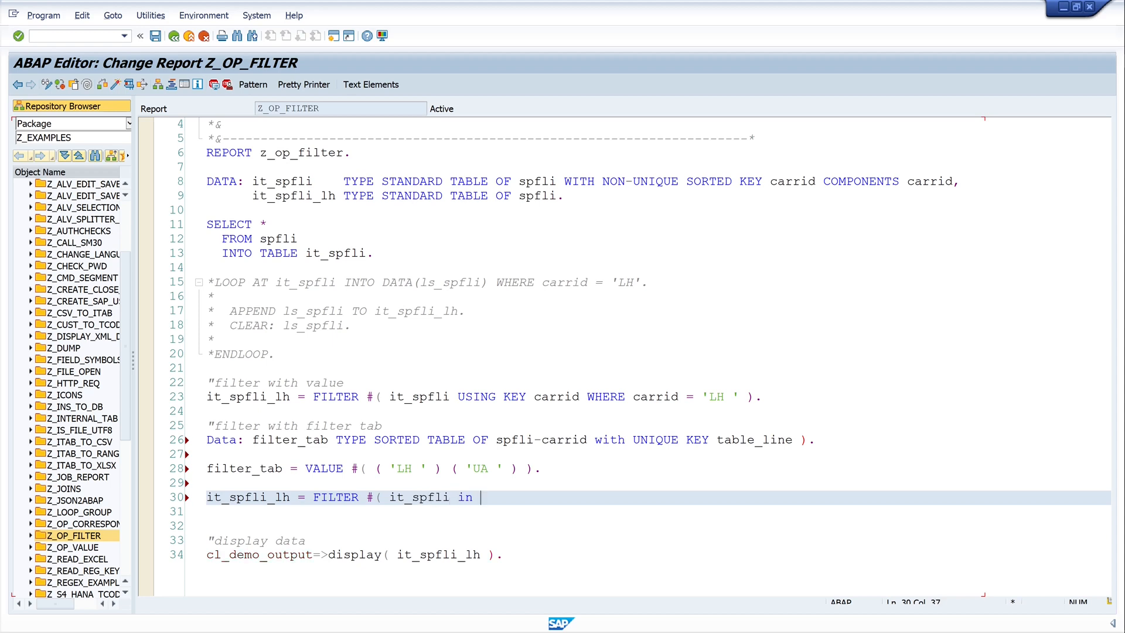
{"action": "type", "text": "filter_tab w"}
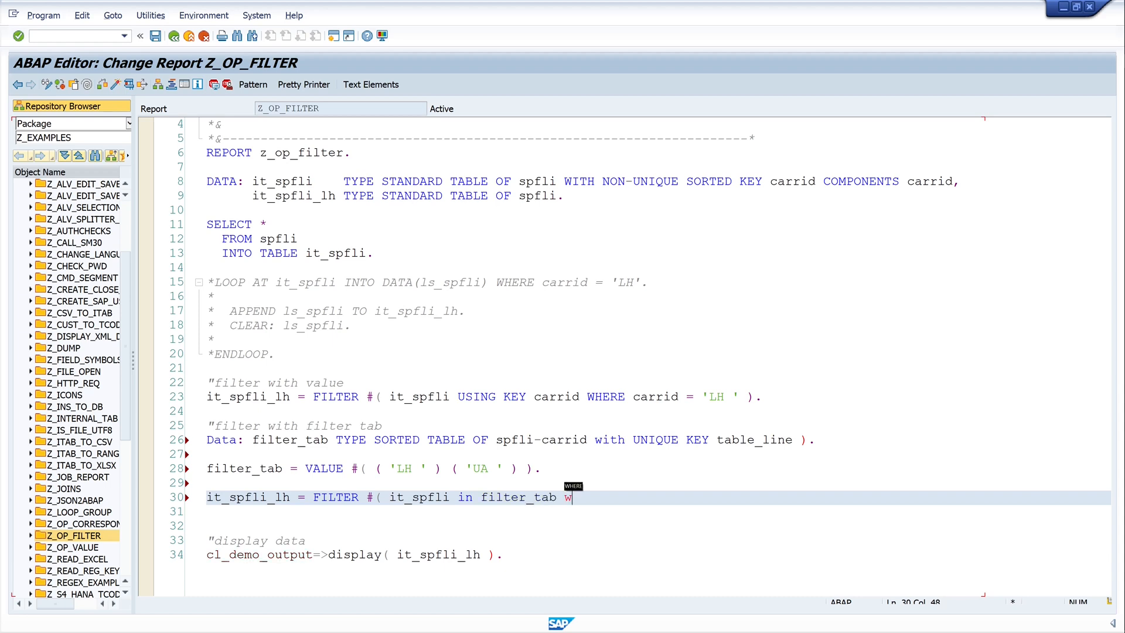
{"action": "type", "text": "here"}
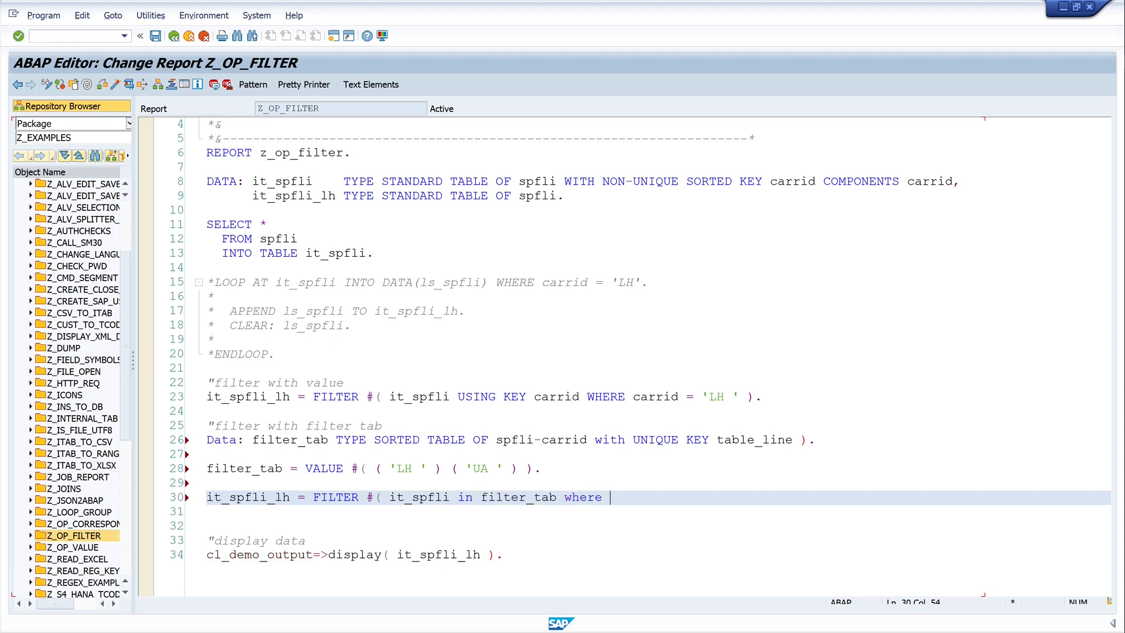
{"action": "type", "text": "carrid"}
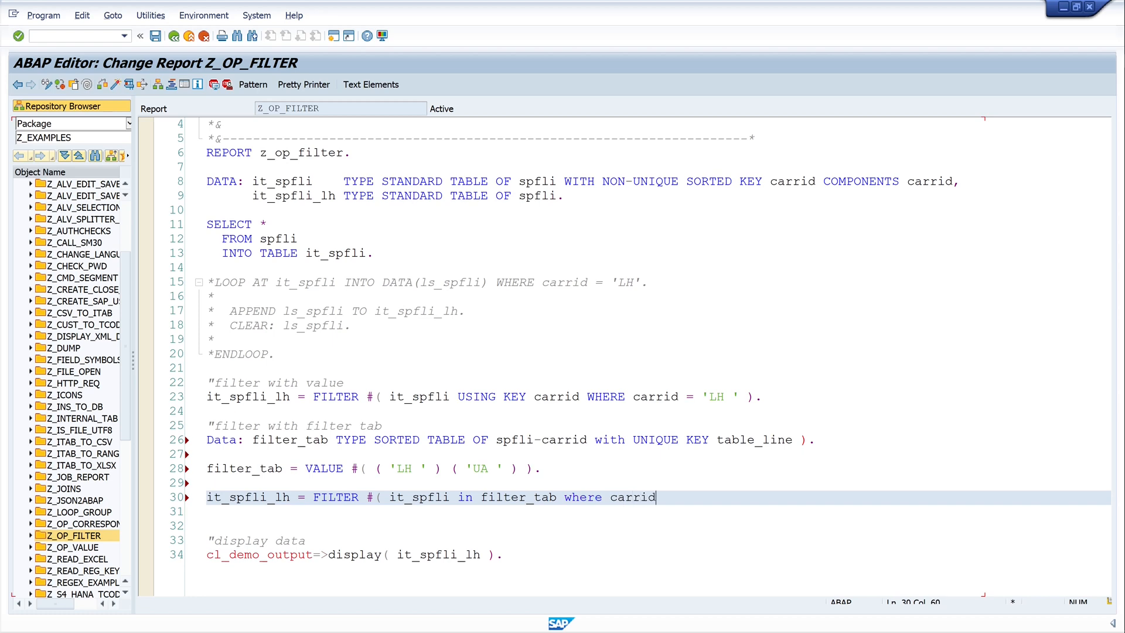
{"action": "type", "text": "= table"}
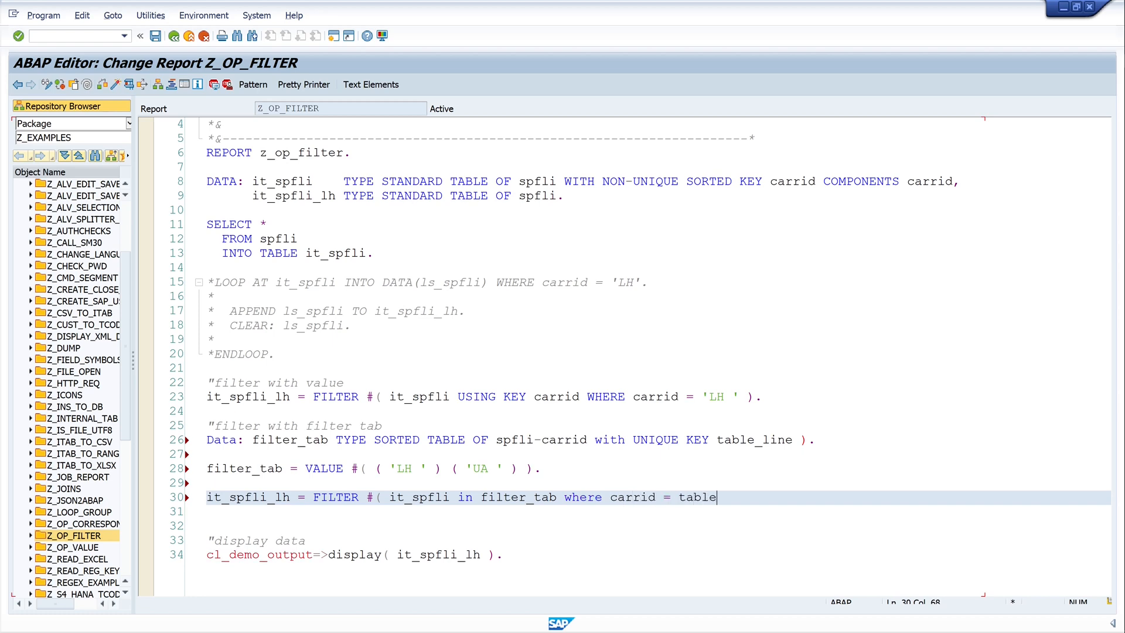
{"action": "type", "text": "_line )."}
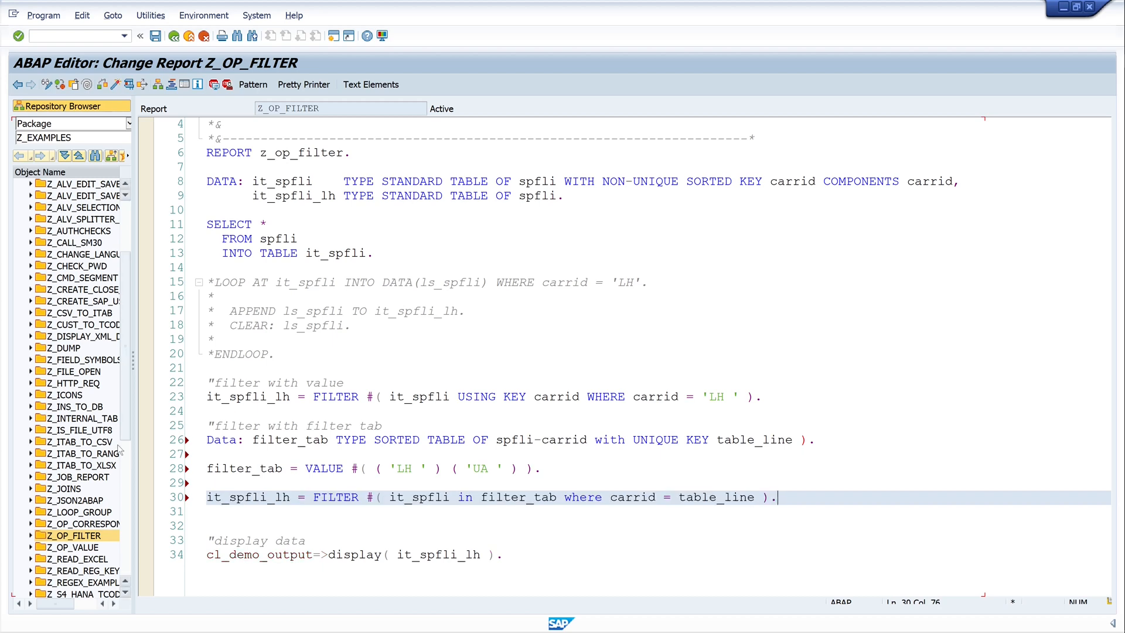
Run Pretty Printer to format keywords and return to the FILTER line after the TABLE_LINE key error
{"action": "left_click", "coordinate": [304, 85]}
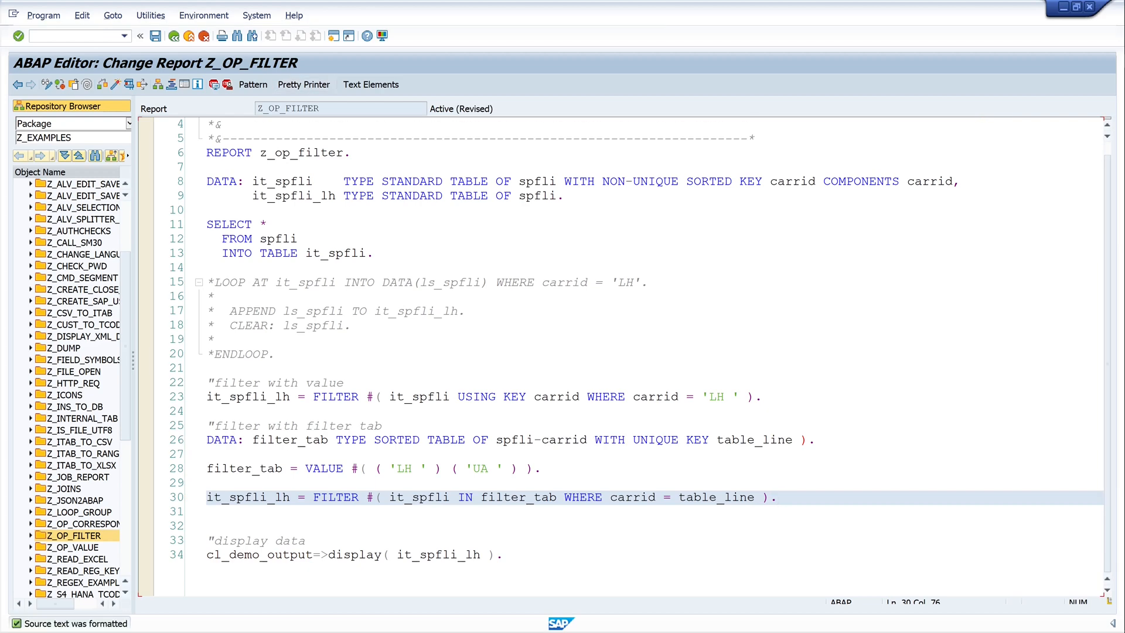
{"action": "left_click", "coordinate": [775, 497]}
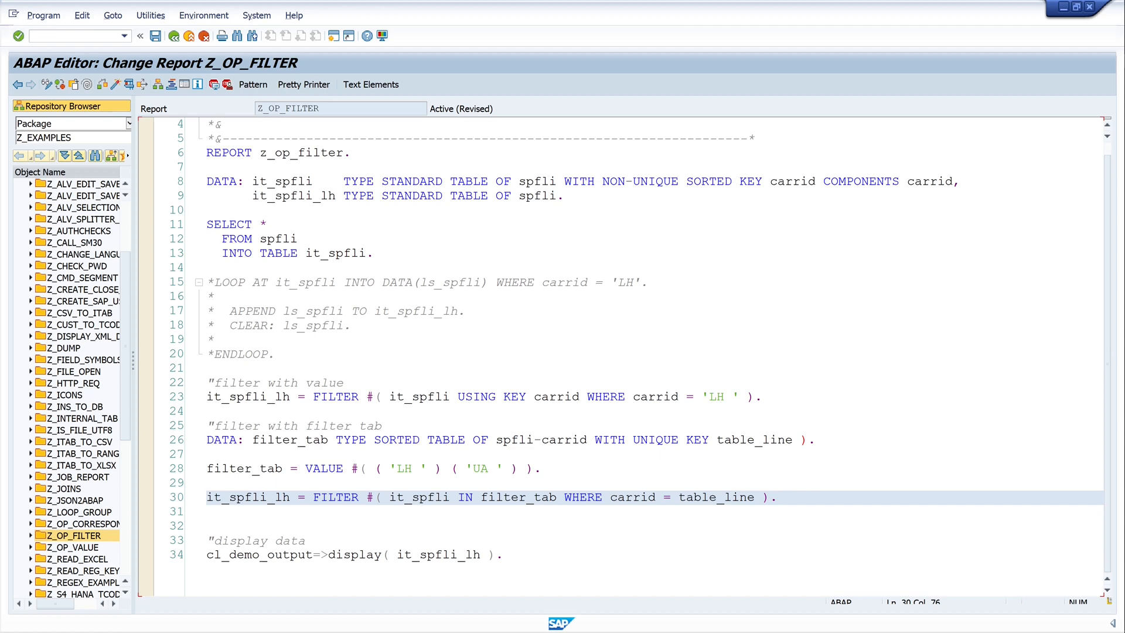
{"action": "left_click", "coordinate": [774, 497]}
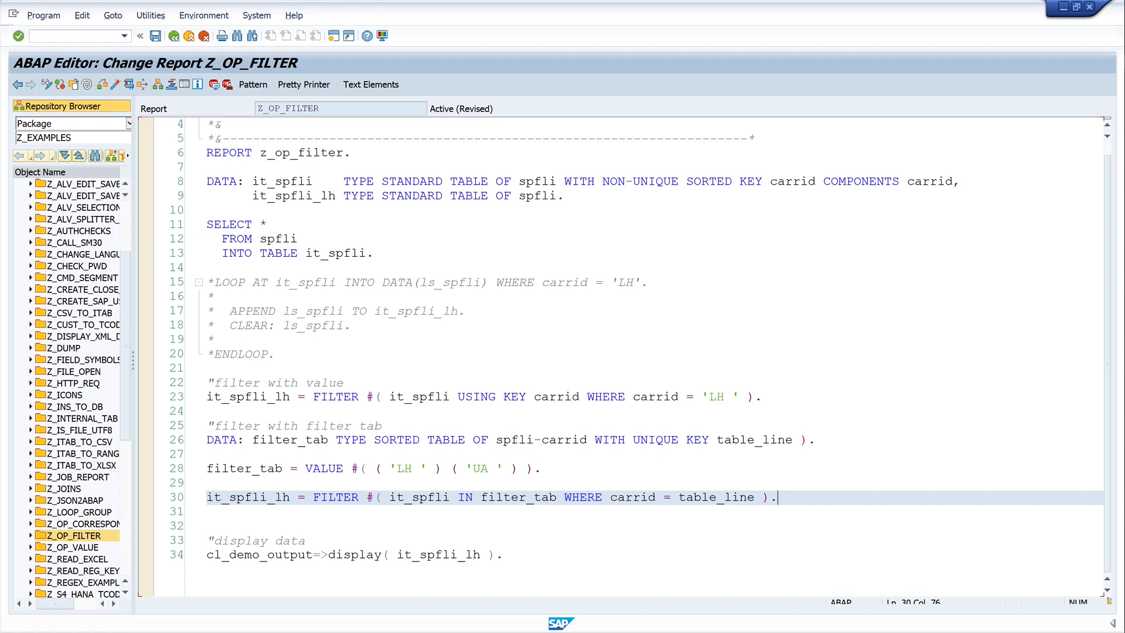
{"action": "left_click", "coordinate": [232, 397]}
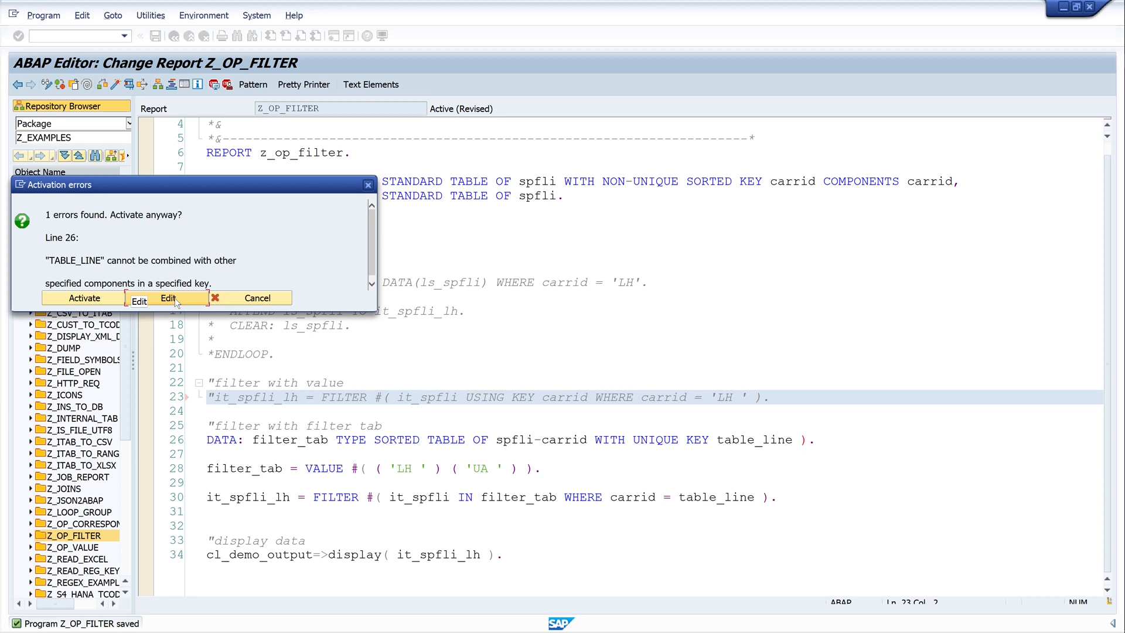
{"action": "mouse_move", "coordinate": [373, 414]}
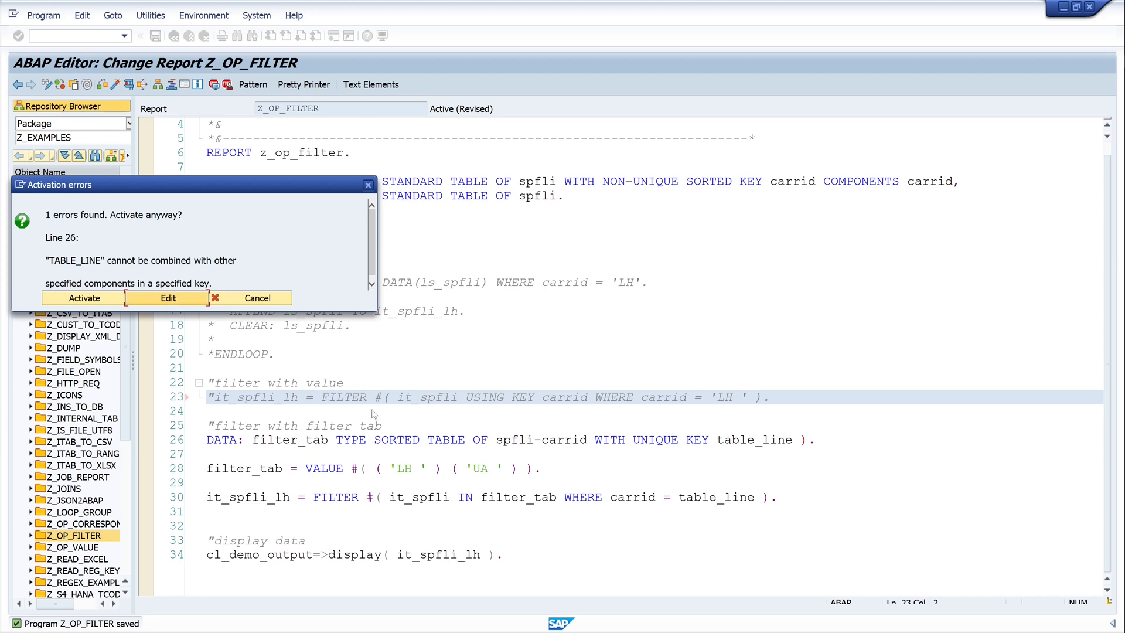
{"action": "mouse_move", "coordinate": [815, 443]}
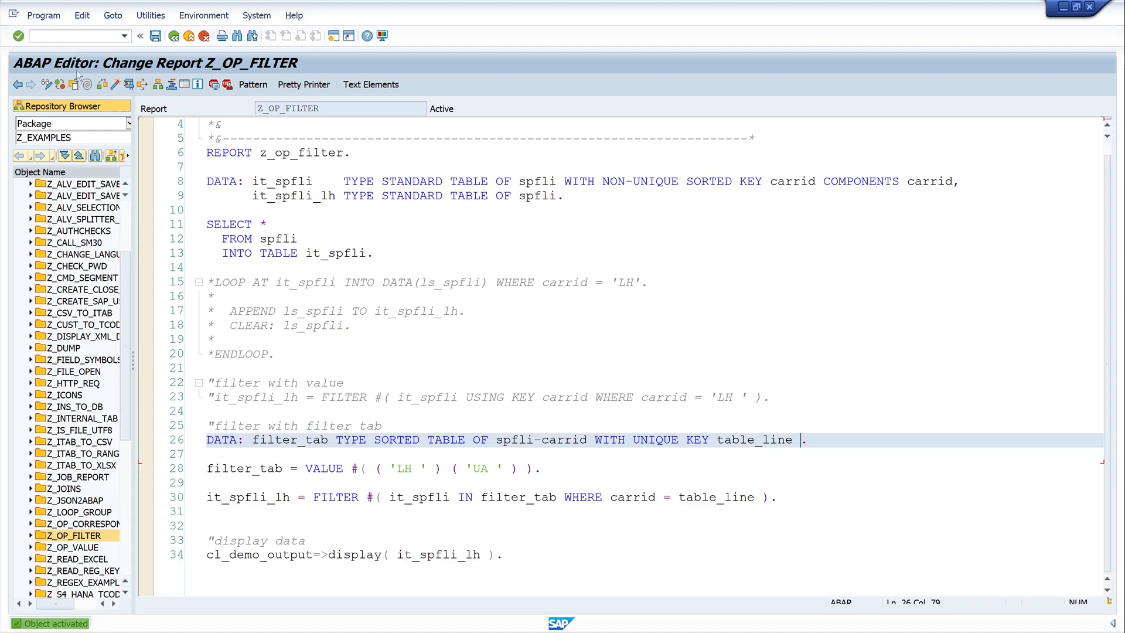
{"action": "mouse_move", "coordinate": [128, 85]}
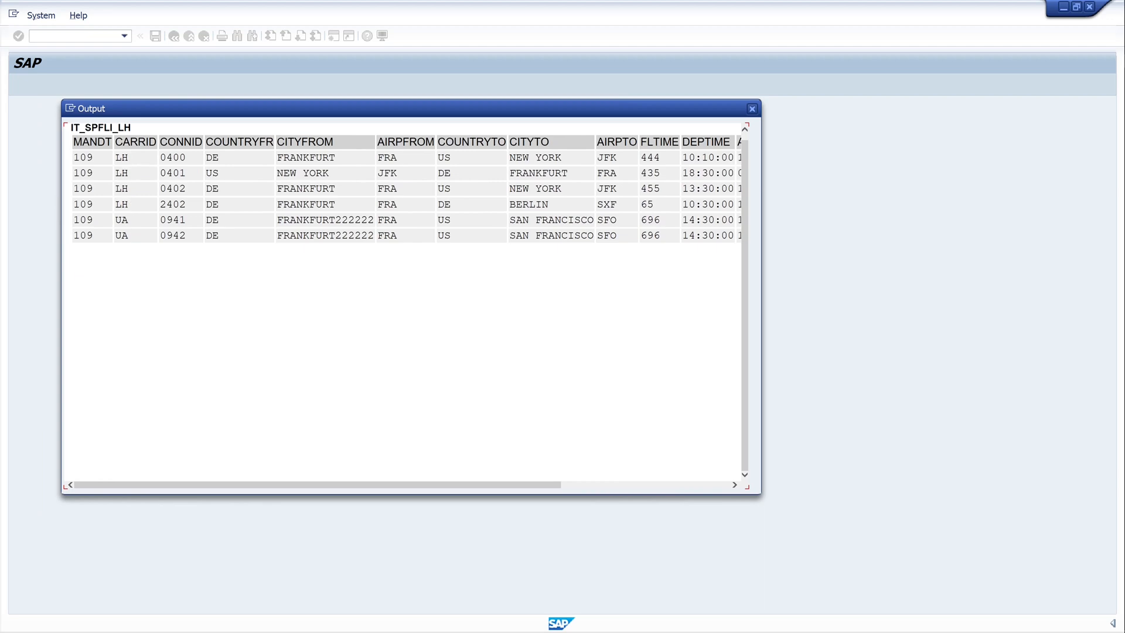
{"action": "mouse_move", "coordinate": [136, 231]}
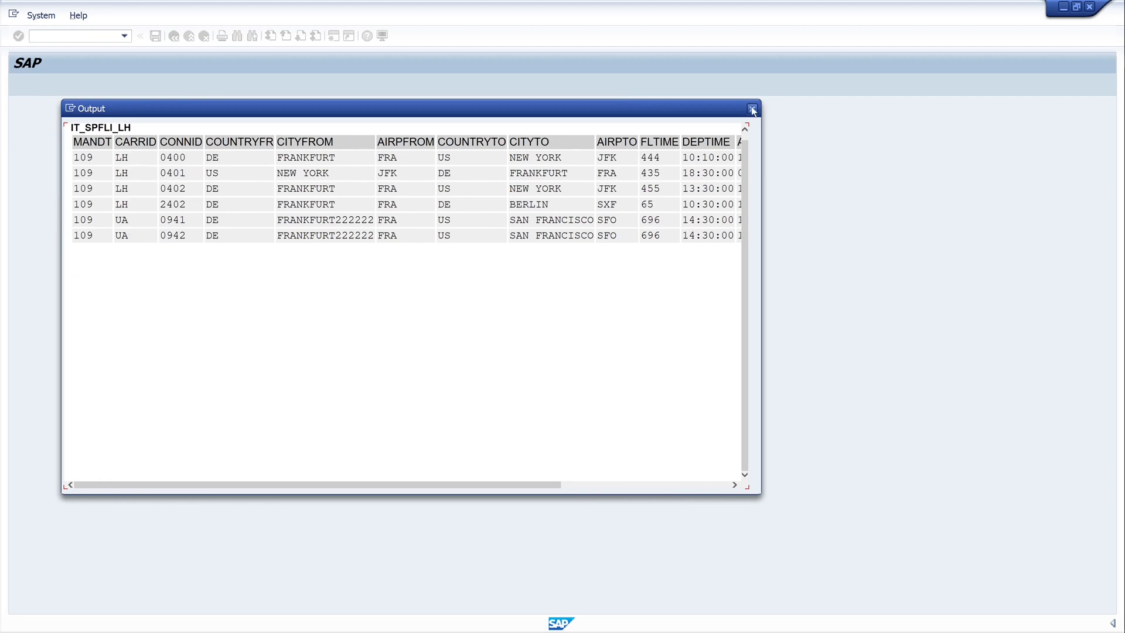
Close the IT_SPFLI_LH output window showing the six LH and UA flight rows
{"action": "left_click", "coordinate": [753, 108]}
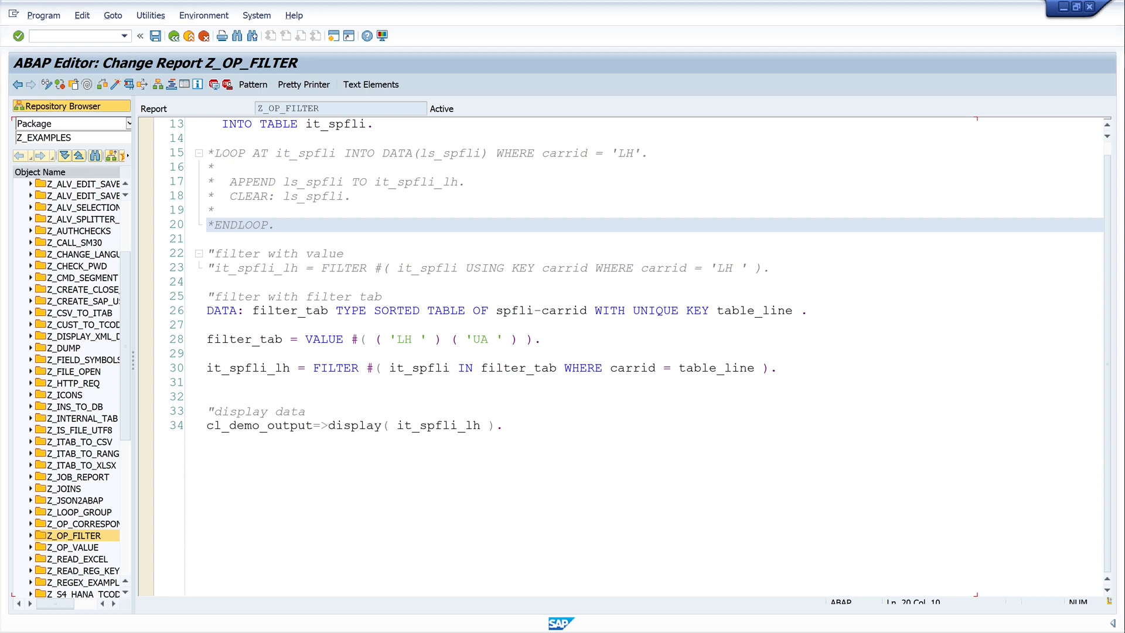
Return focus to the Z_OP_FILTER source code in the editor
{"action": "left_click", "coordinate": [274, 225]}
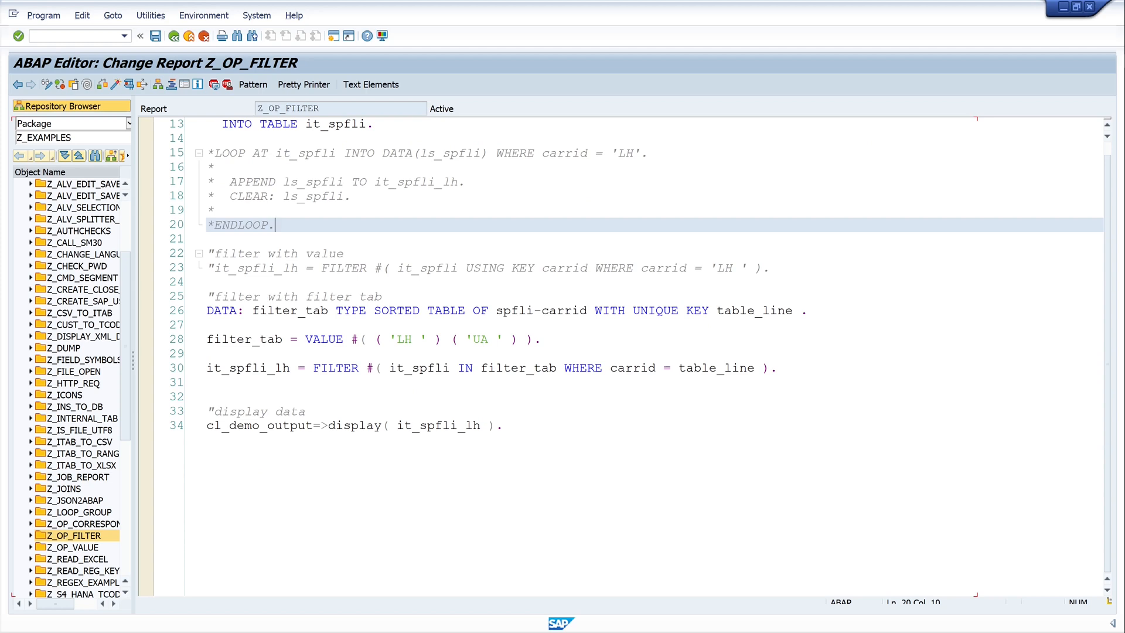